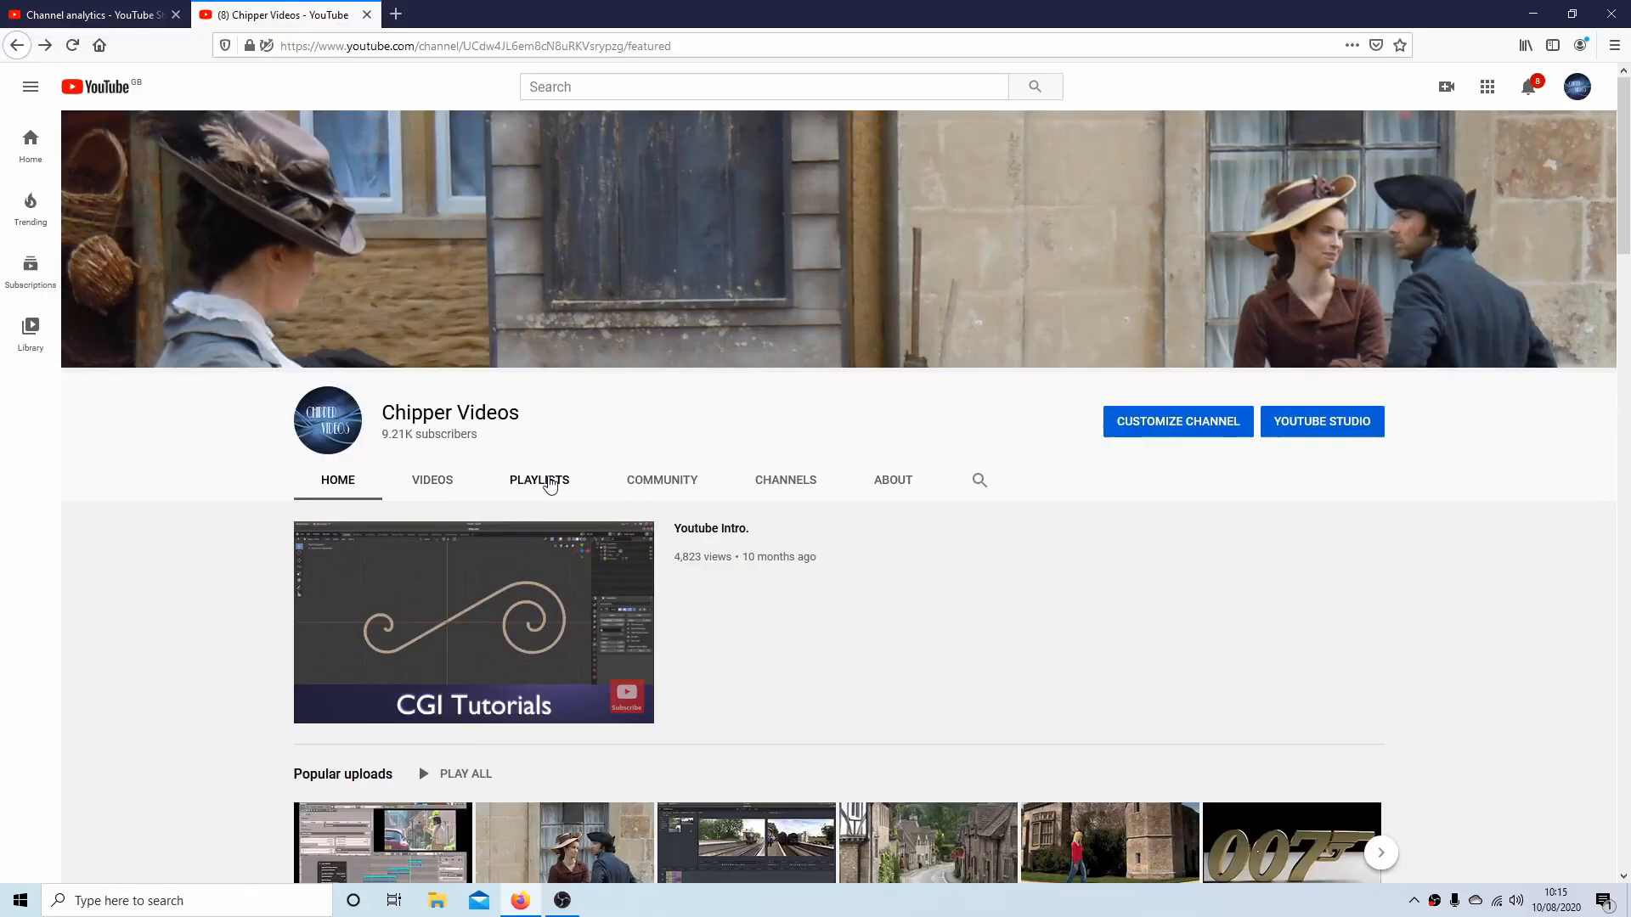
- Enter Edit Mode and subdivide all of the default cube's geometry once
click(540, 479)
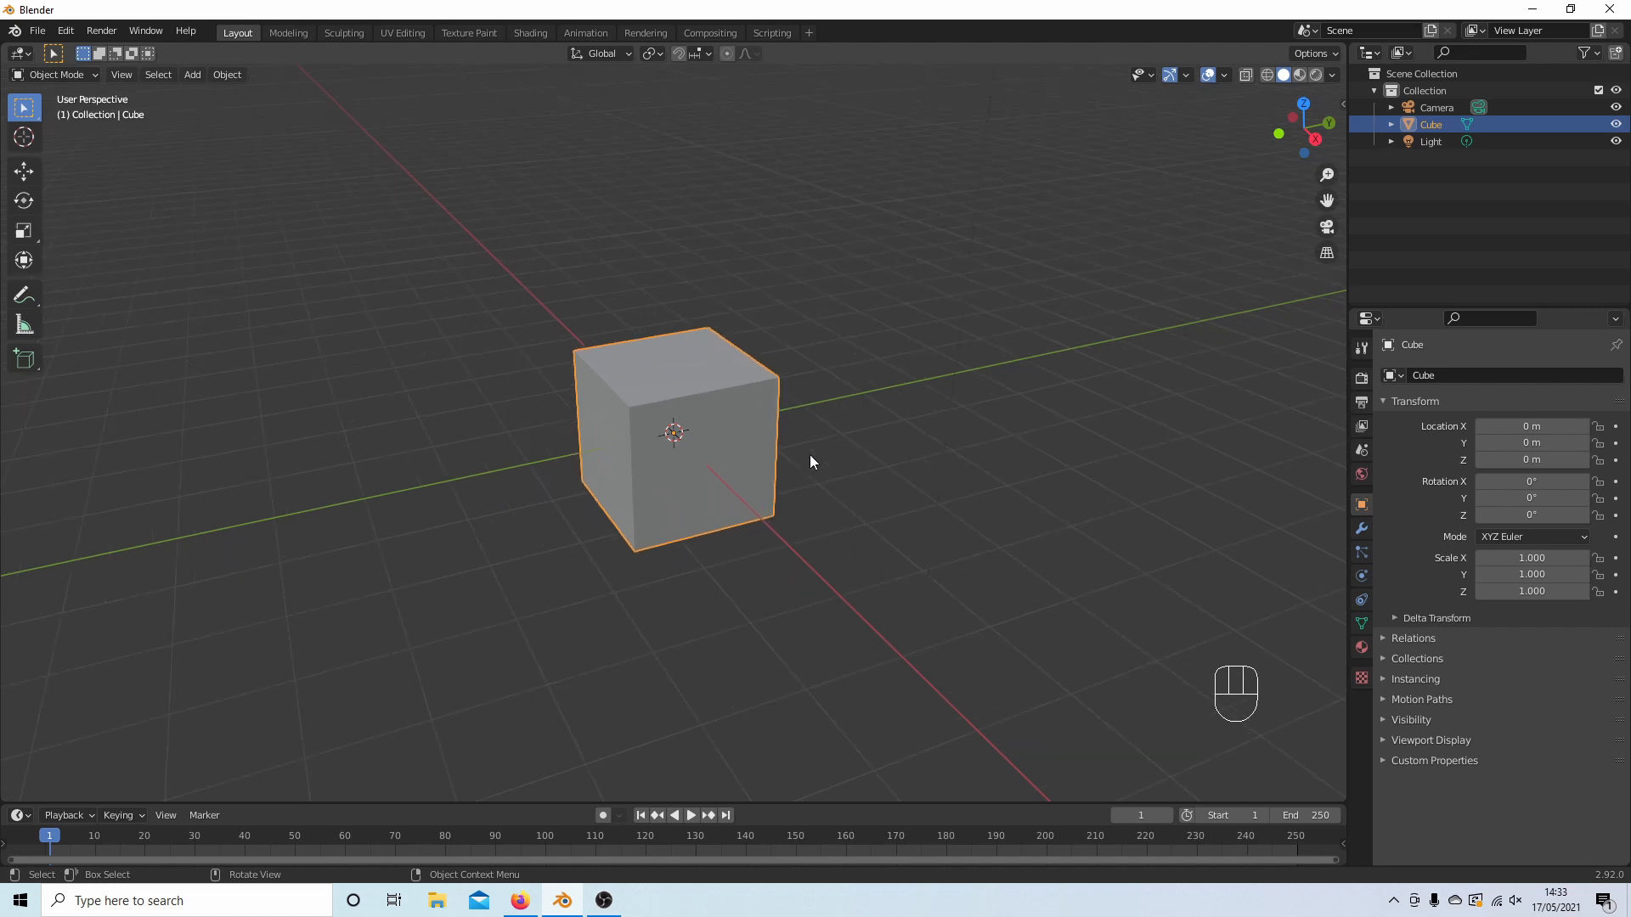
scroll(up, 3)
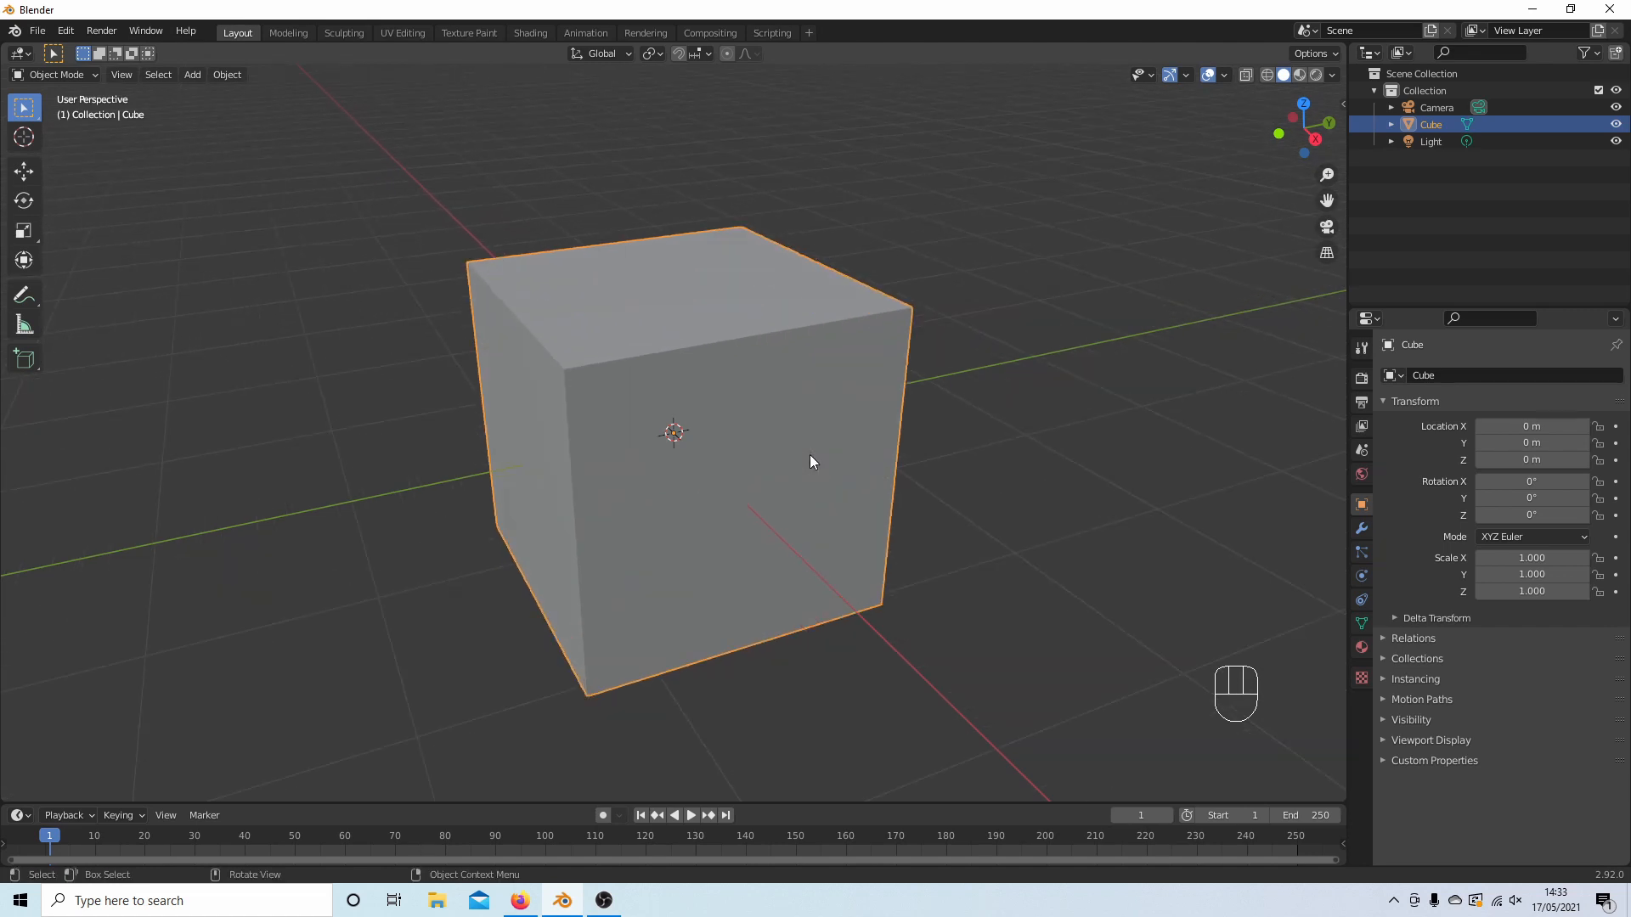
scroll(up, 3)
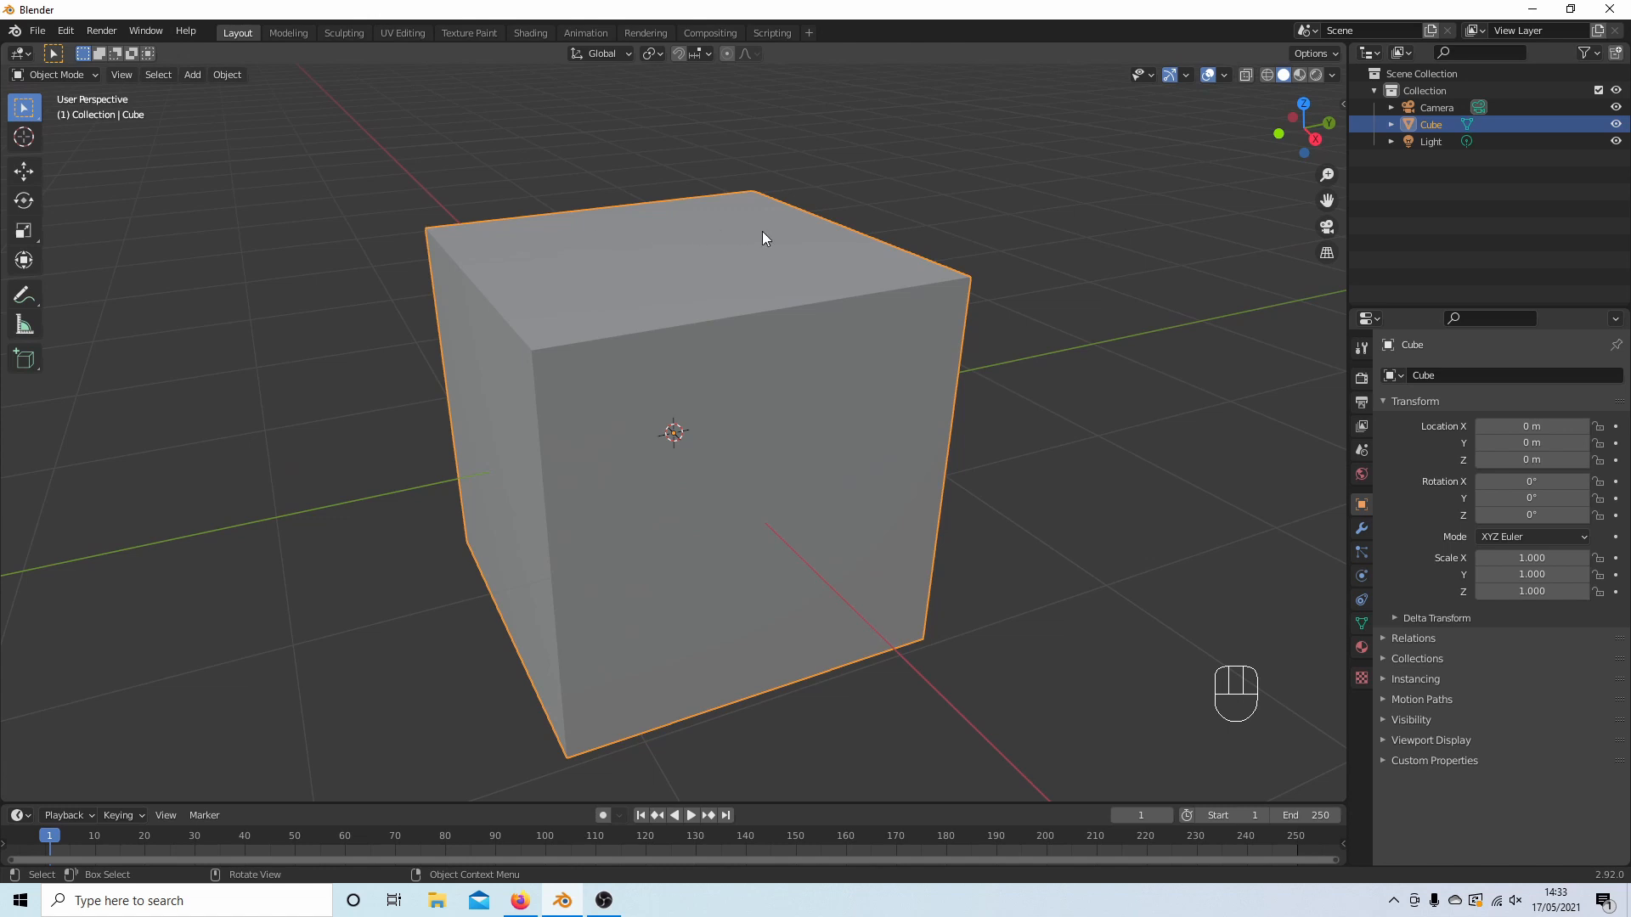
mouse_move(629, 254)
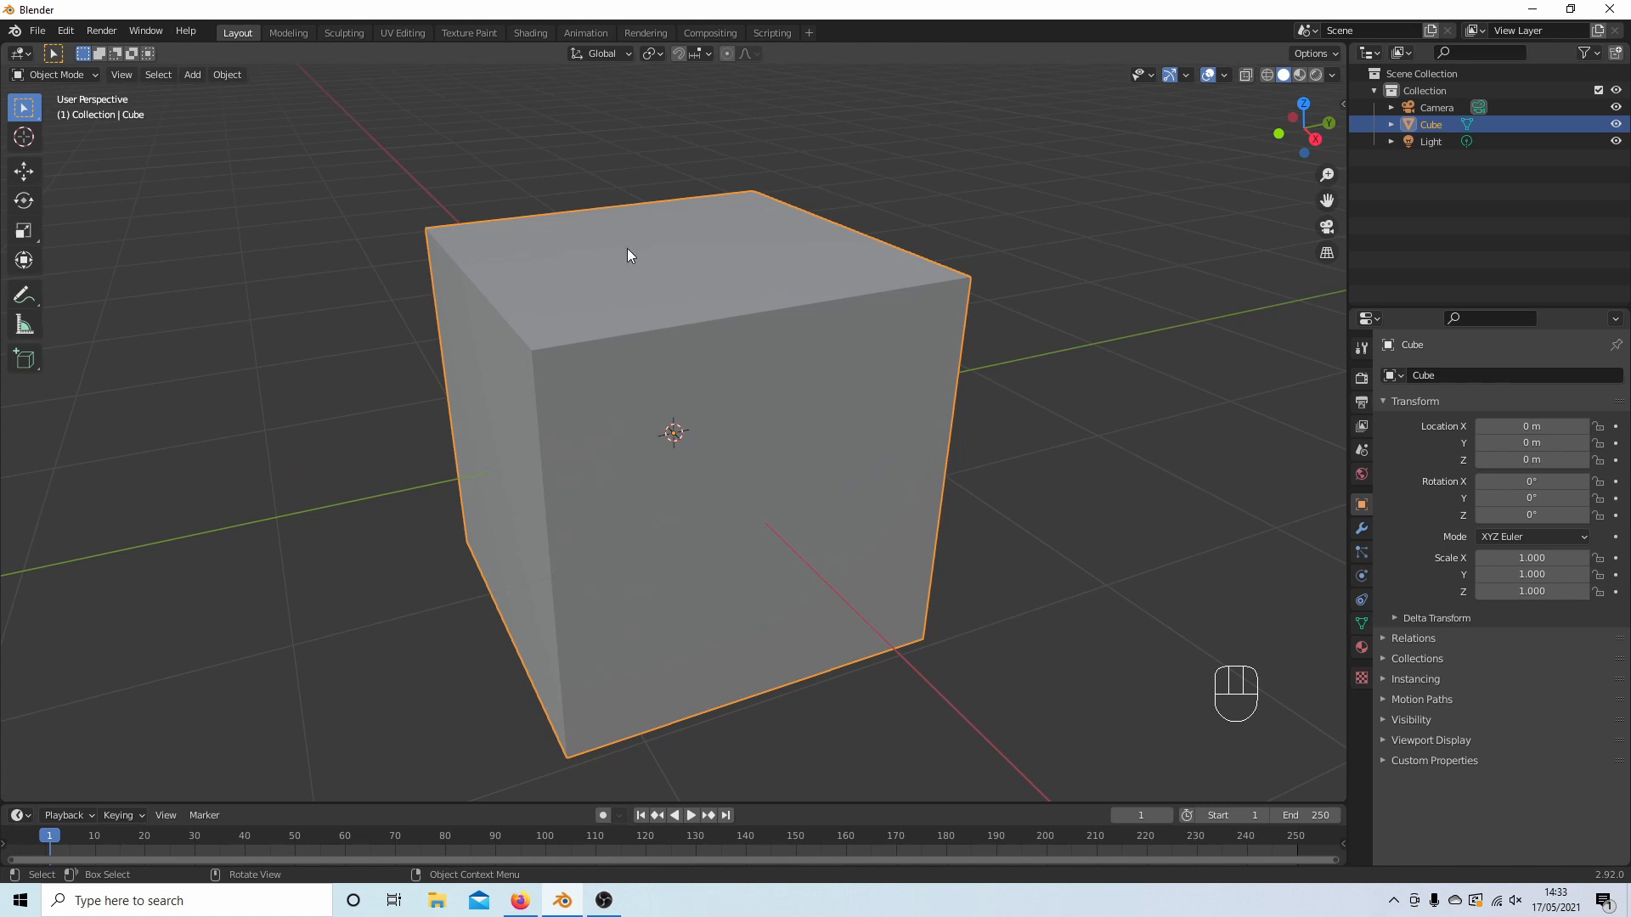
mouse_move(604, 192)
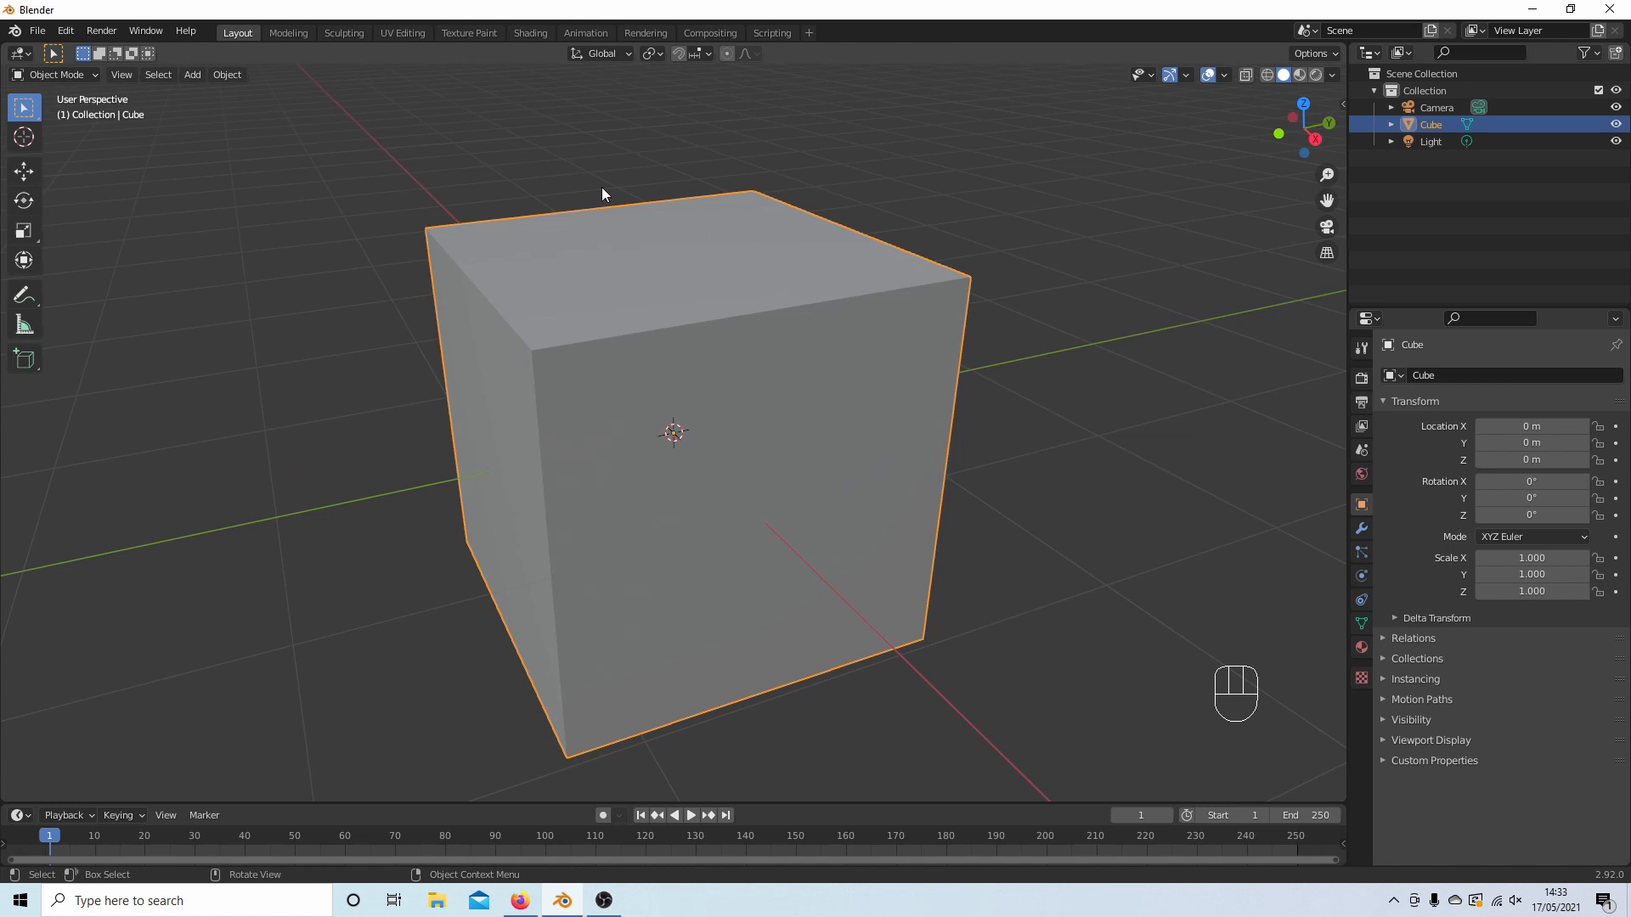
mouse_move(756, 387)
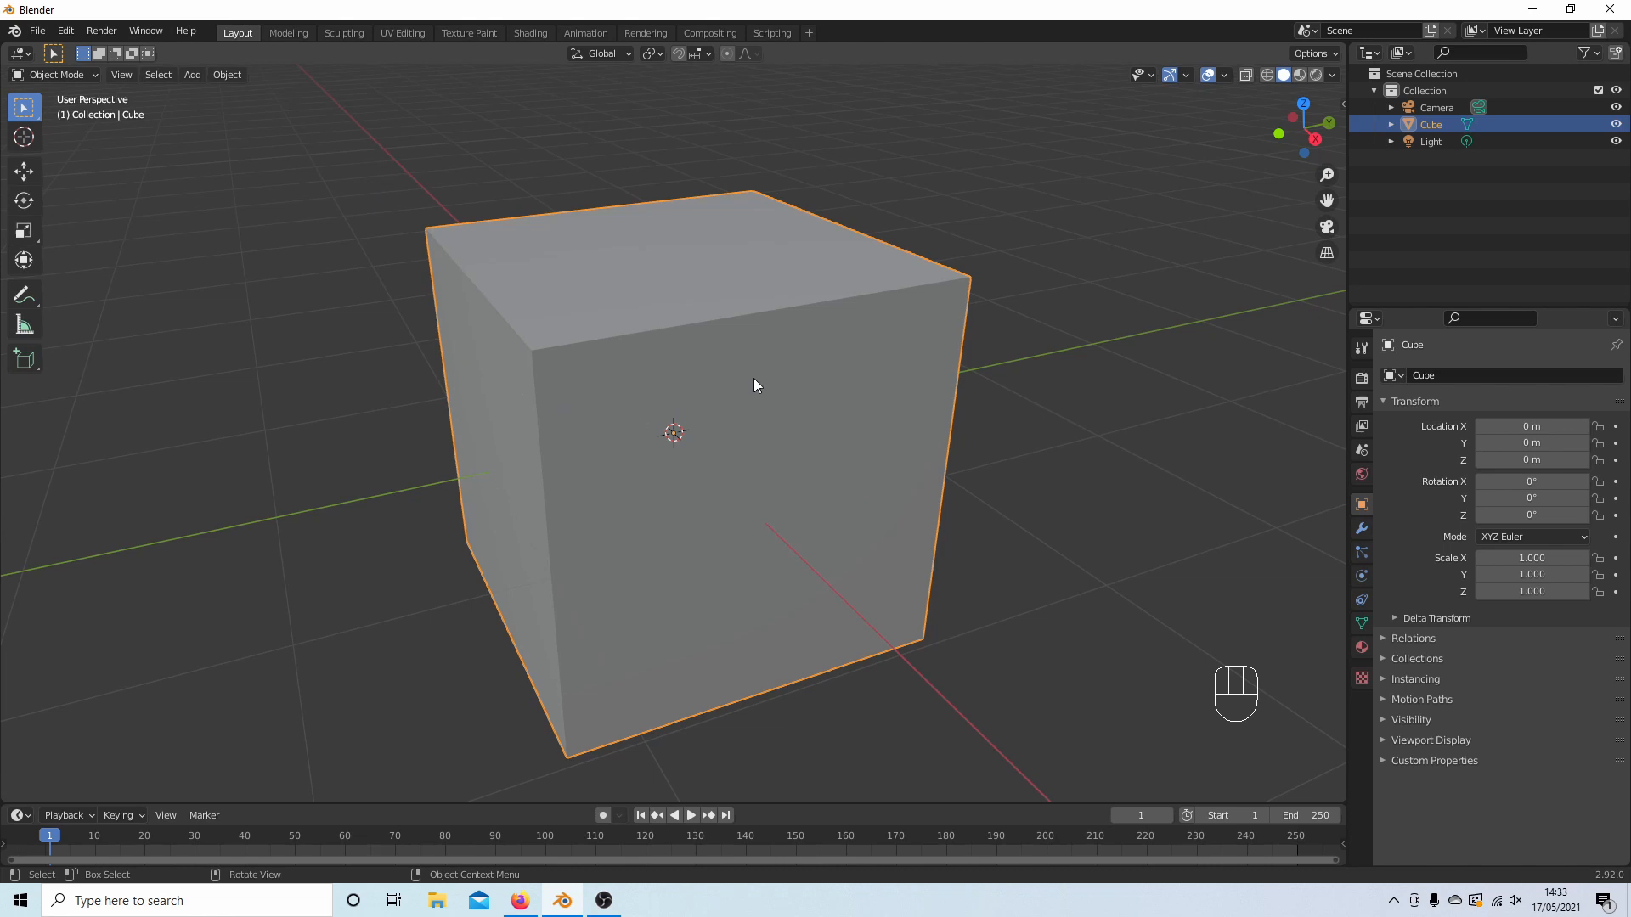
mouse_move(696, 295)
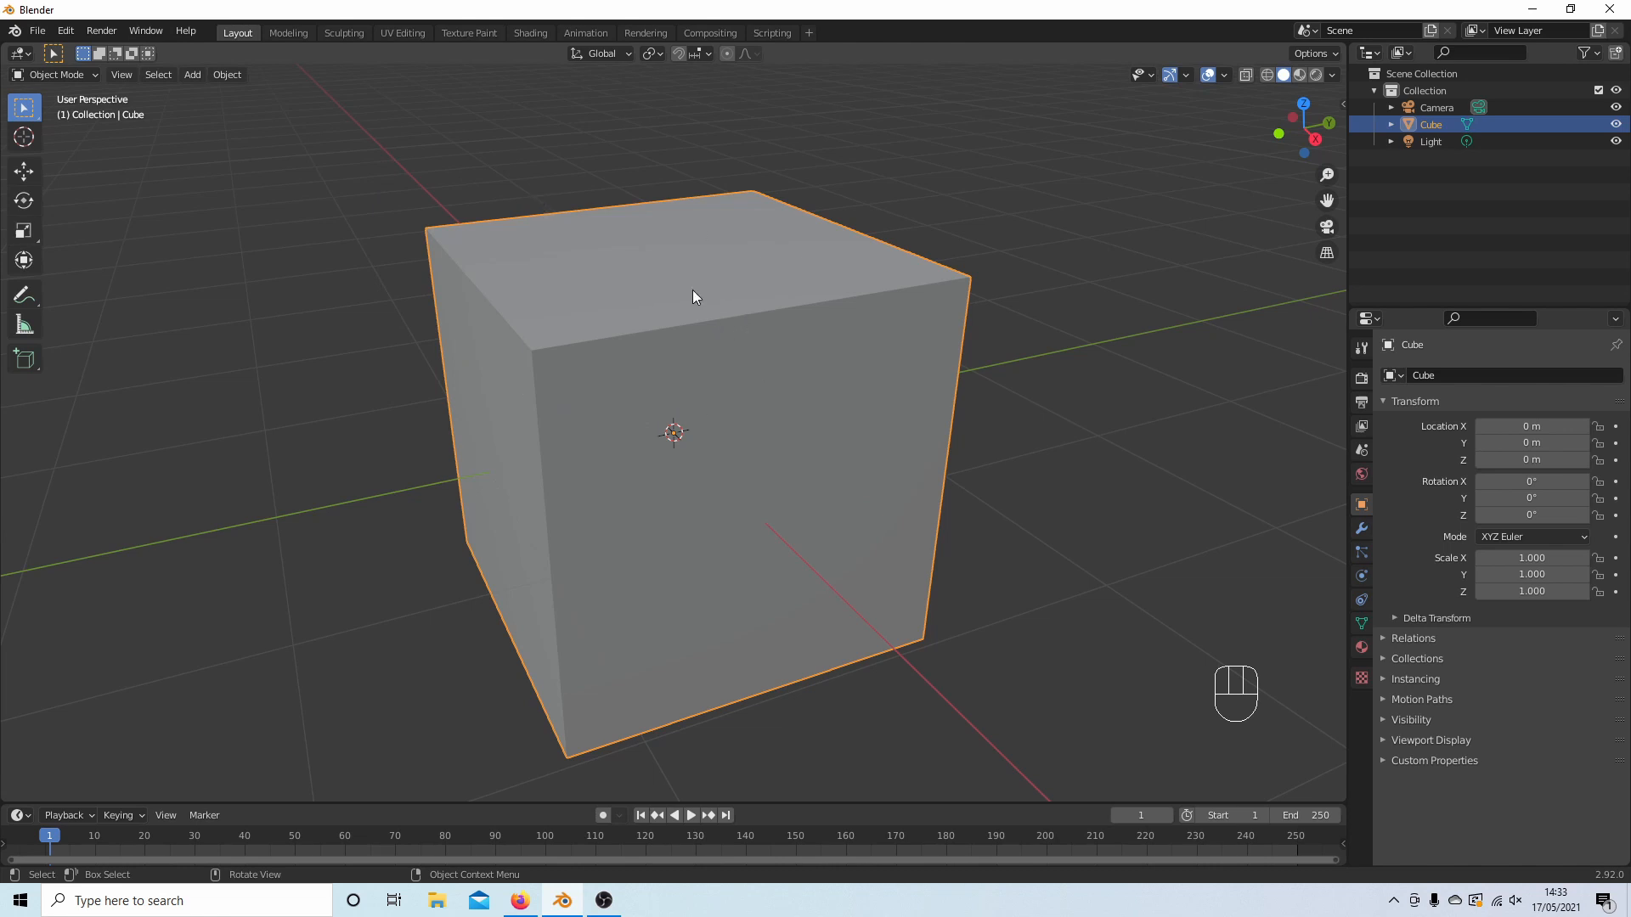
mouse_move(812, 391)
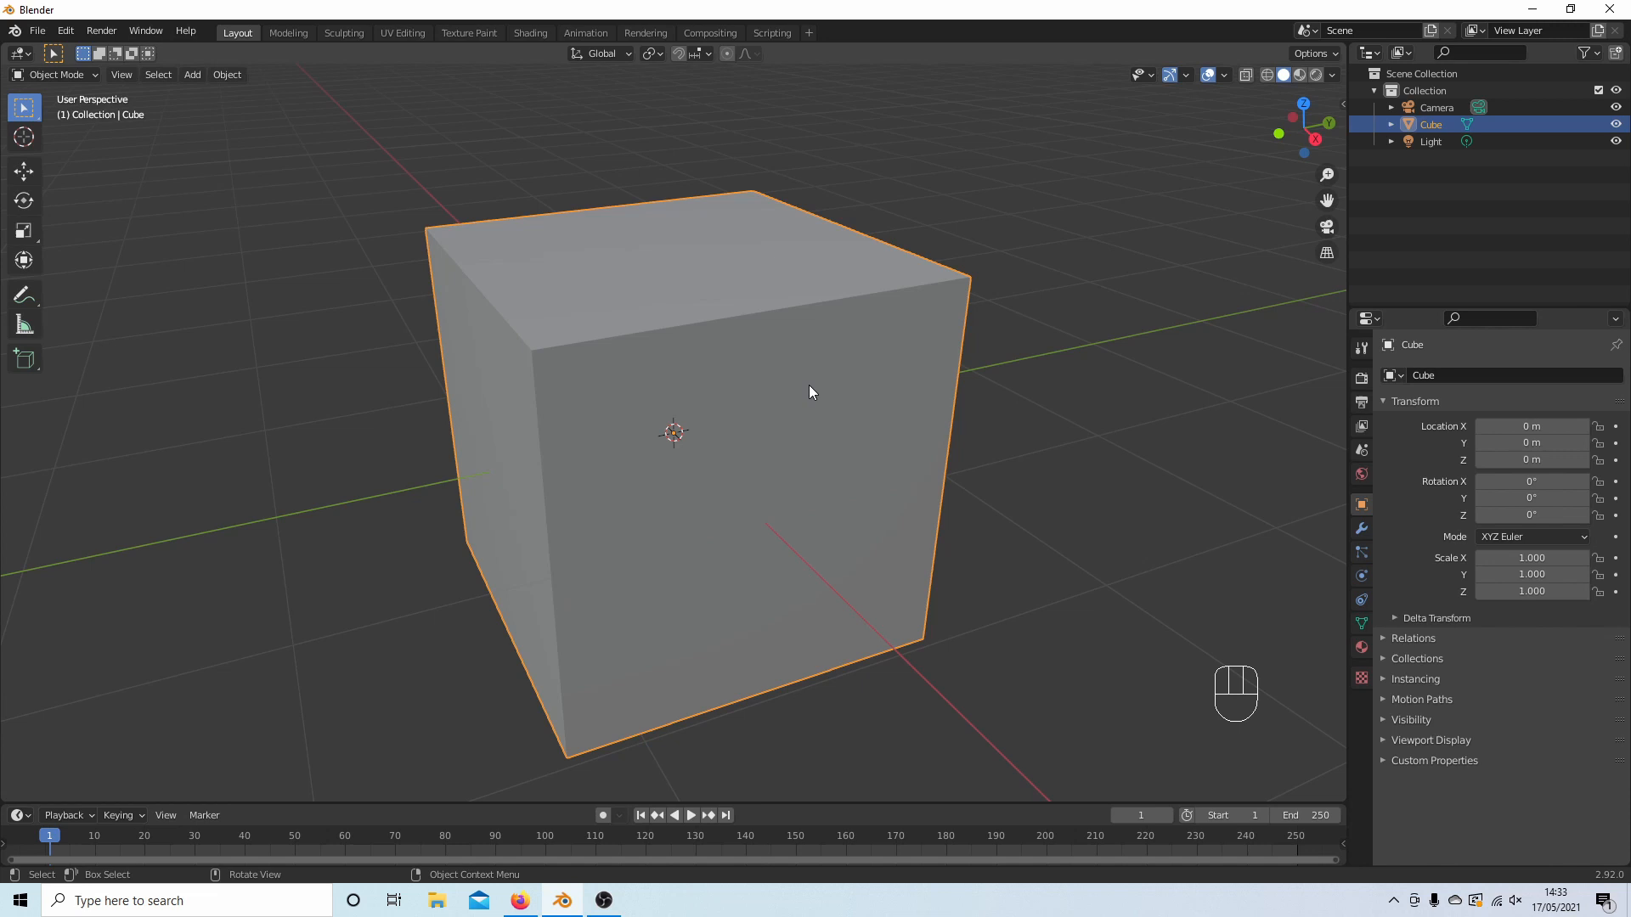
mouse_move(776, 399)
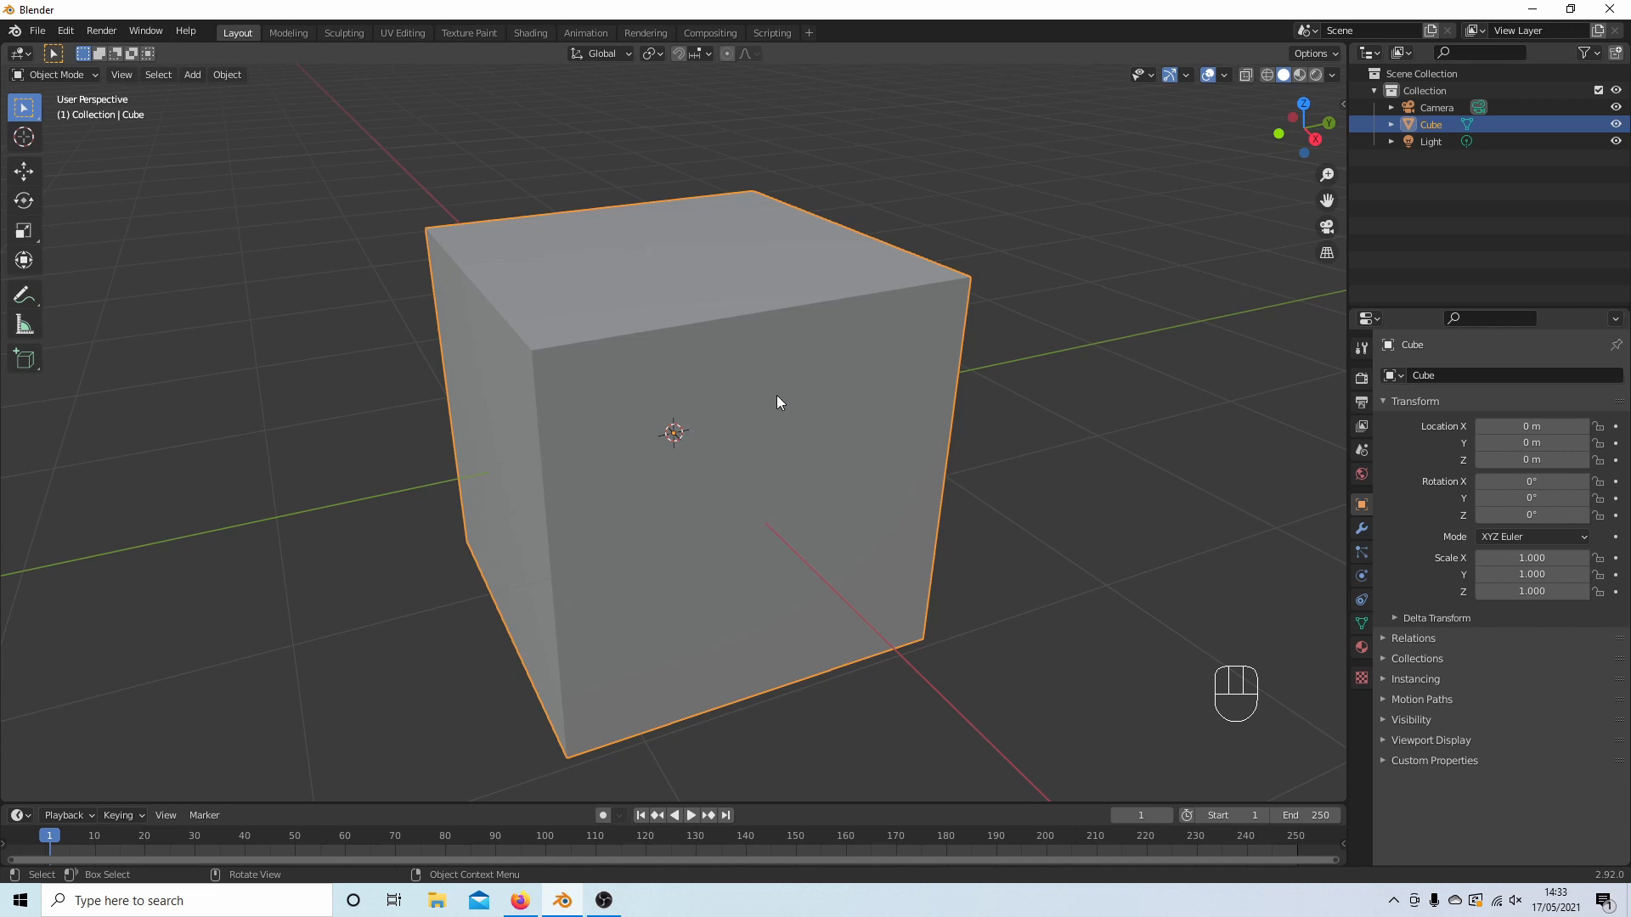
mouse_move(846, 450)
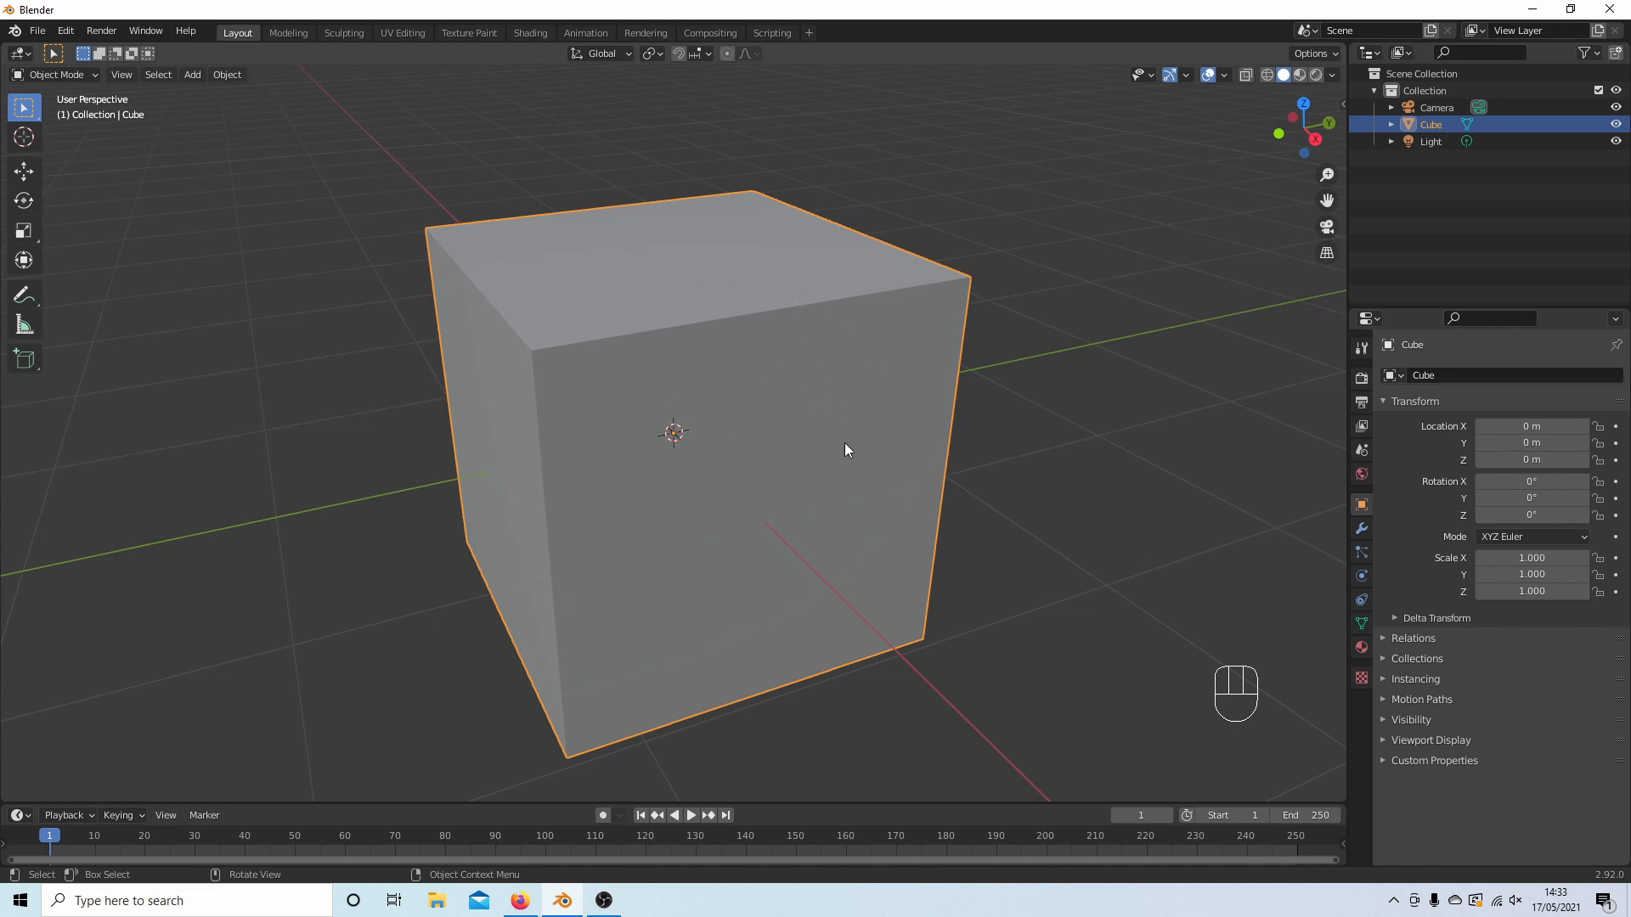
mouse_move(792, 280)
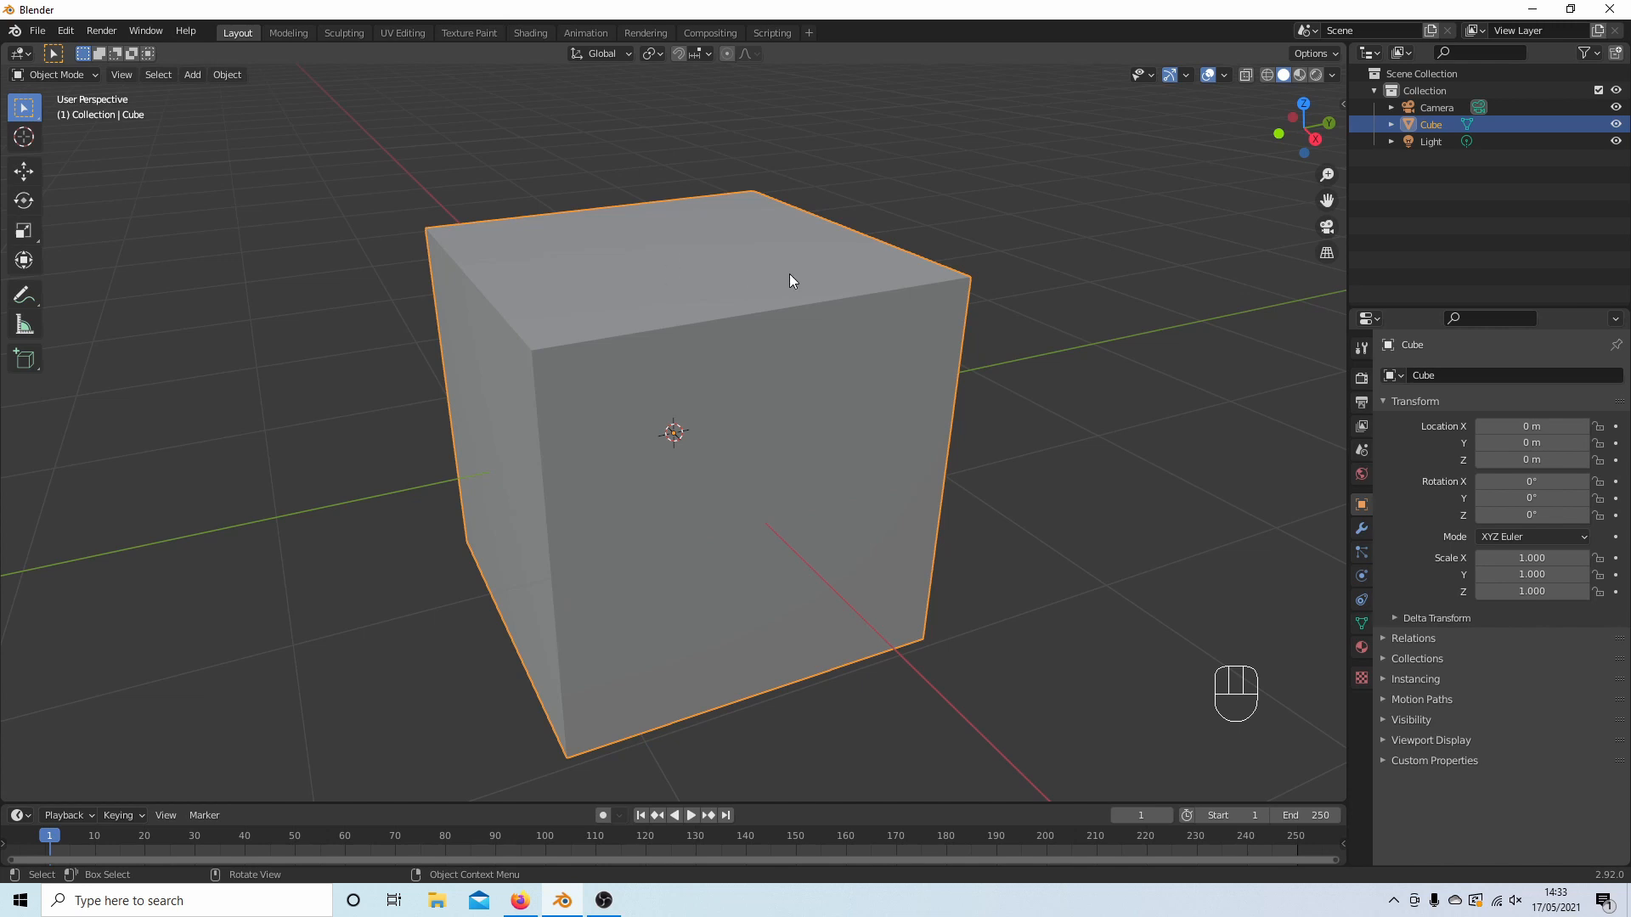
key(Tab)
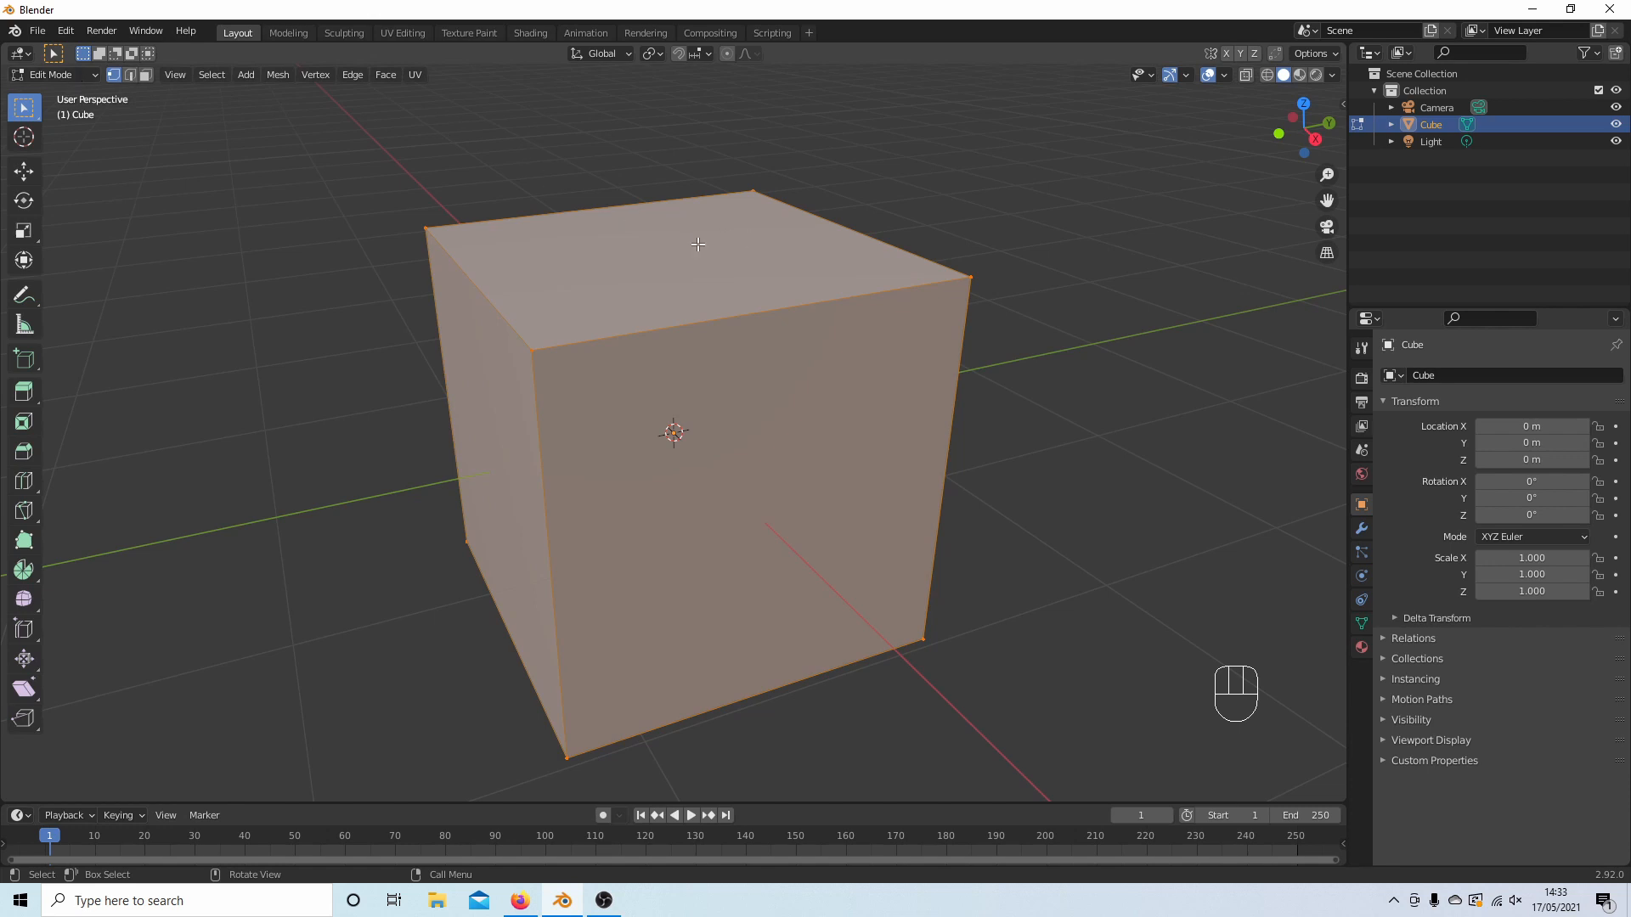
right_click(698, 245)
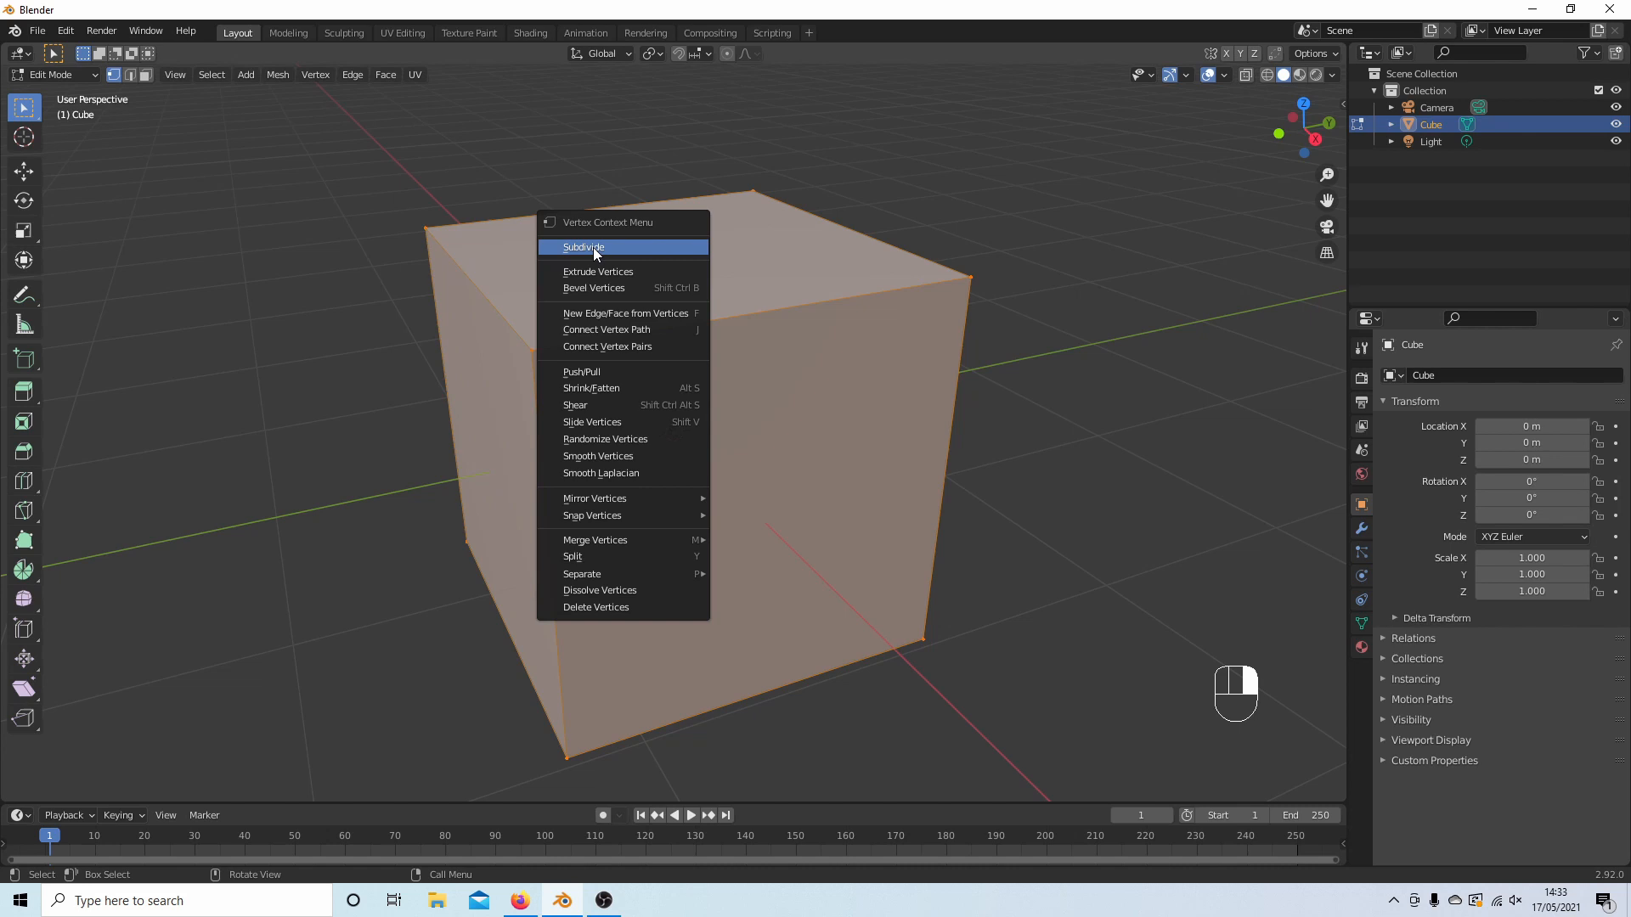
click(585, 246)
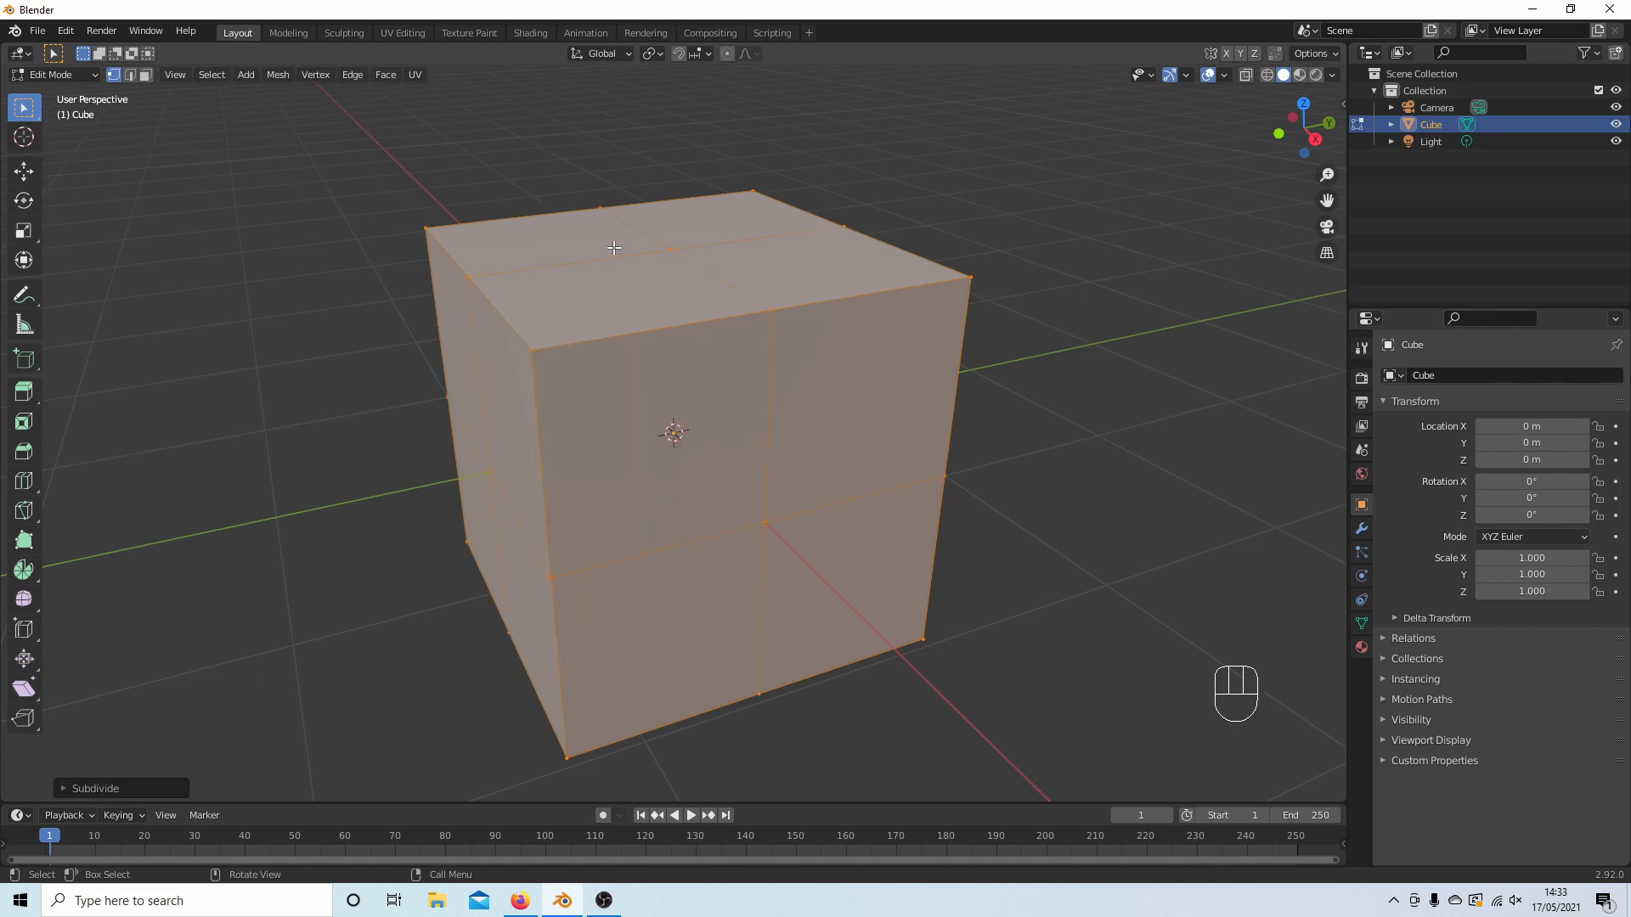
mouse_move(596, 261)
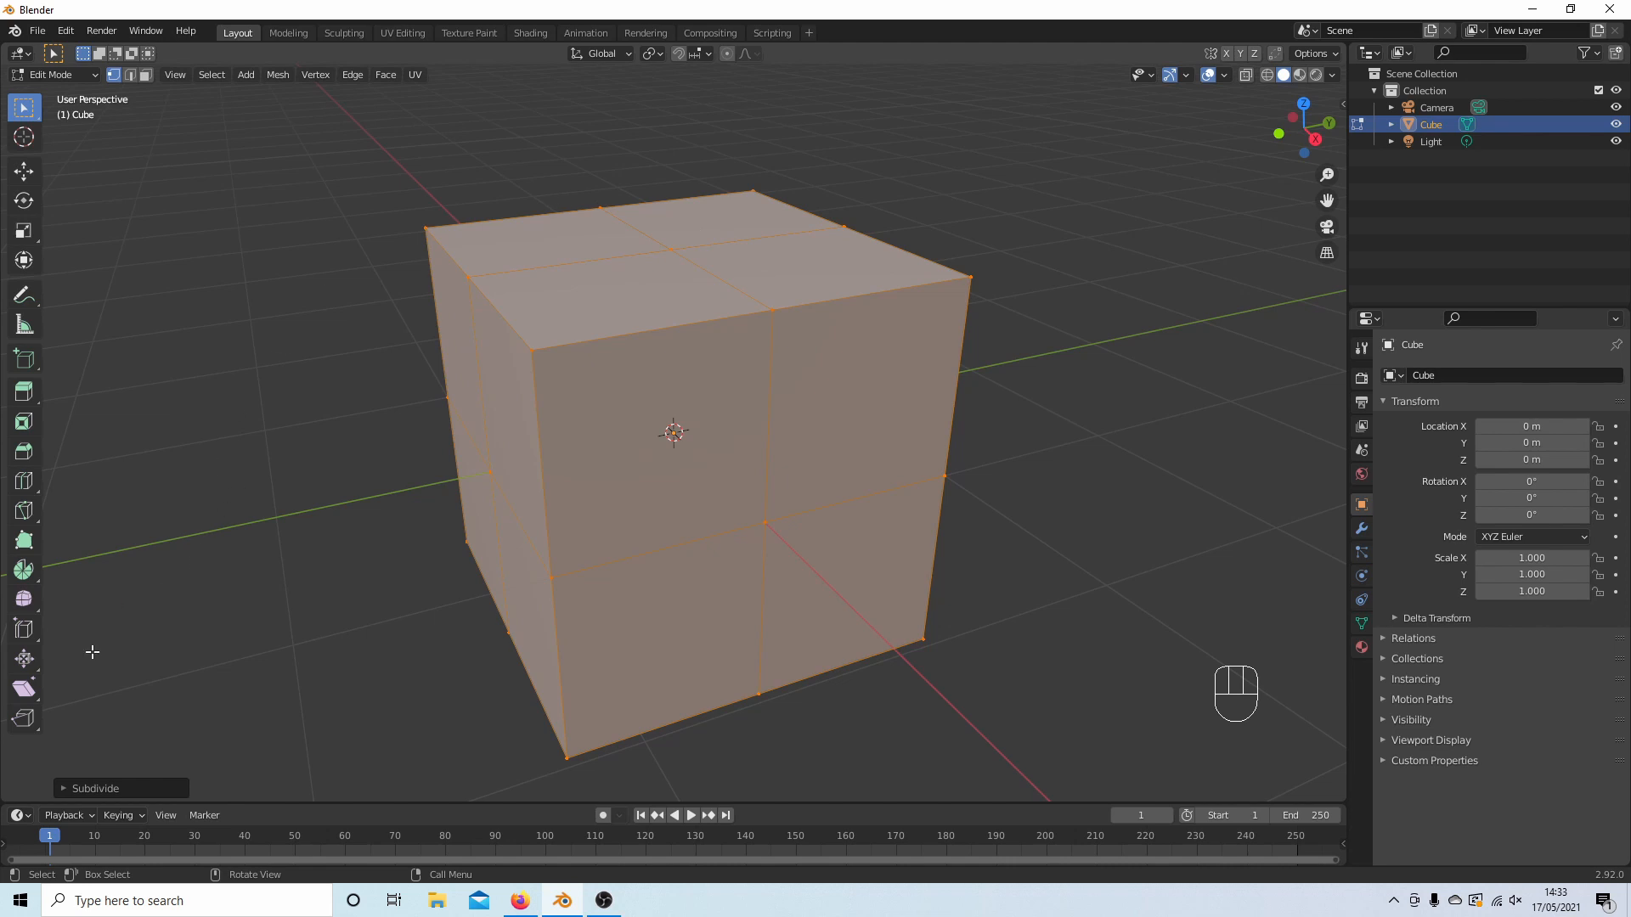
mouse_move(64, 792)
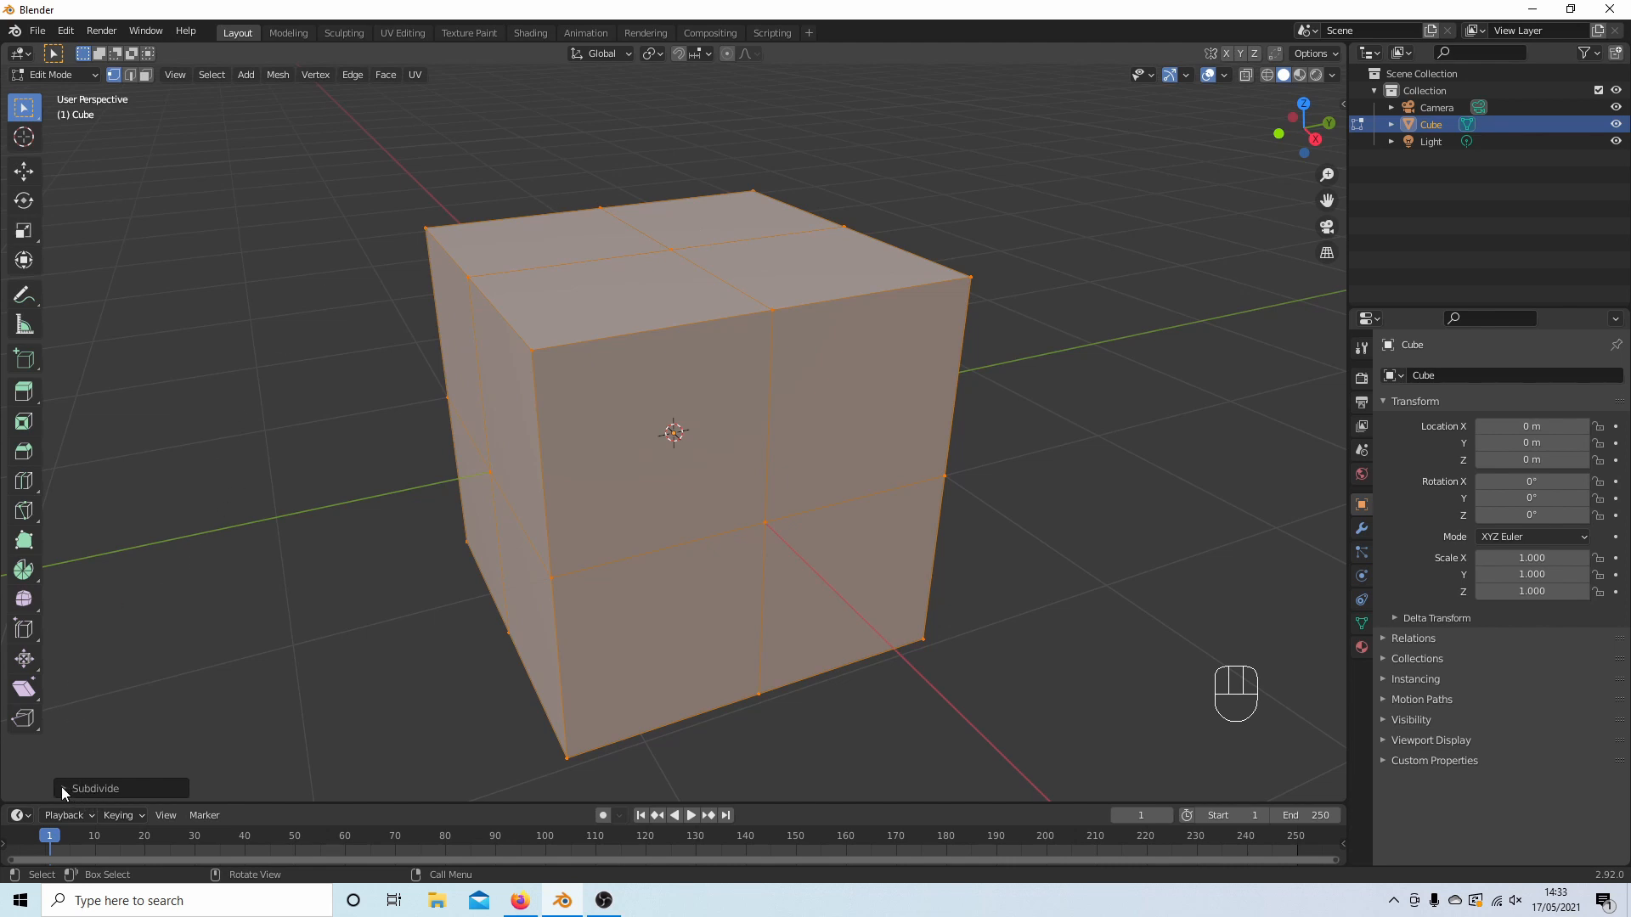
- Raise the Subdivide operator's Number of Cuts to 5, then settle on 4
click(95, 788)
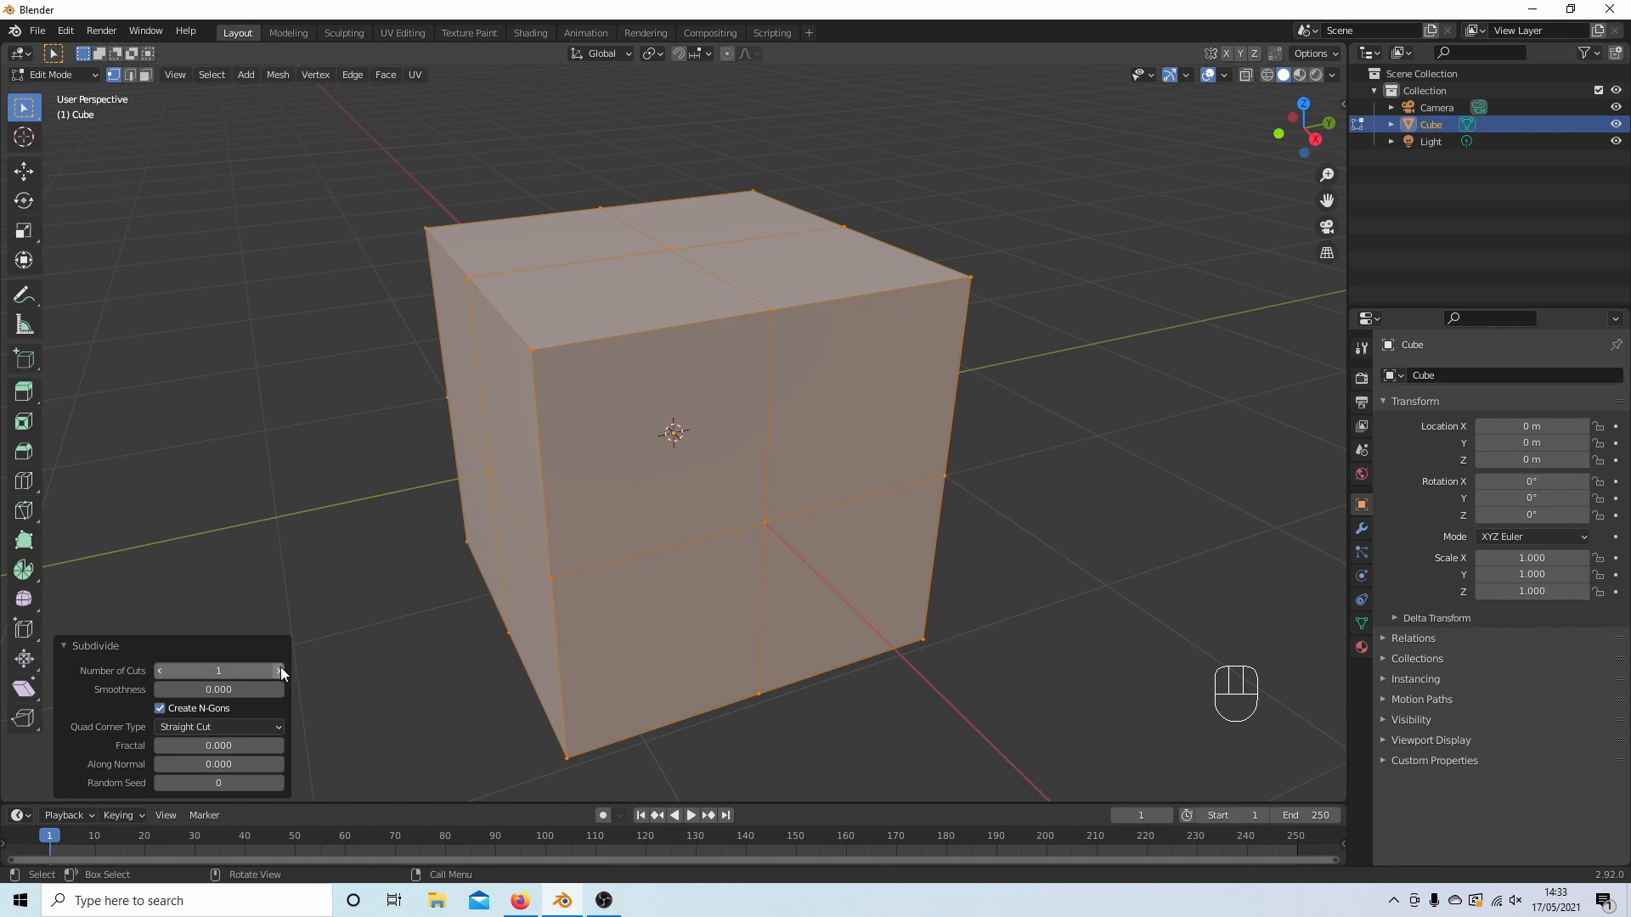
mouse_move(278, 671)
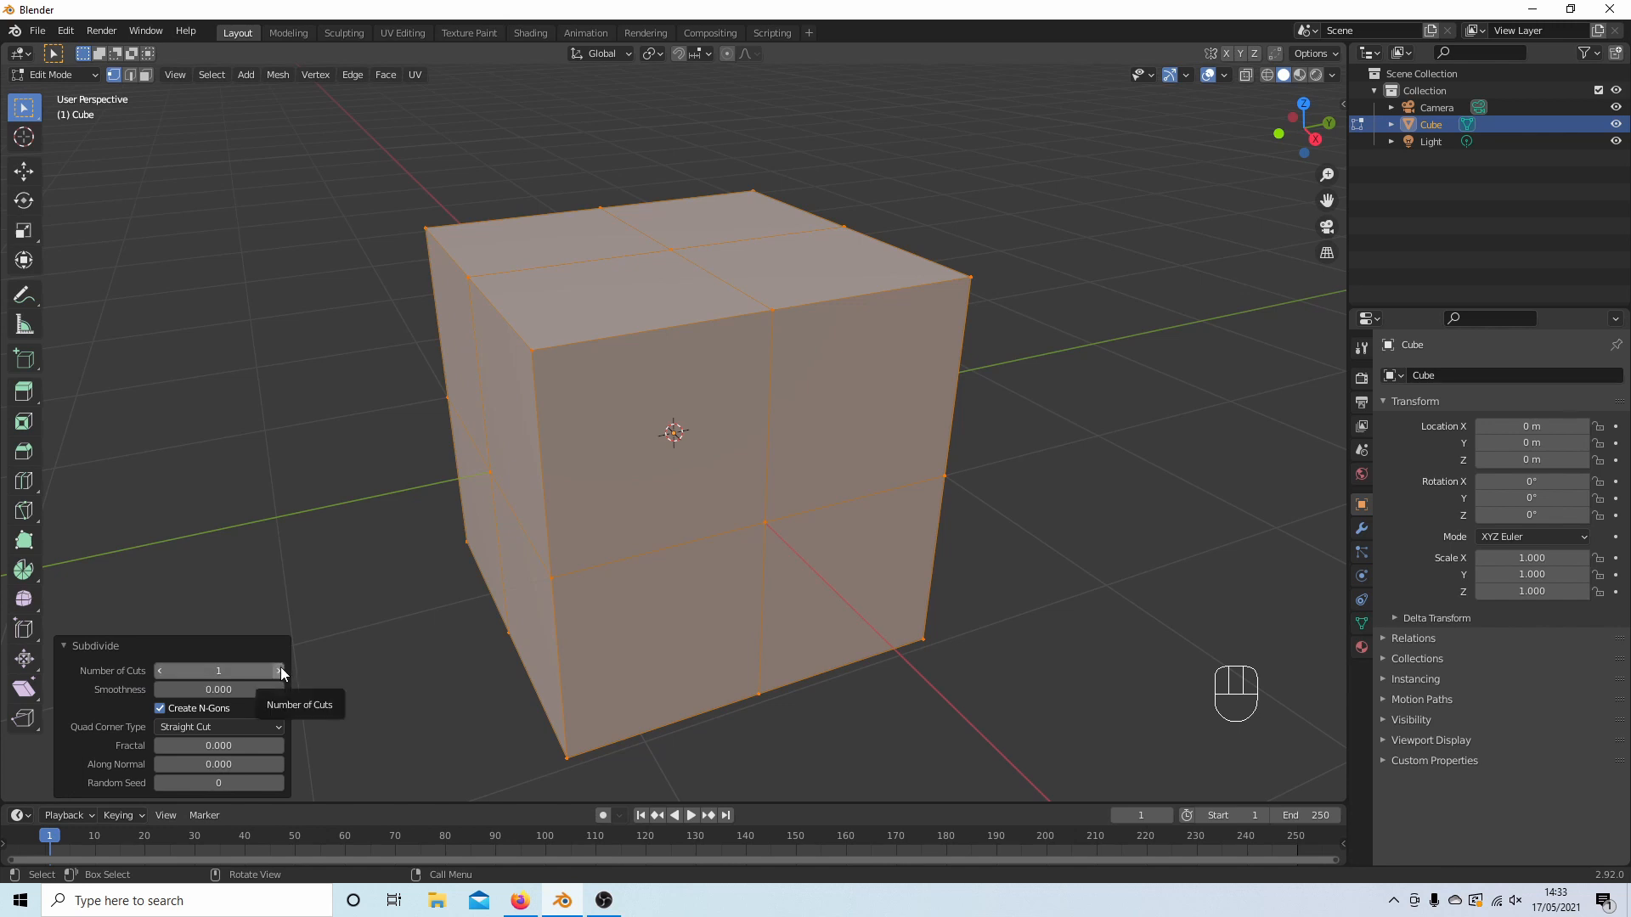
click(277, 671)
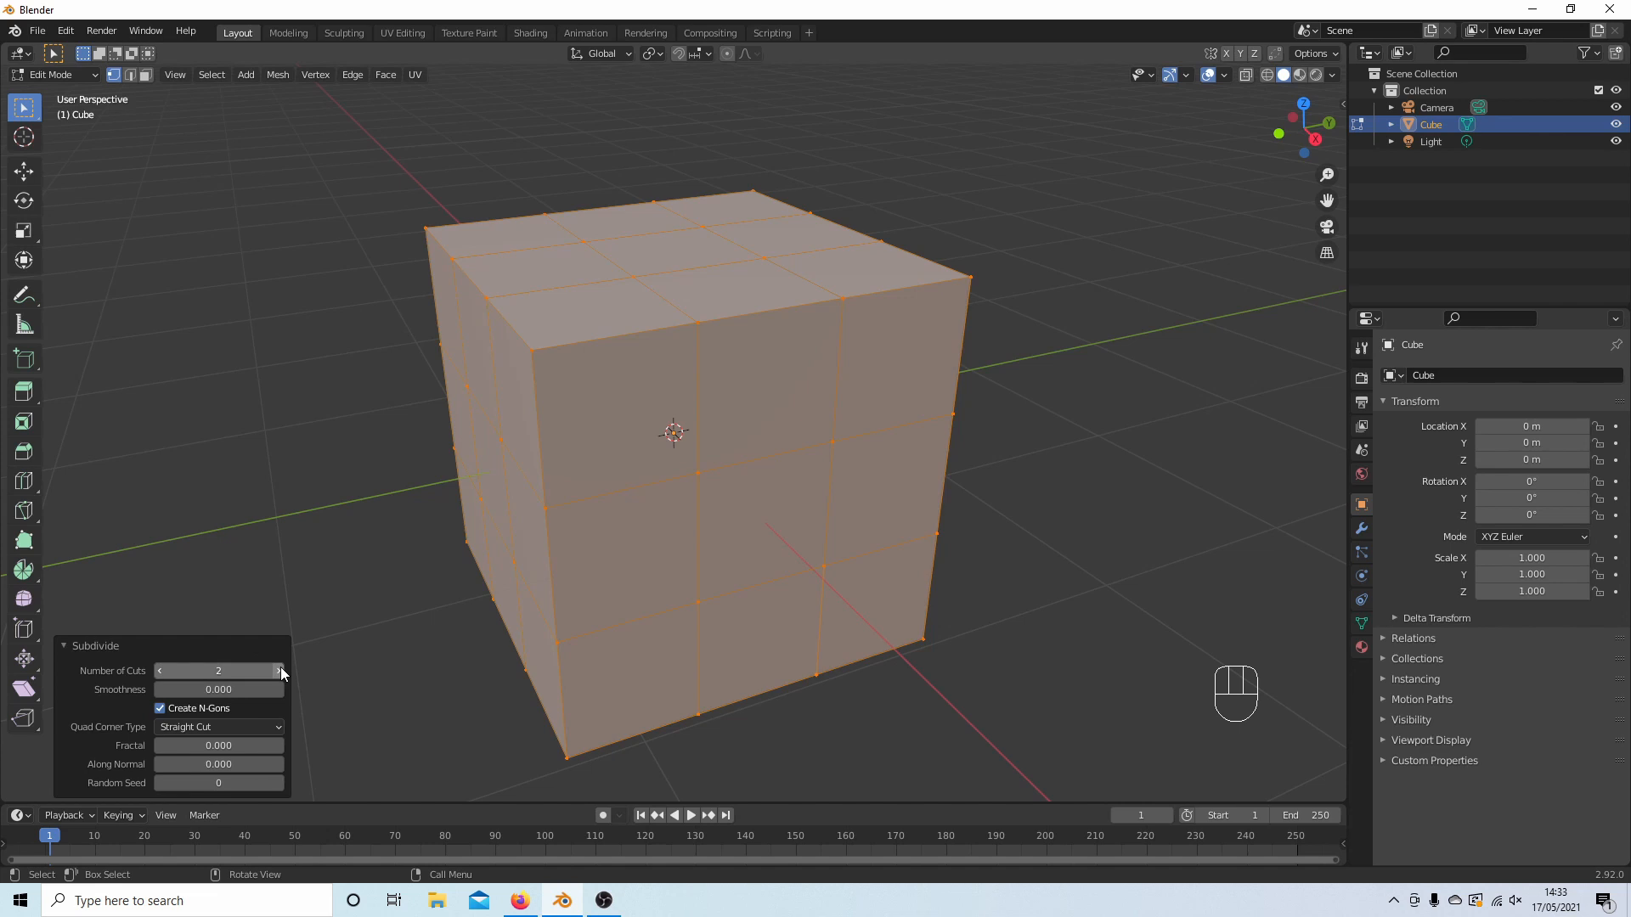
click(277, 671)
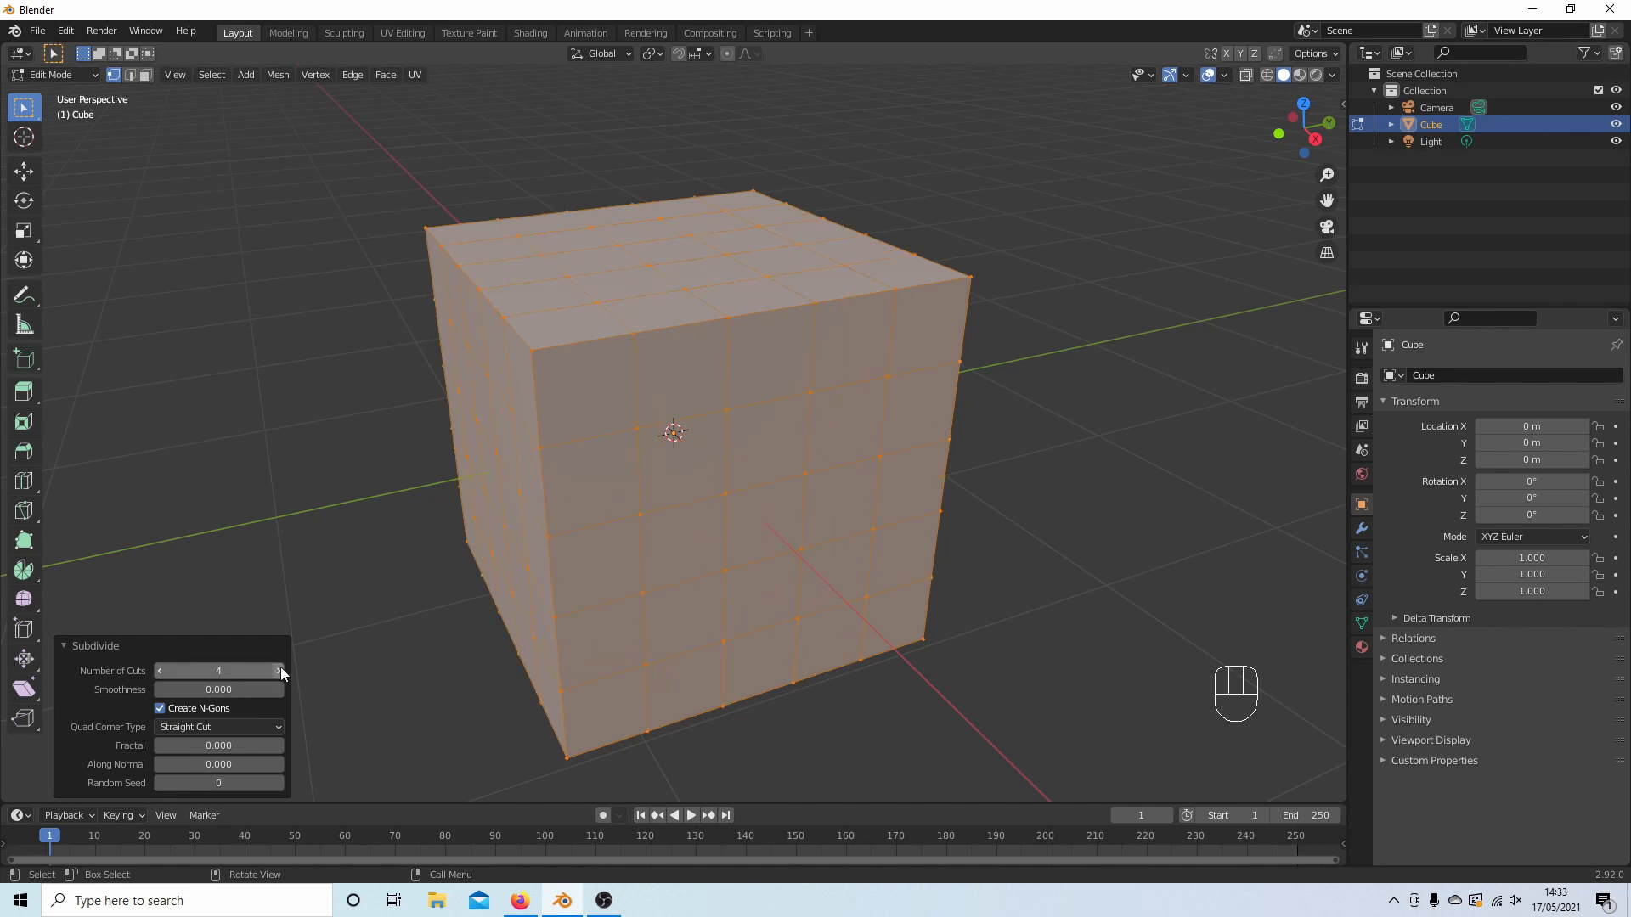
click(277, 671)
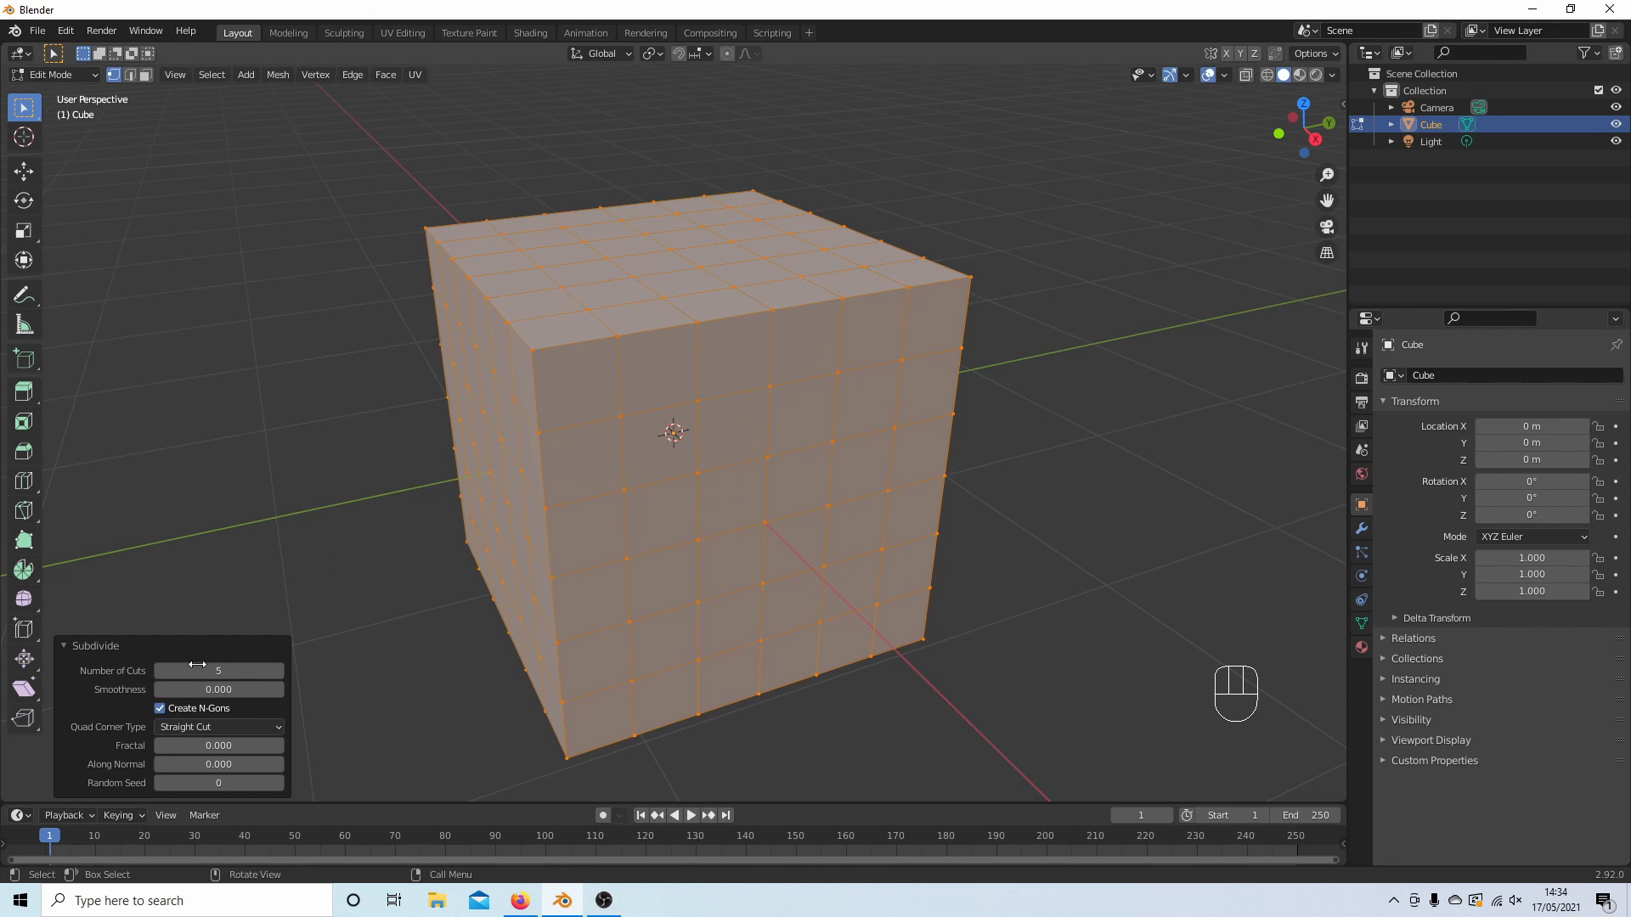
drag(219, 669, 192, 669)
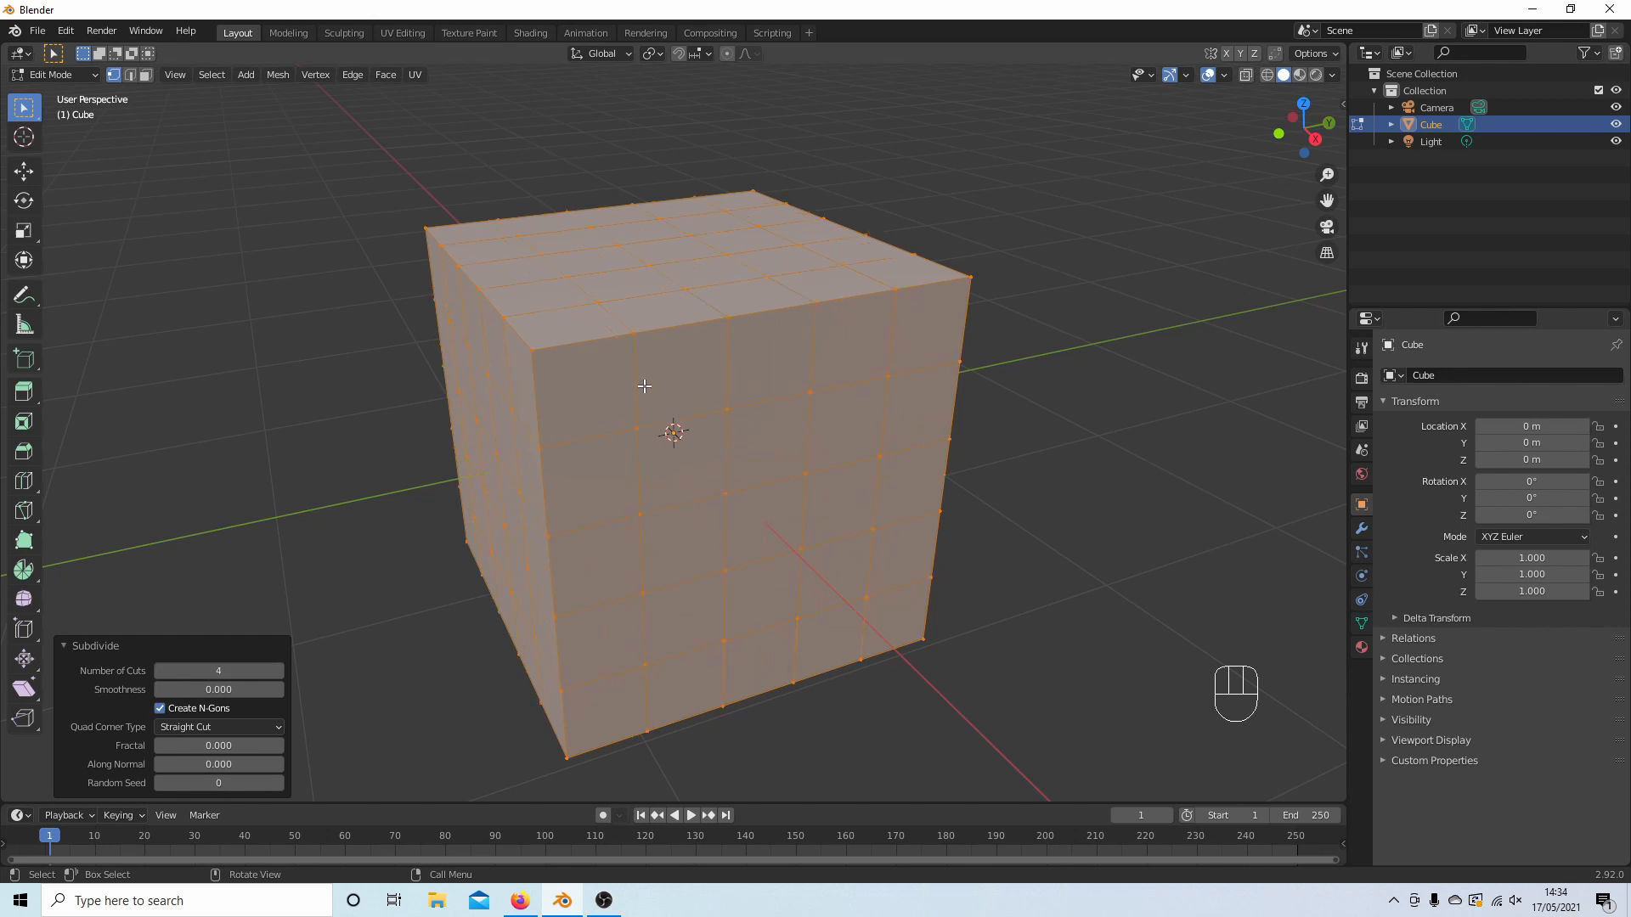
mouse_move(748, 214)
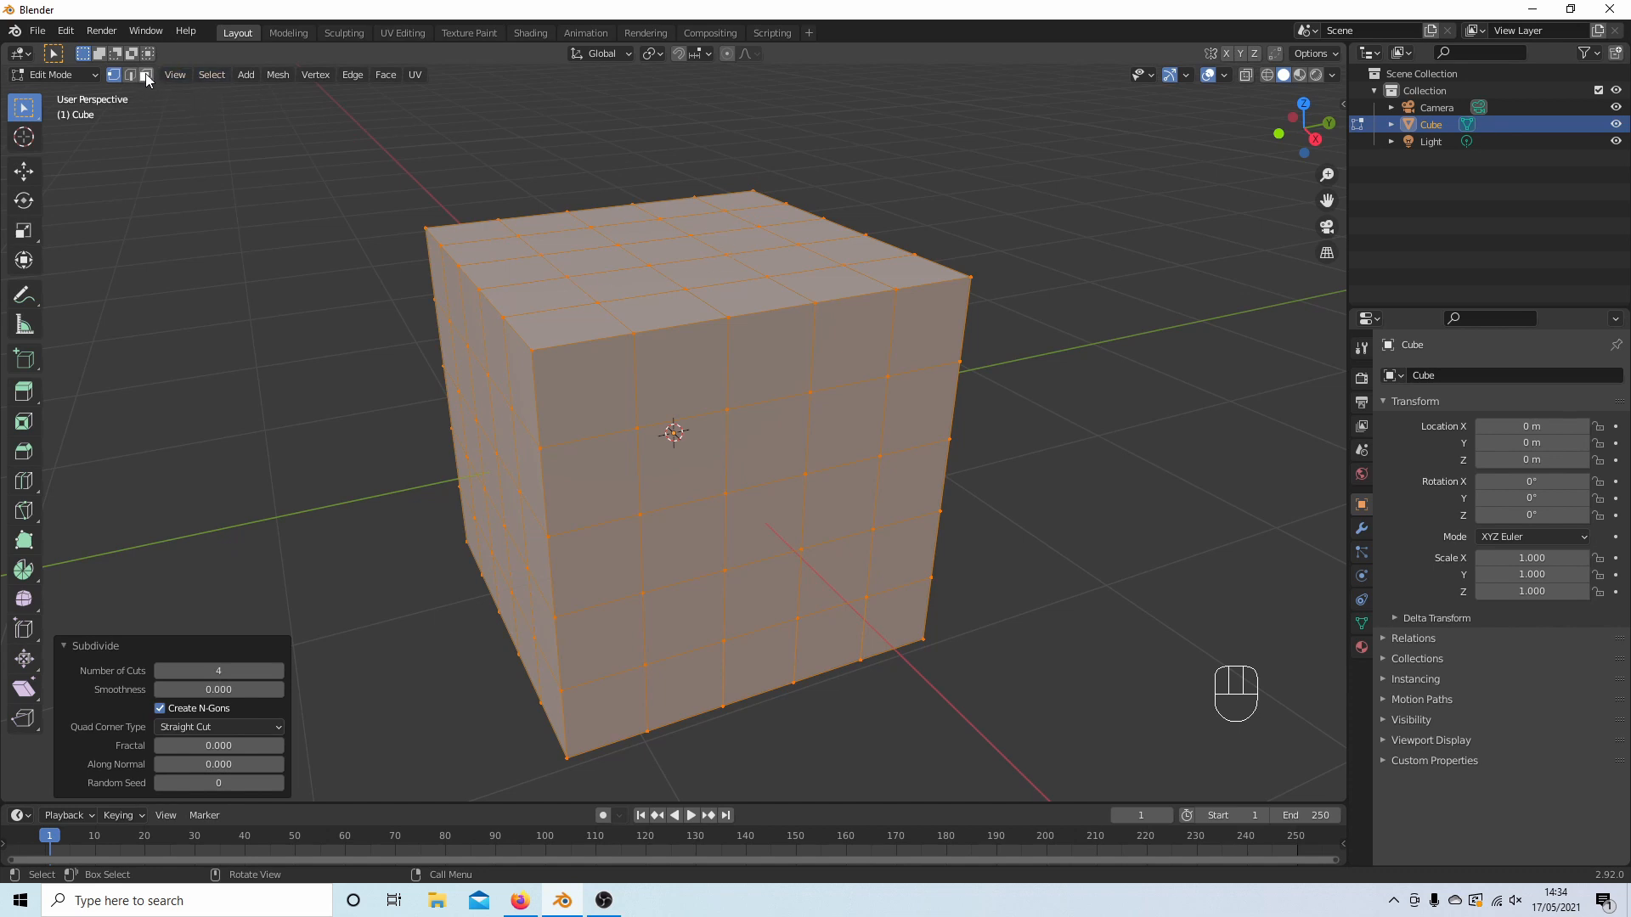
mouse_move(146, 75)
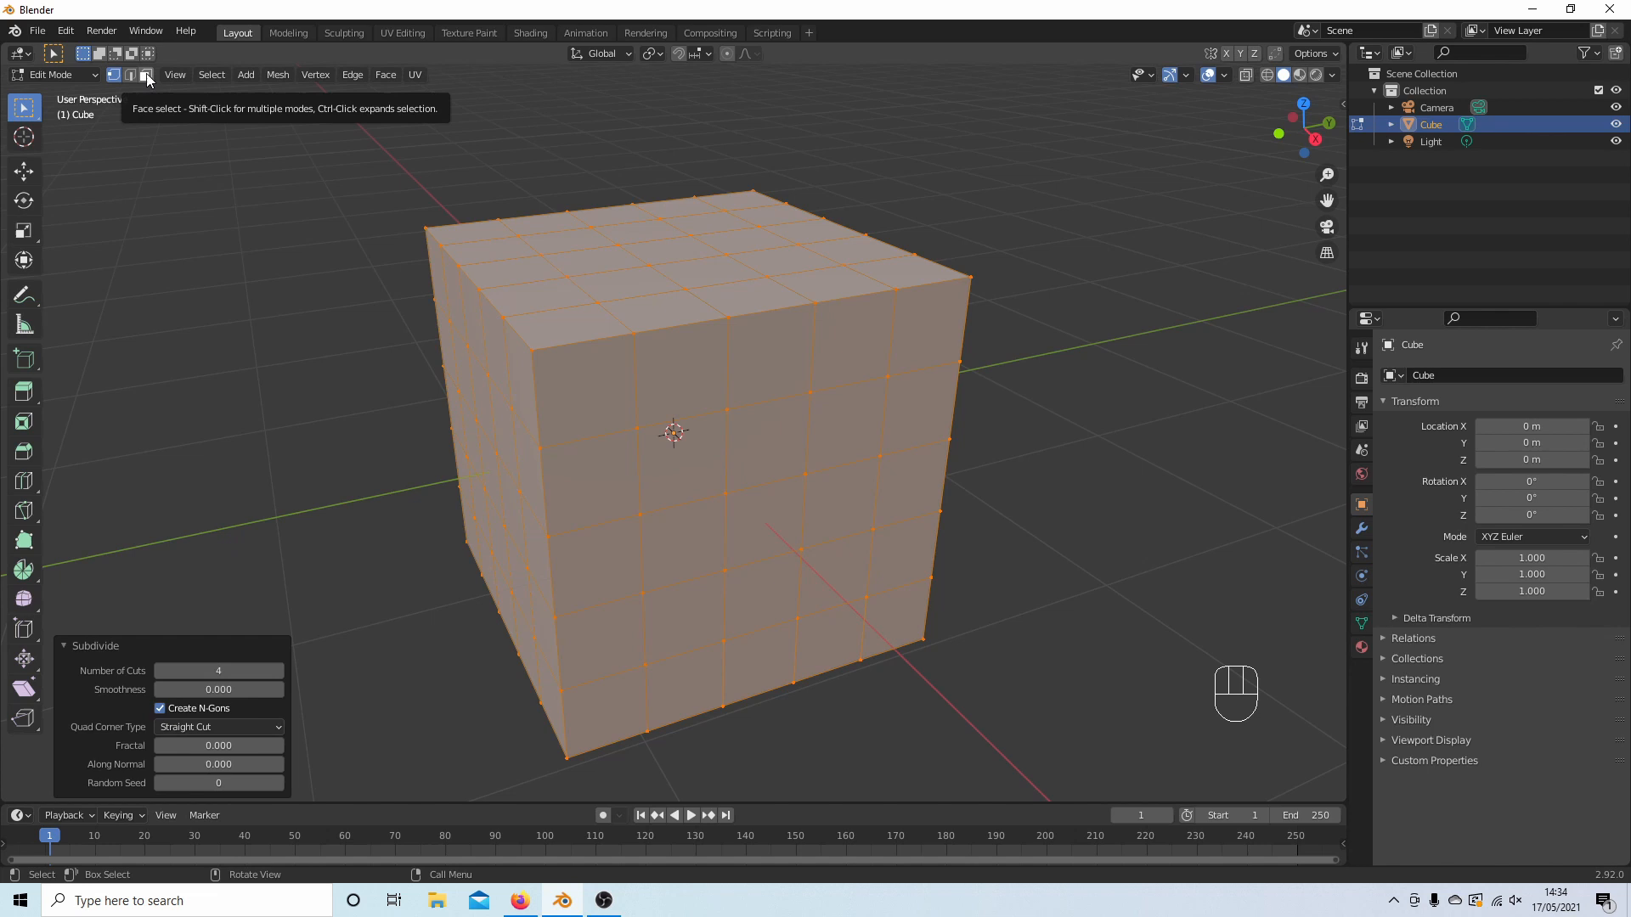
- Switch to face selection and look through the Face menu and pivot choices
click(146, 75)
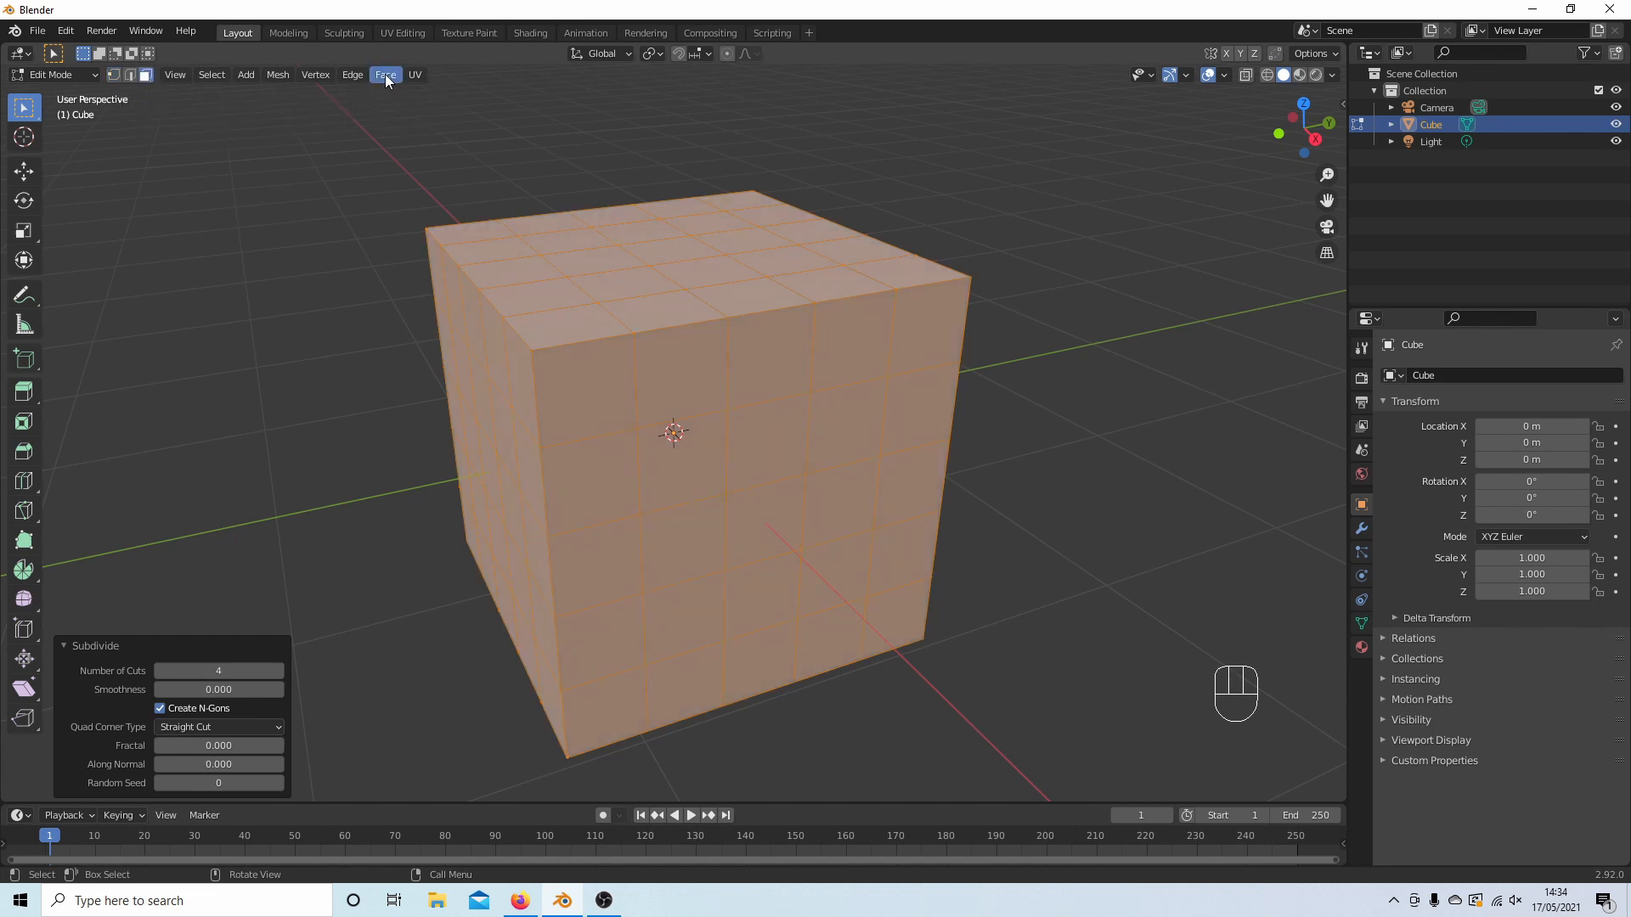
click(384, 74)
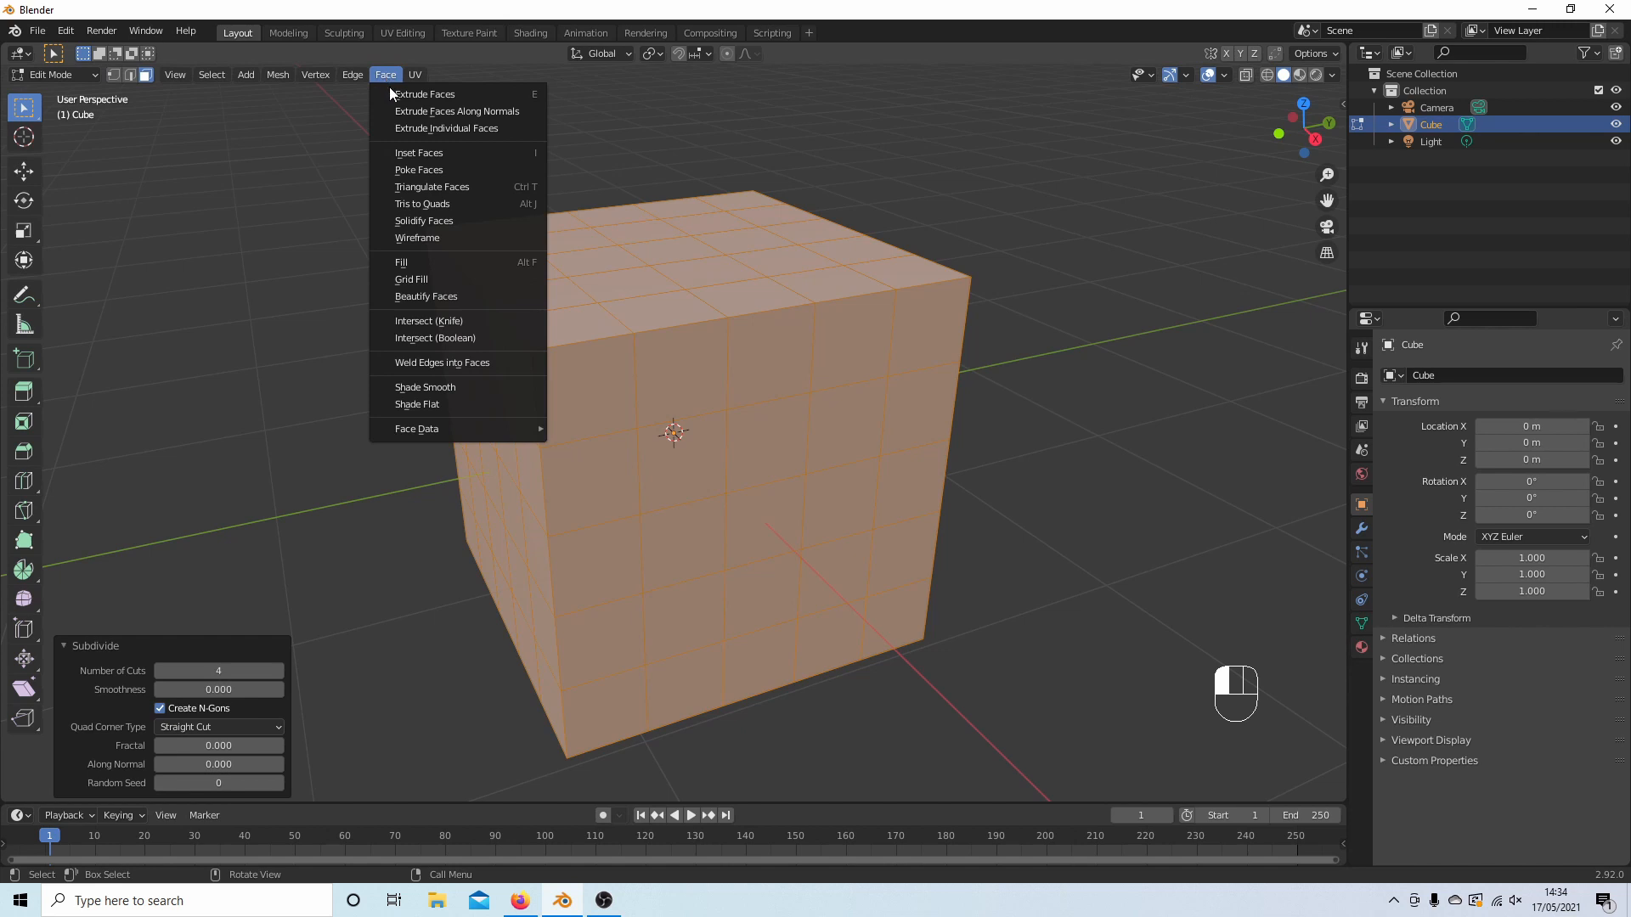
mouse_move(421, 129)
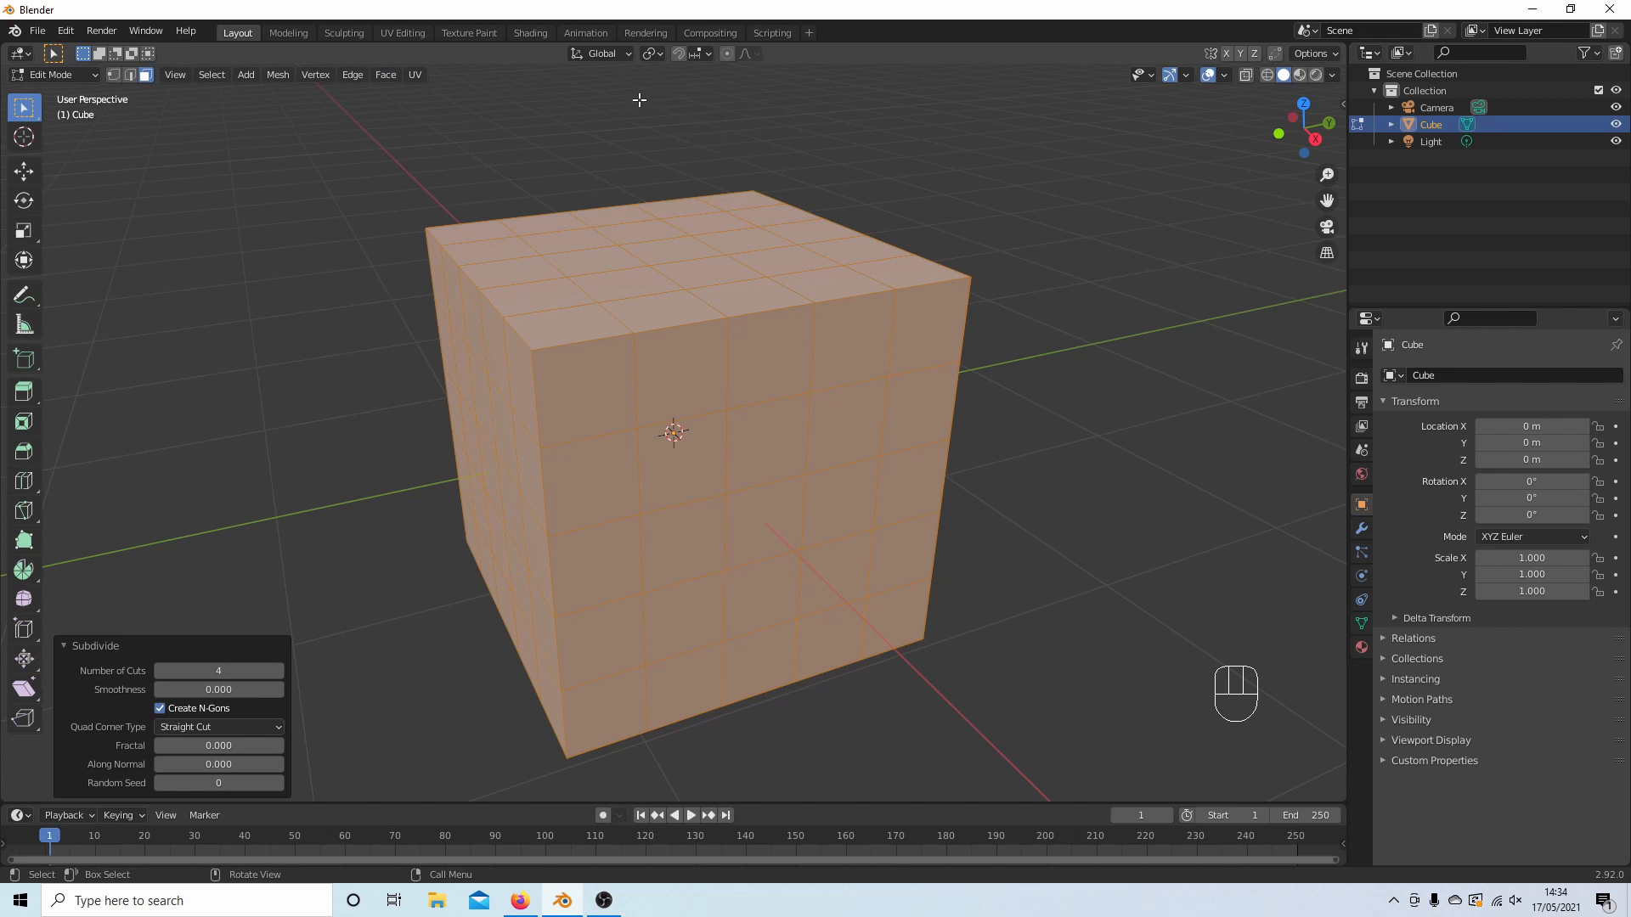
mouse_move(649, 55)
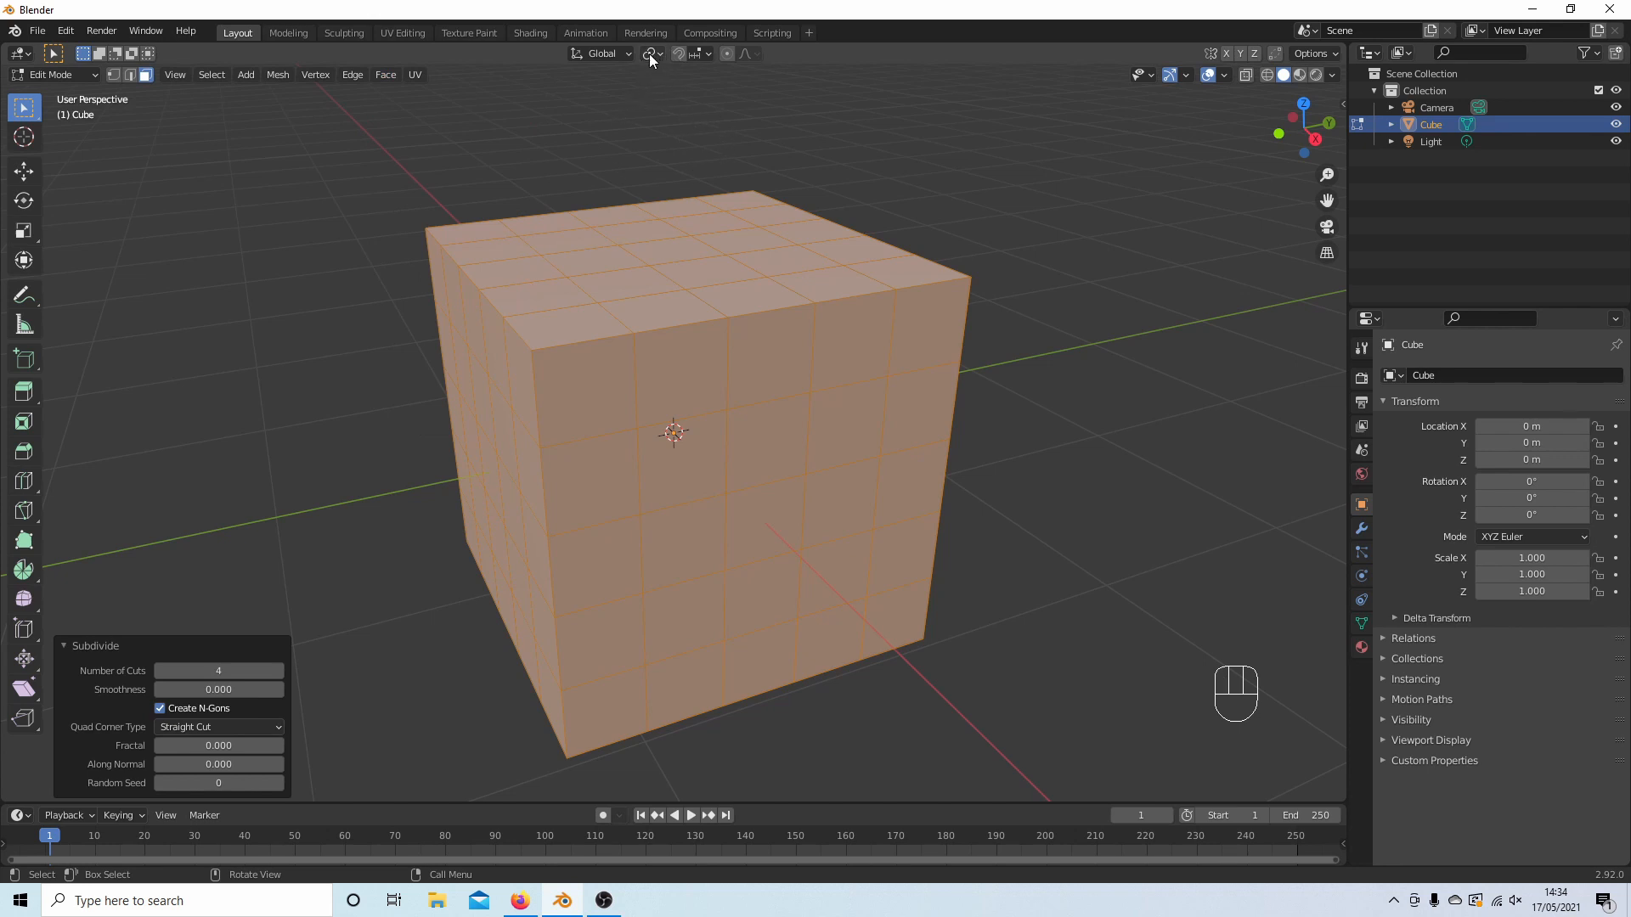
click(651, 53)
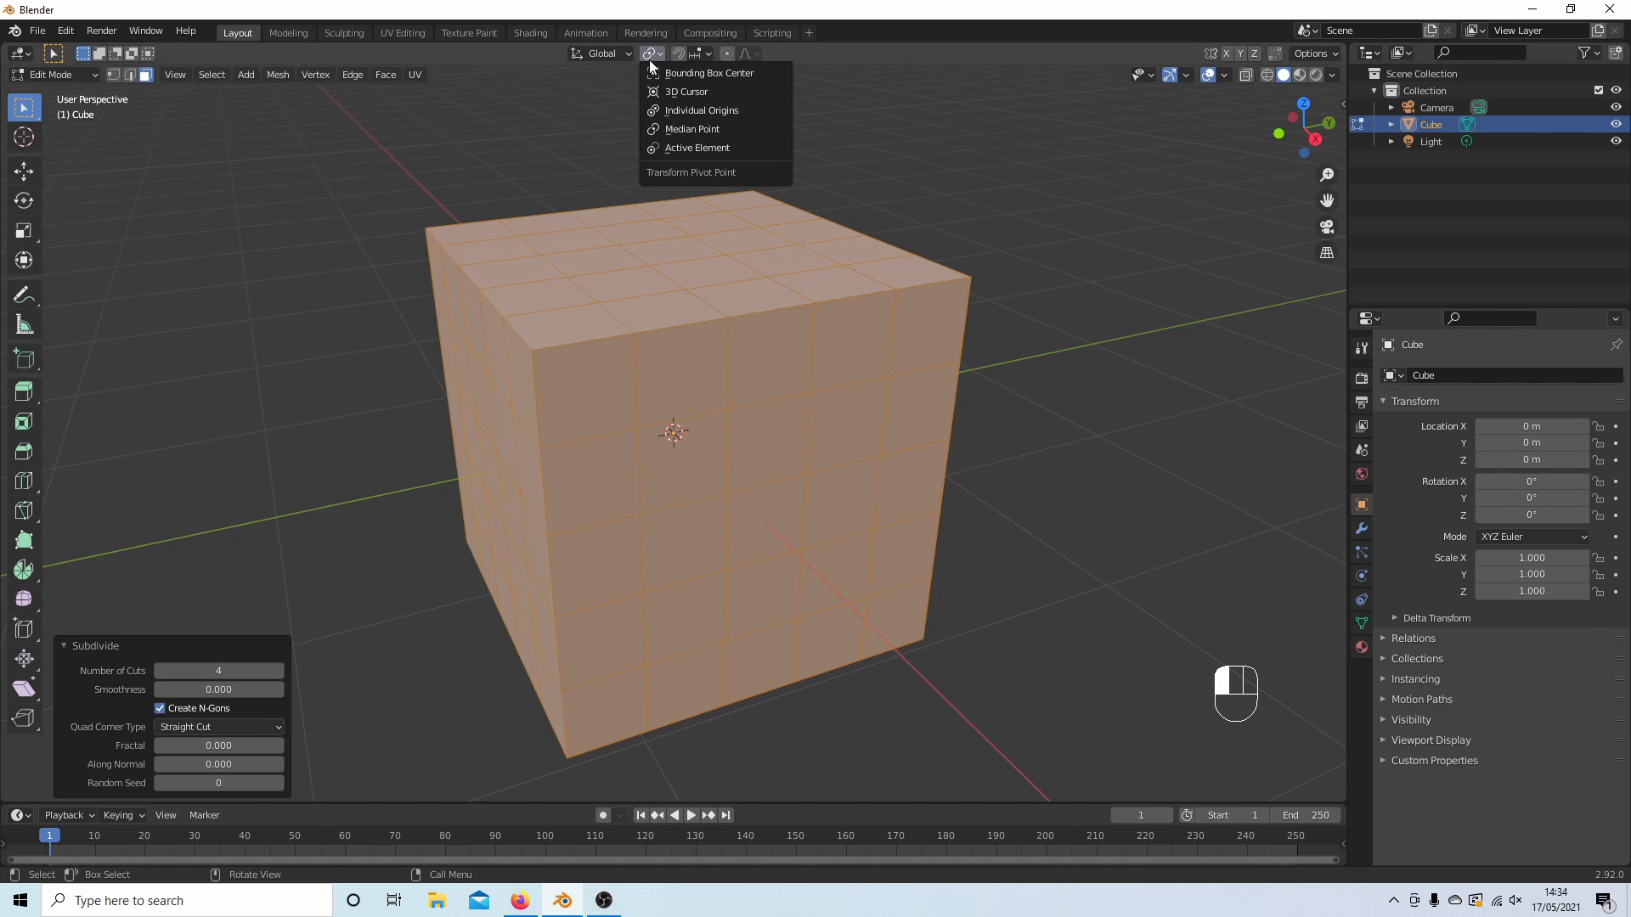
mouse_move(692, 110)
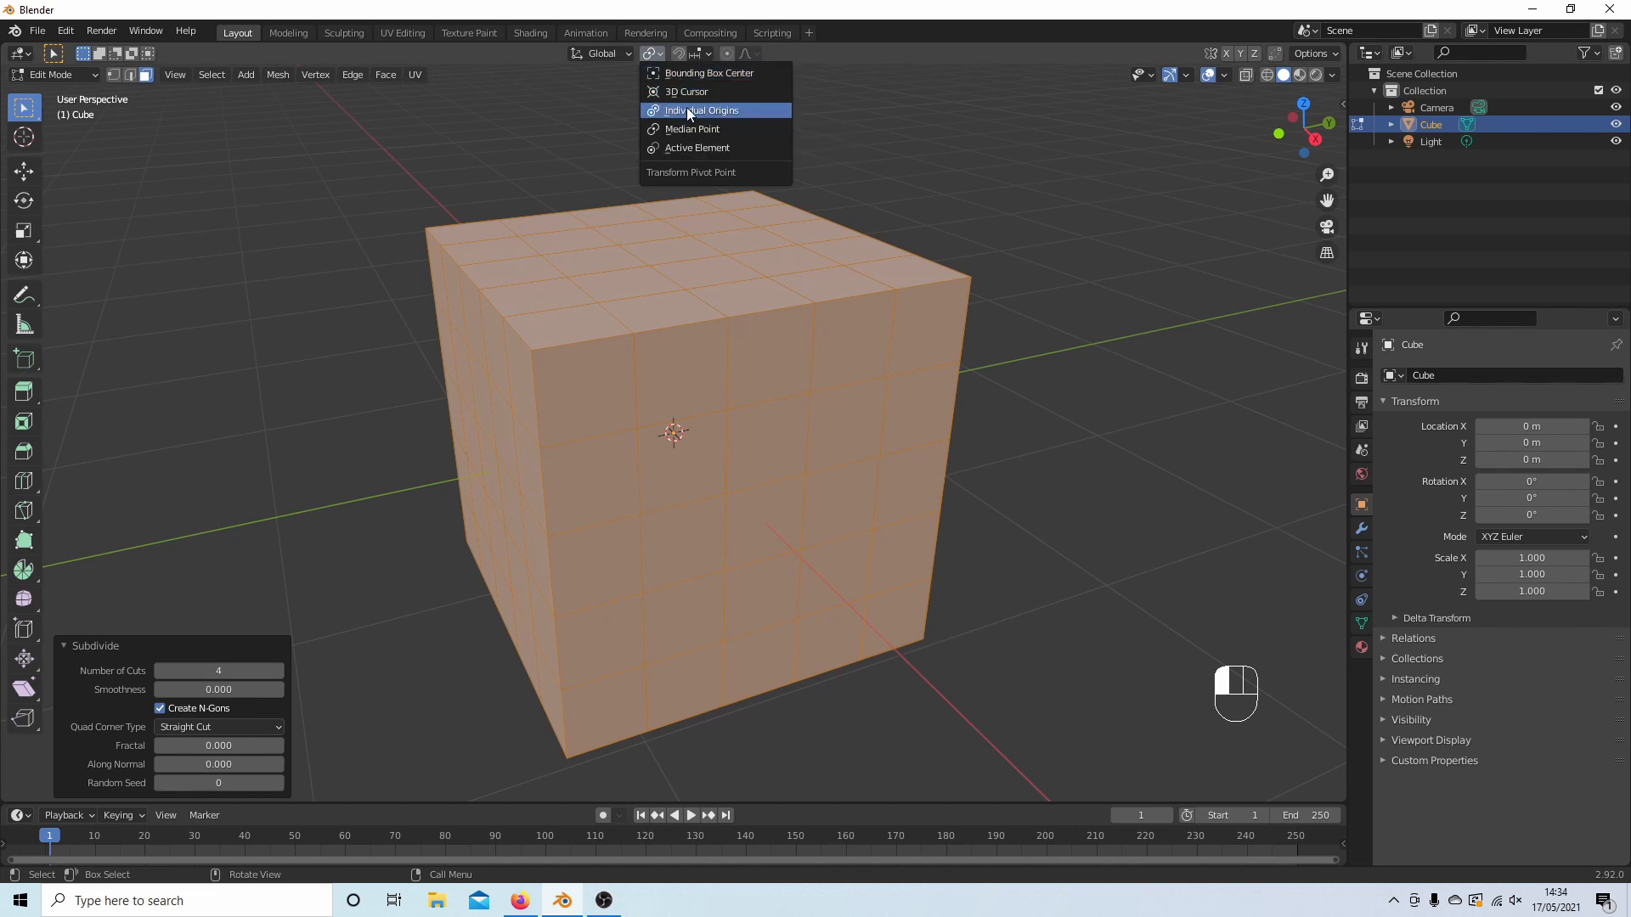
- Set the pivot to Individual Origins and start Extrude Individual Faces
click(384, 75)
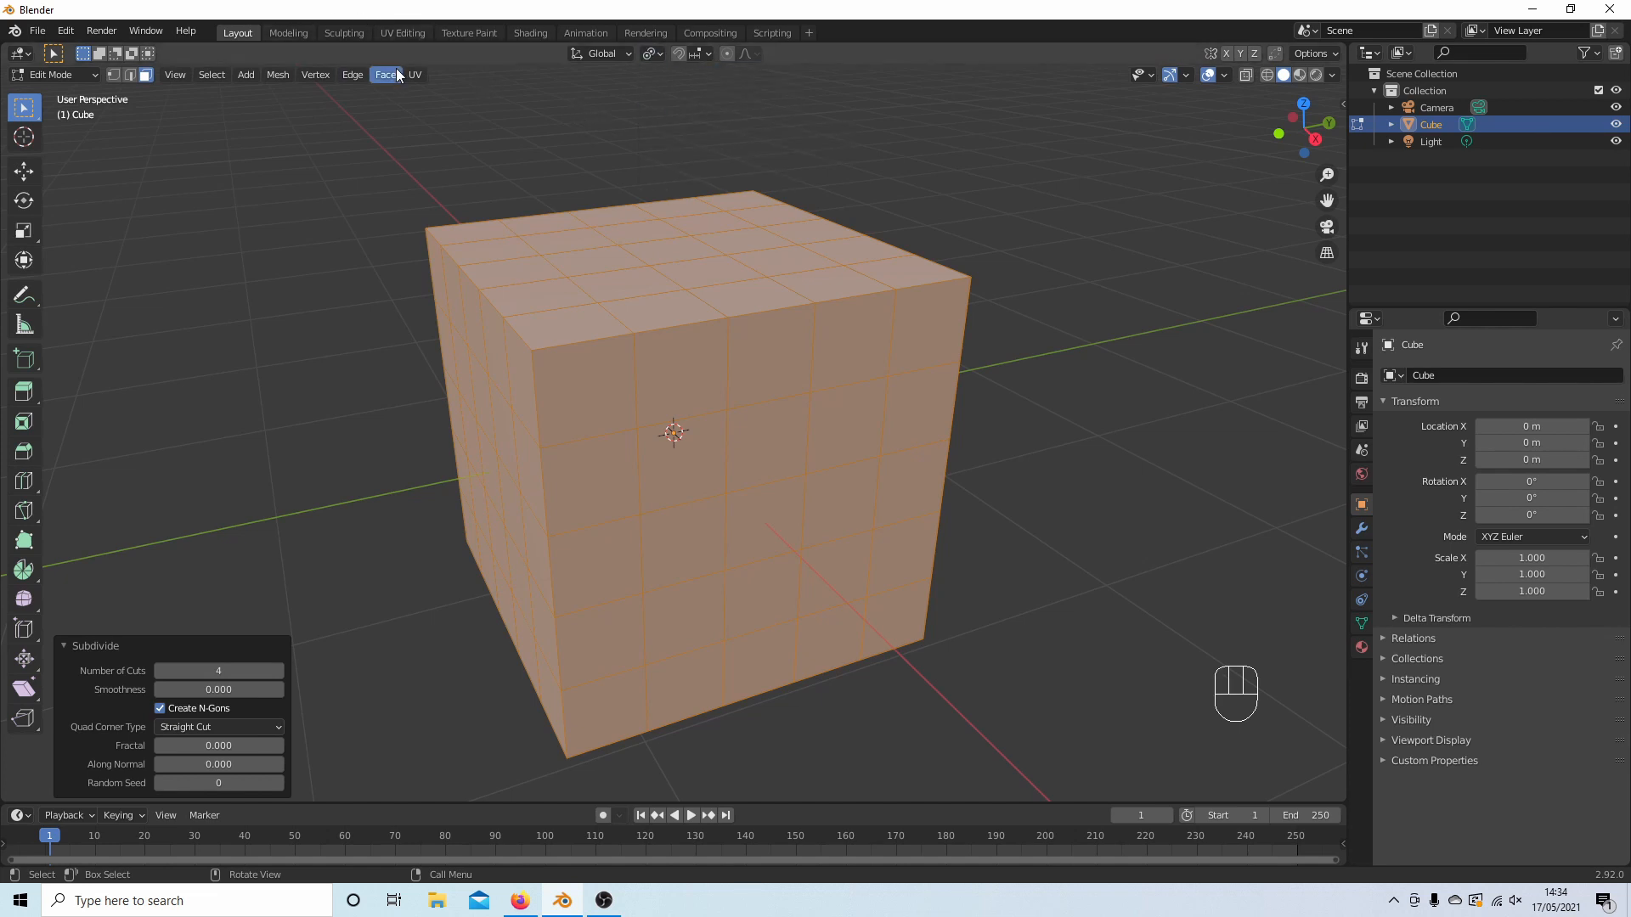
click(384, 74)
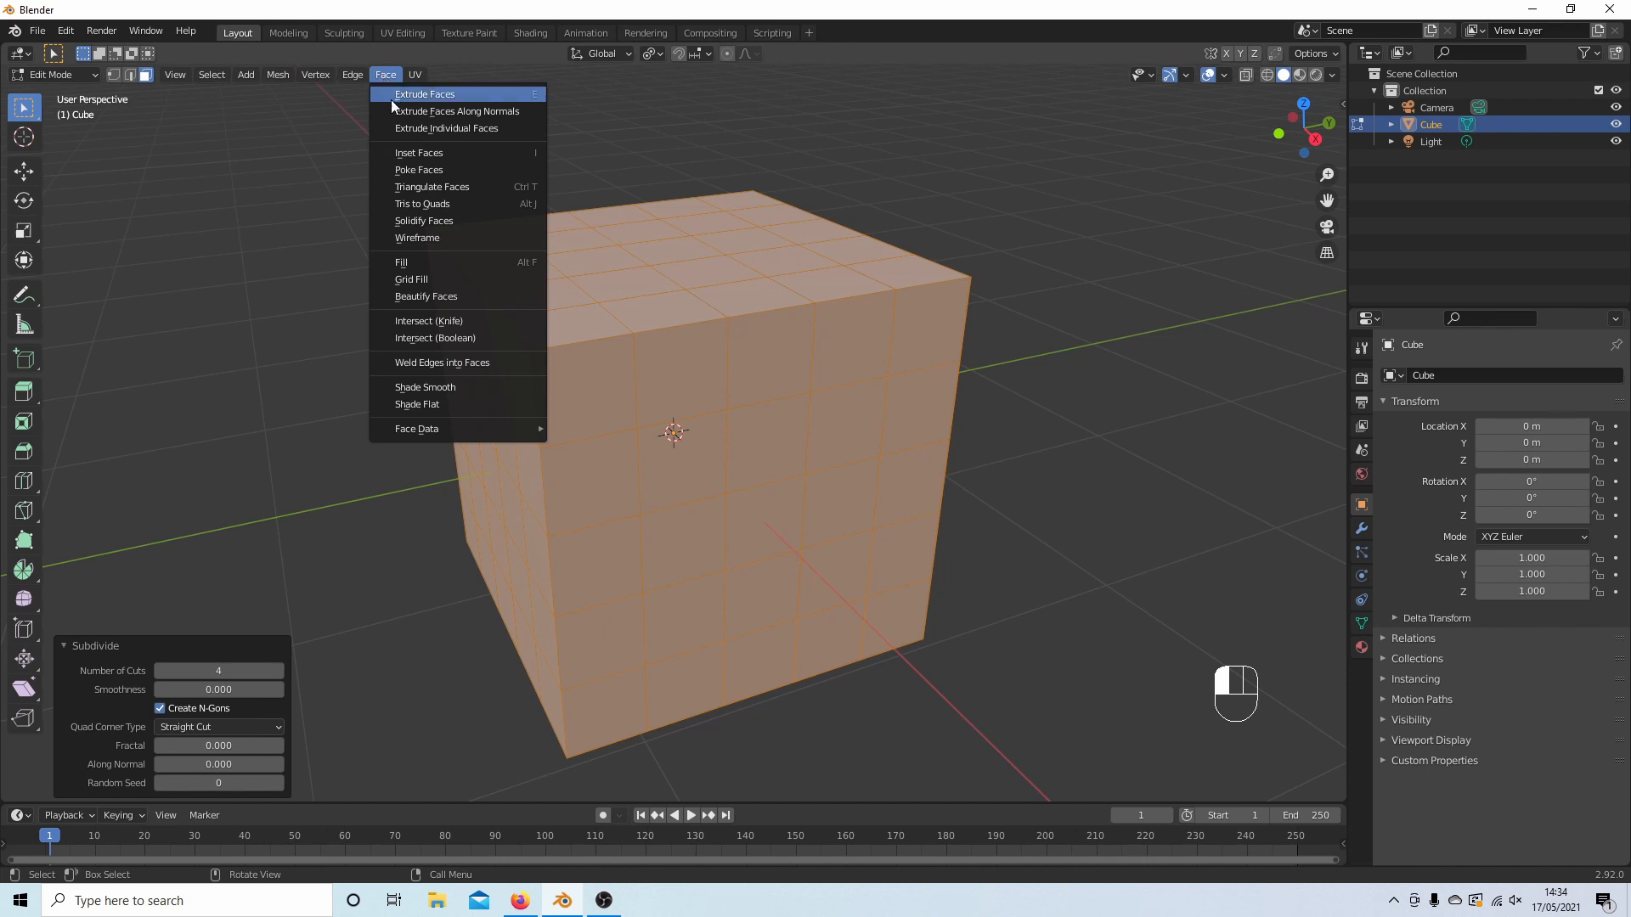
click(425, 94)
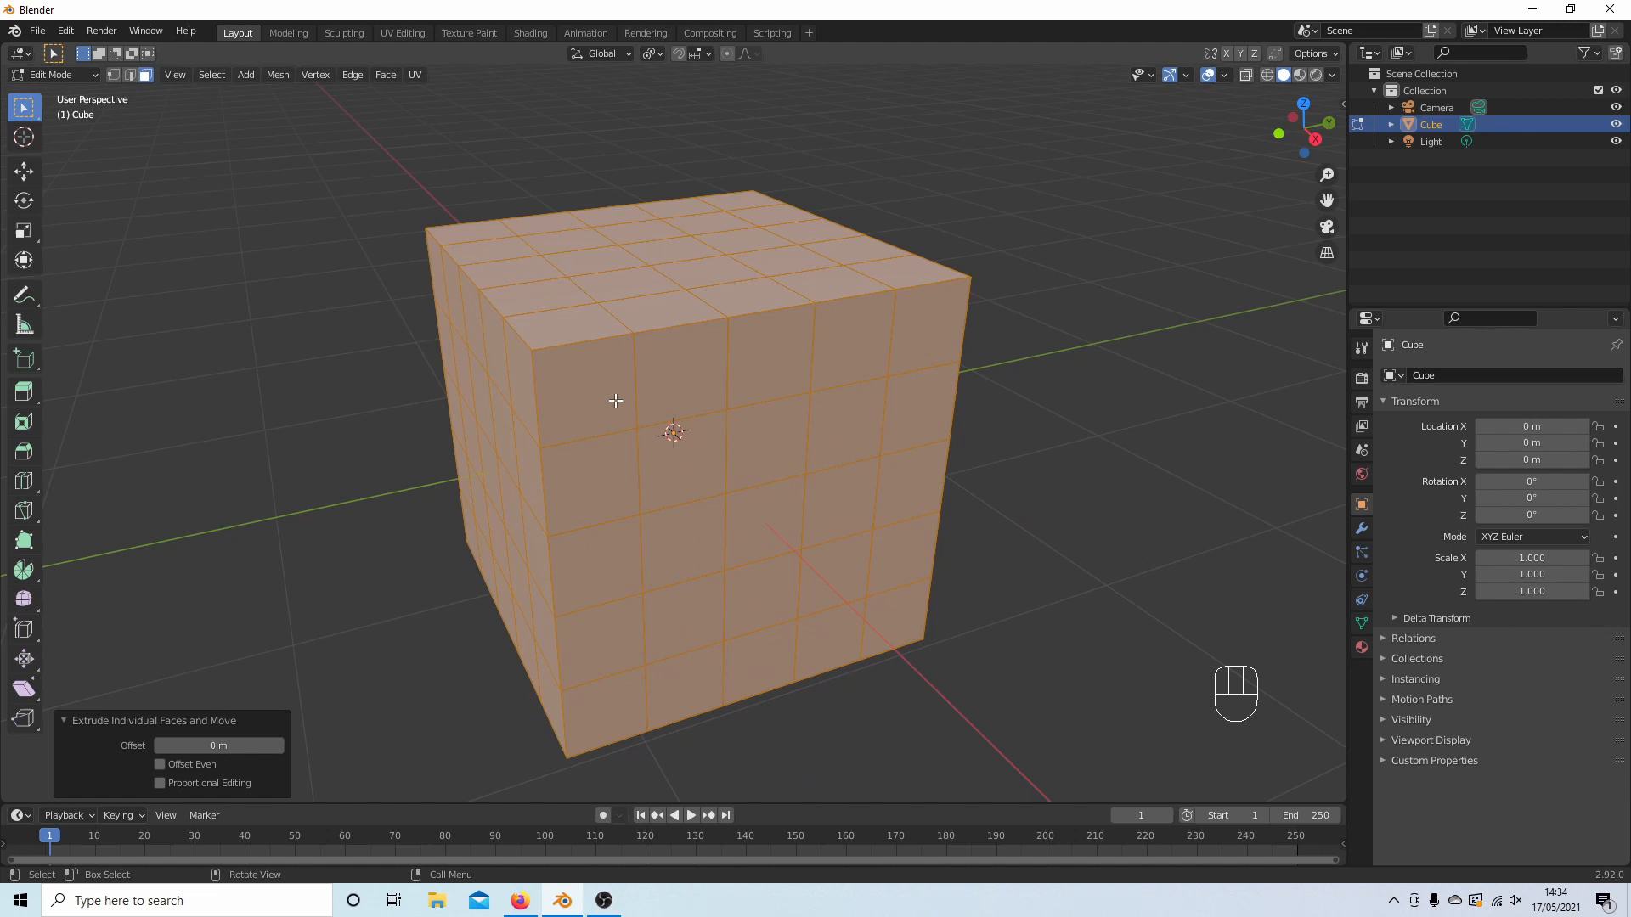
mouse_move(652, 186)
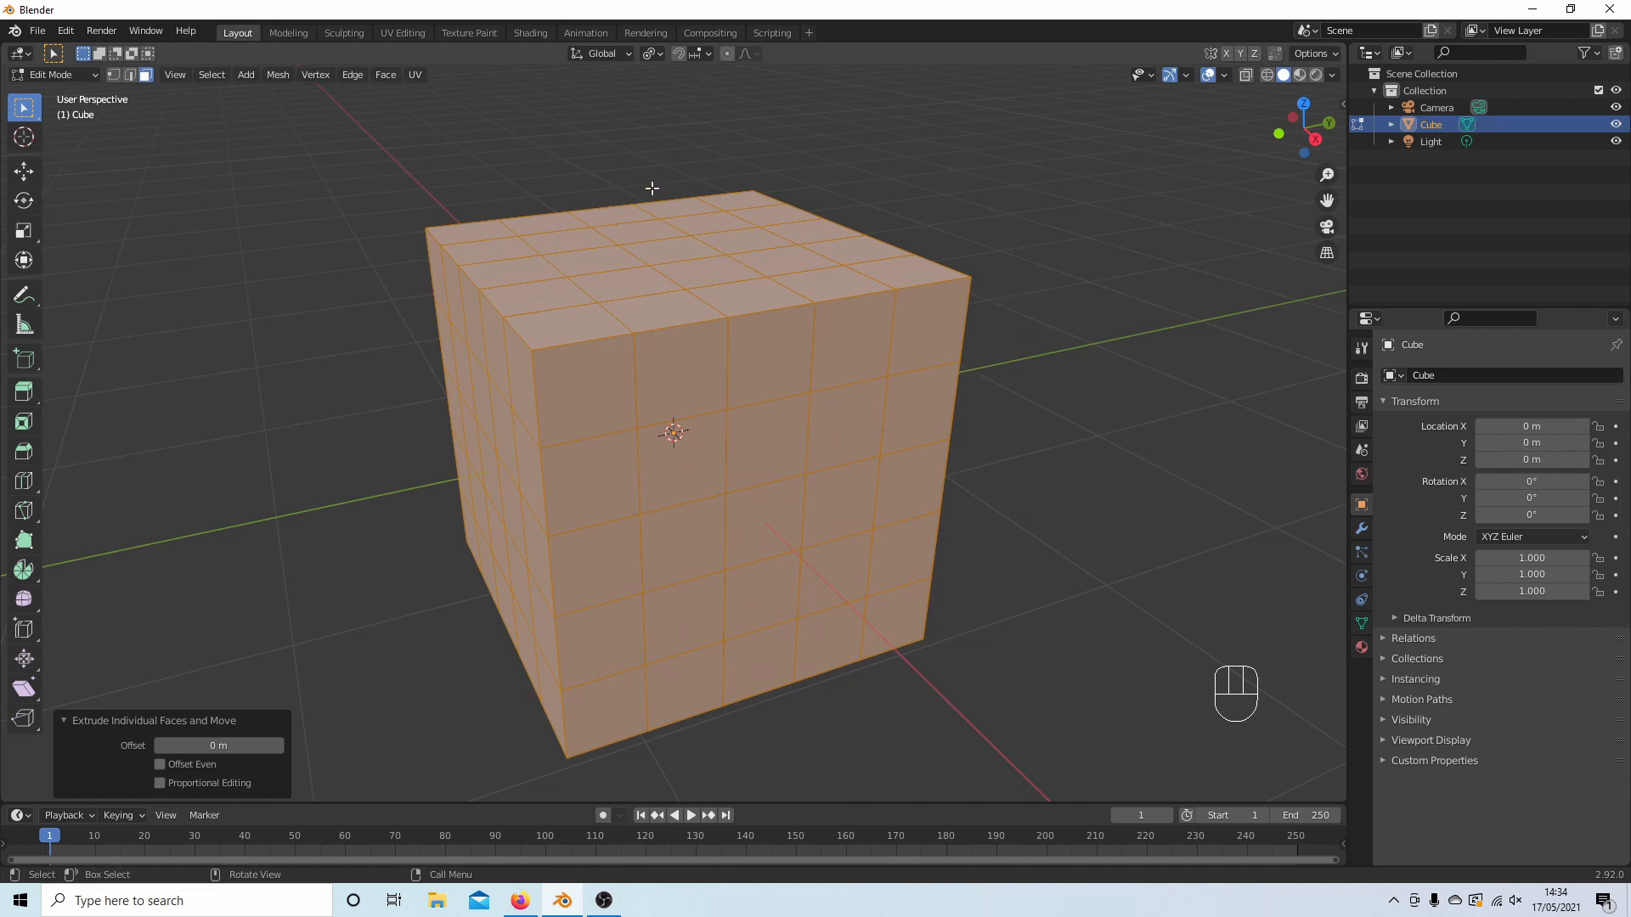
- Inset the extruded faces individually, leaving a smaller square inside each cell
key(i)
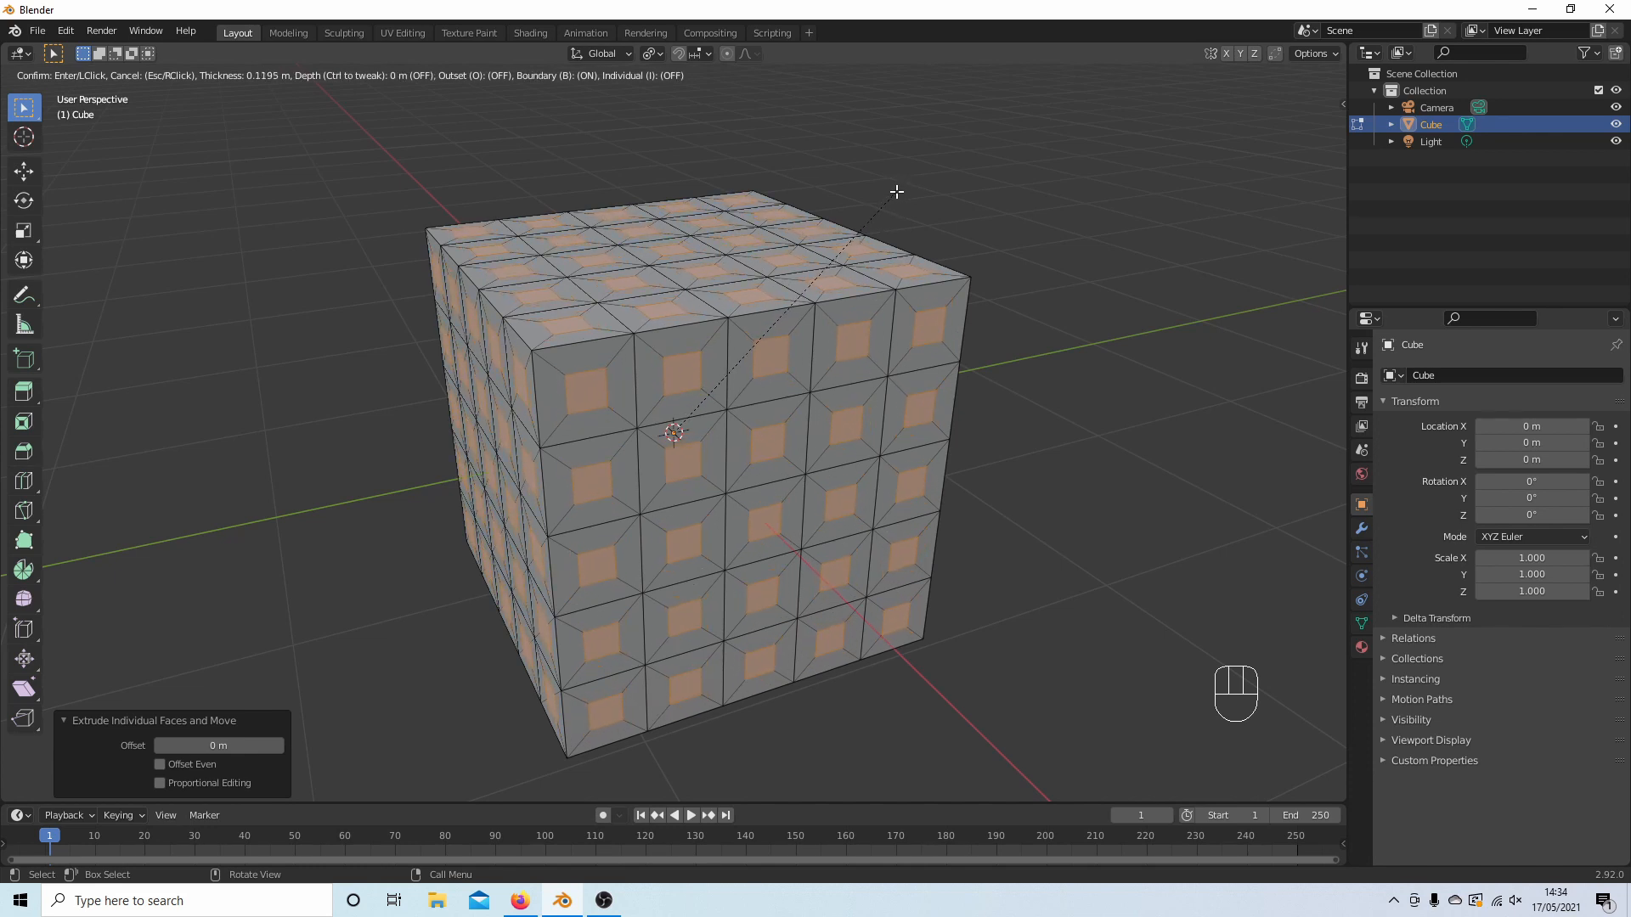
mouse_move(904, 190)
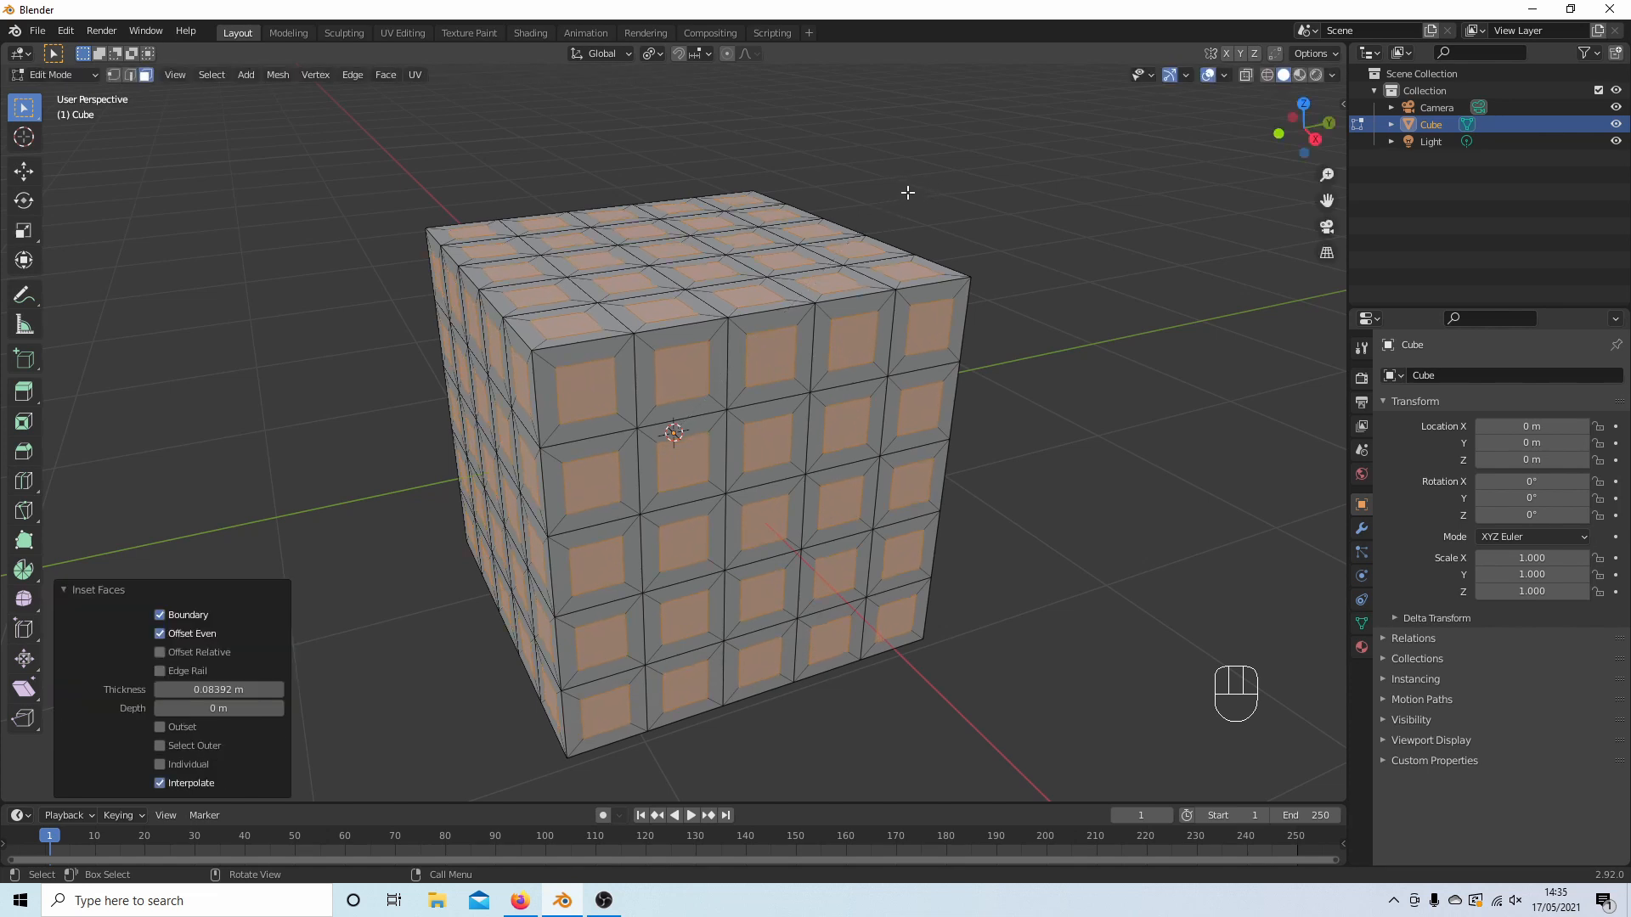
- Delete only the inset faces, keeping their surrounding edges
key(x)
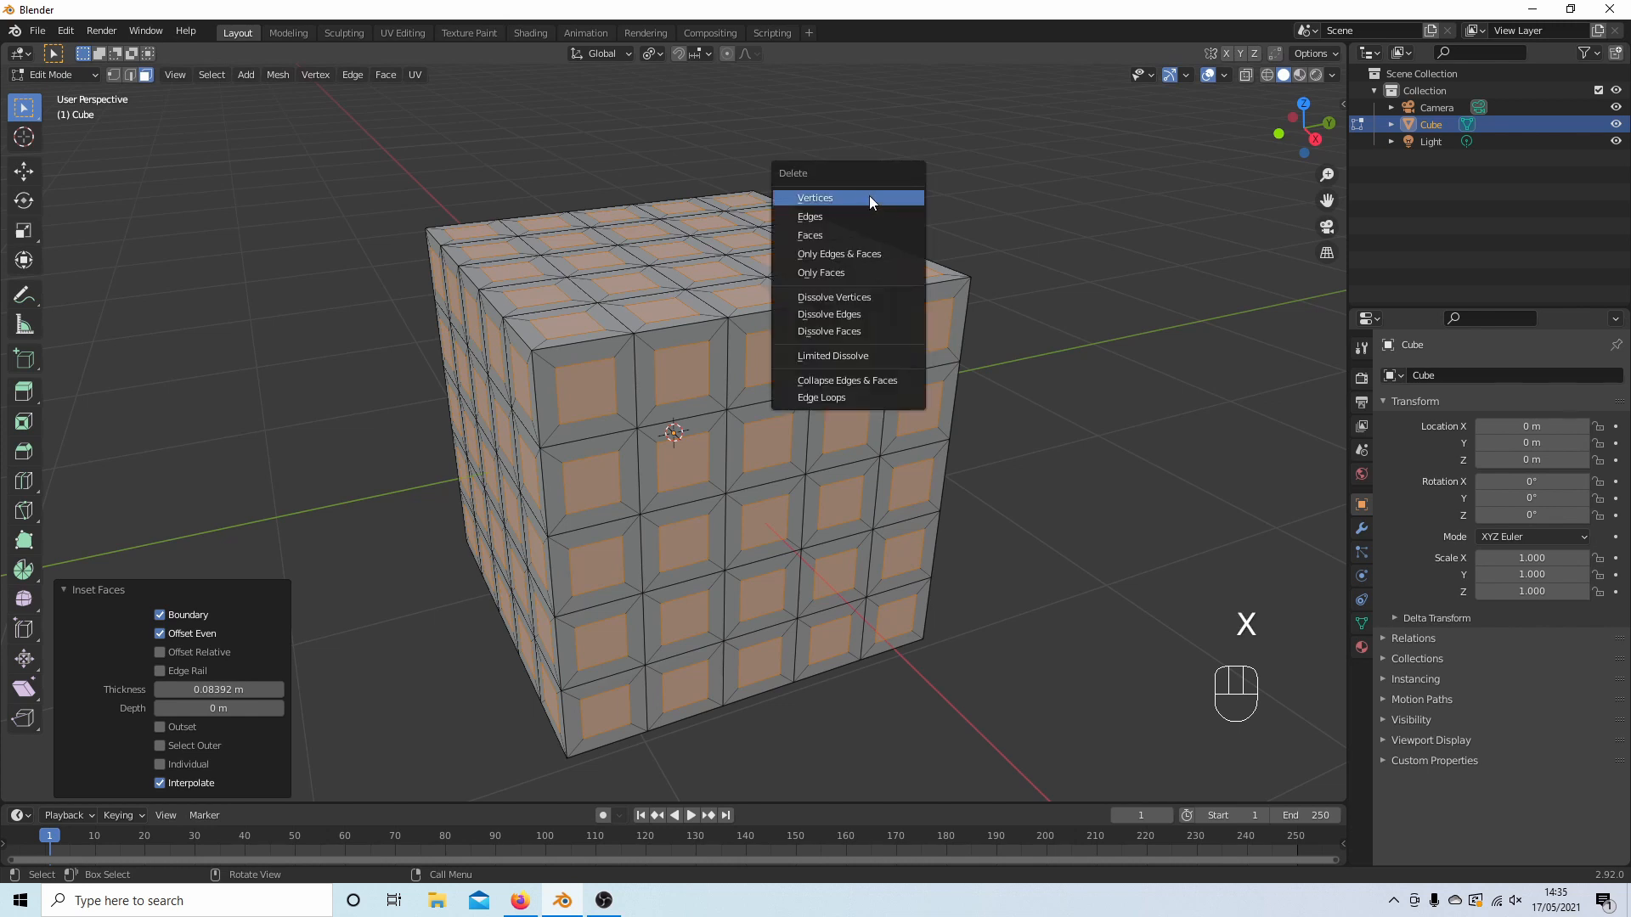
mouse_move(815, 241)
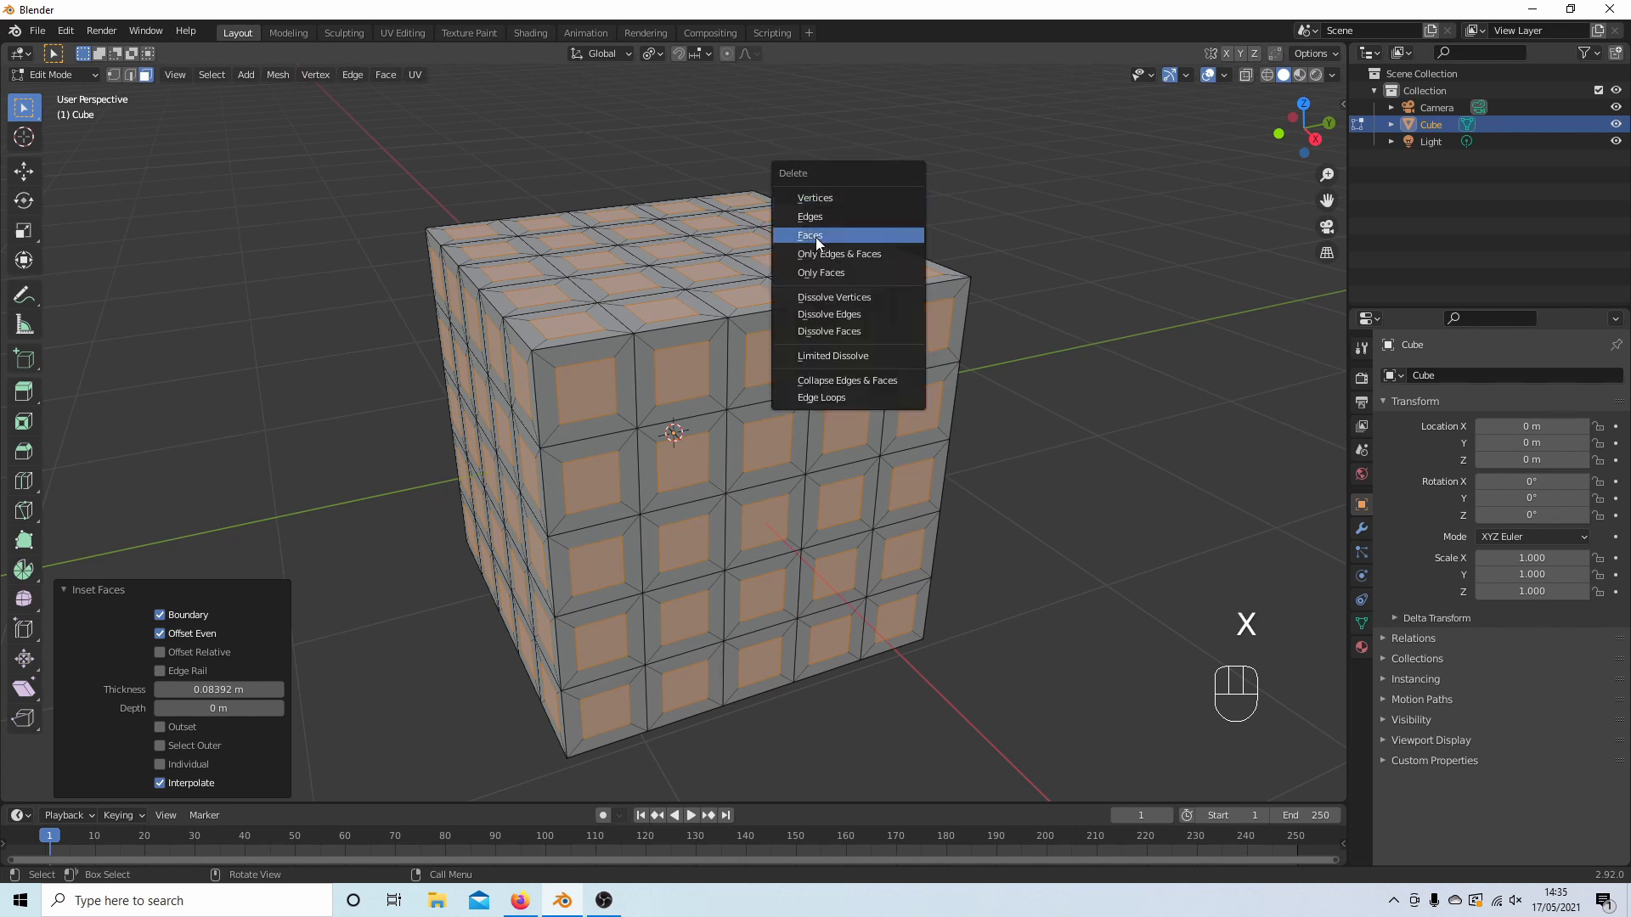
mouse_move(805, 272)
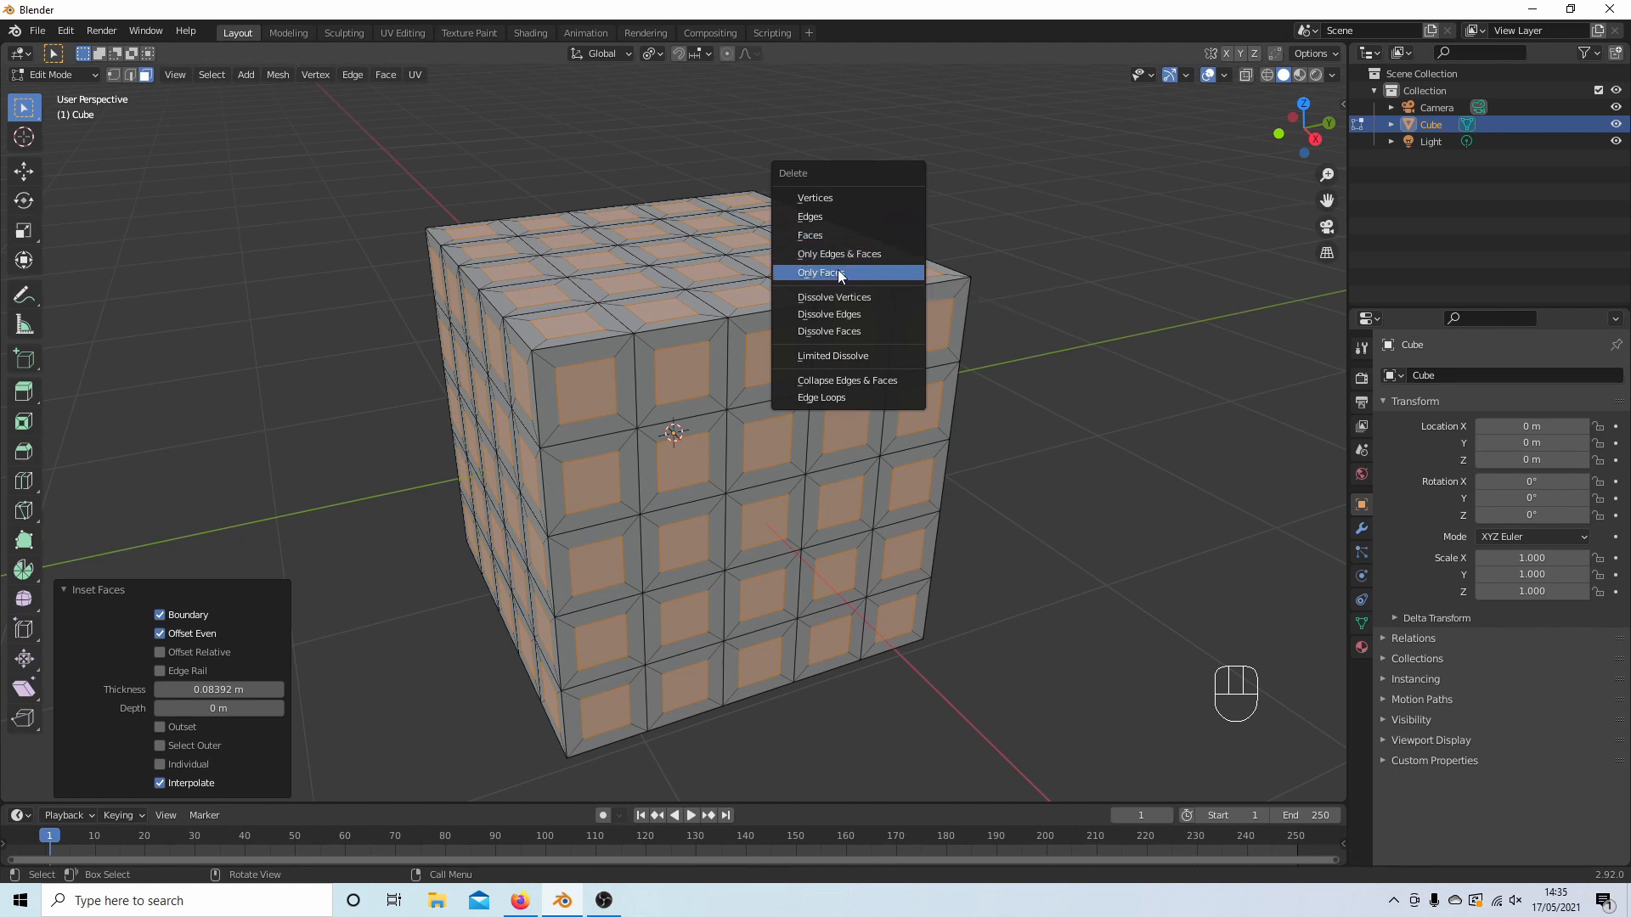
click(822, 272)
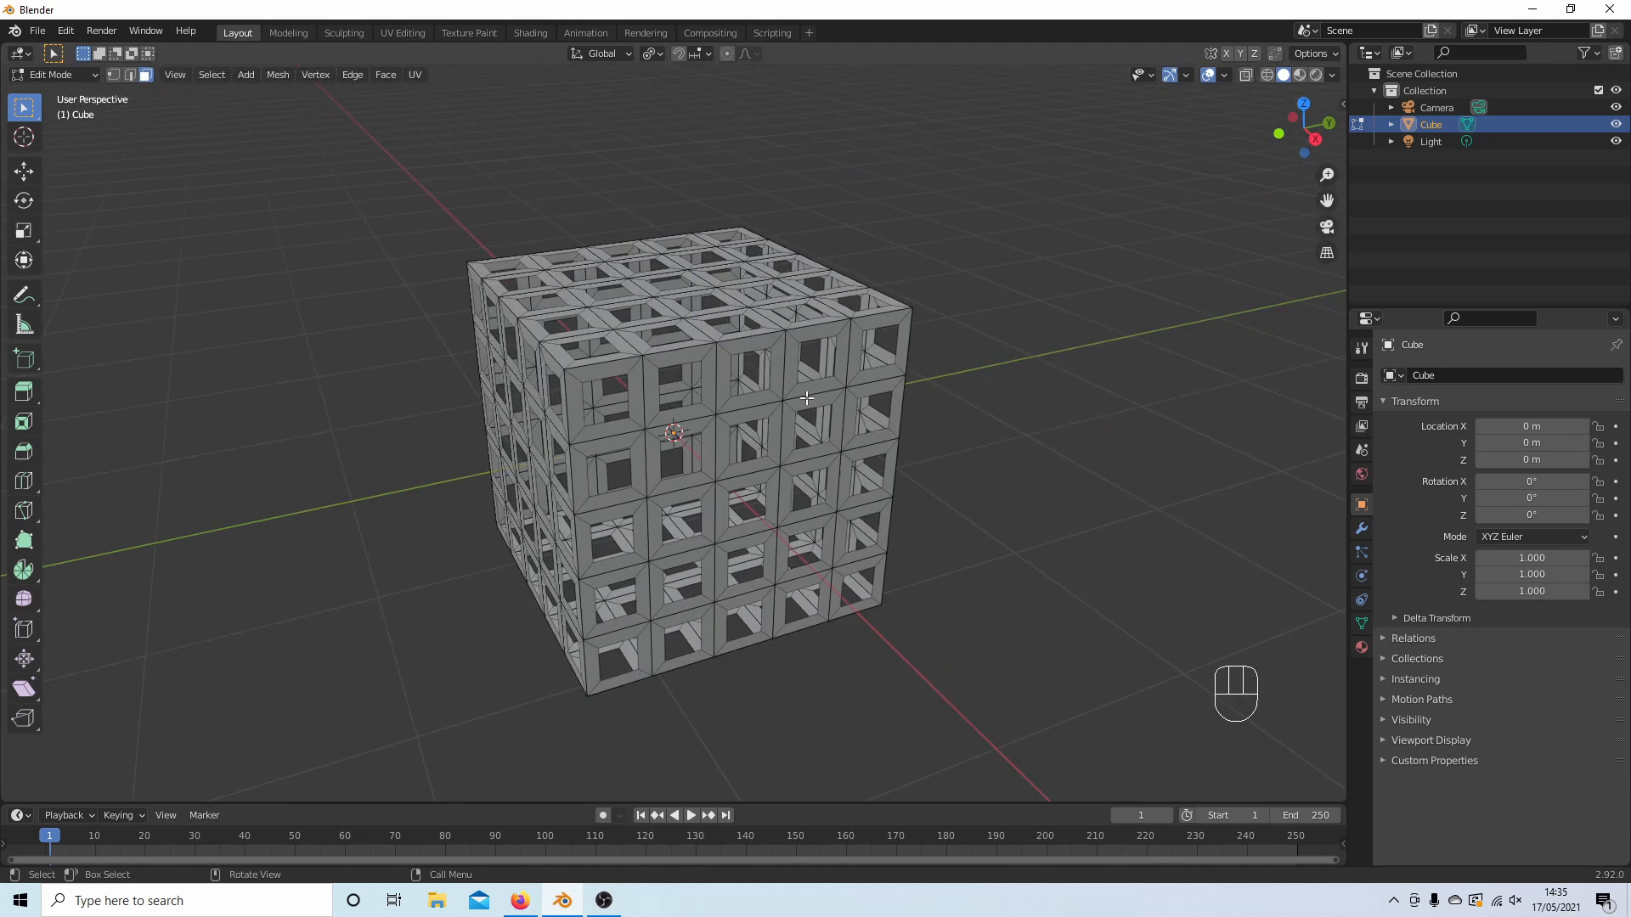
mouse_move(598, 501)
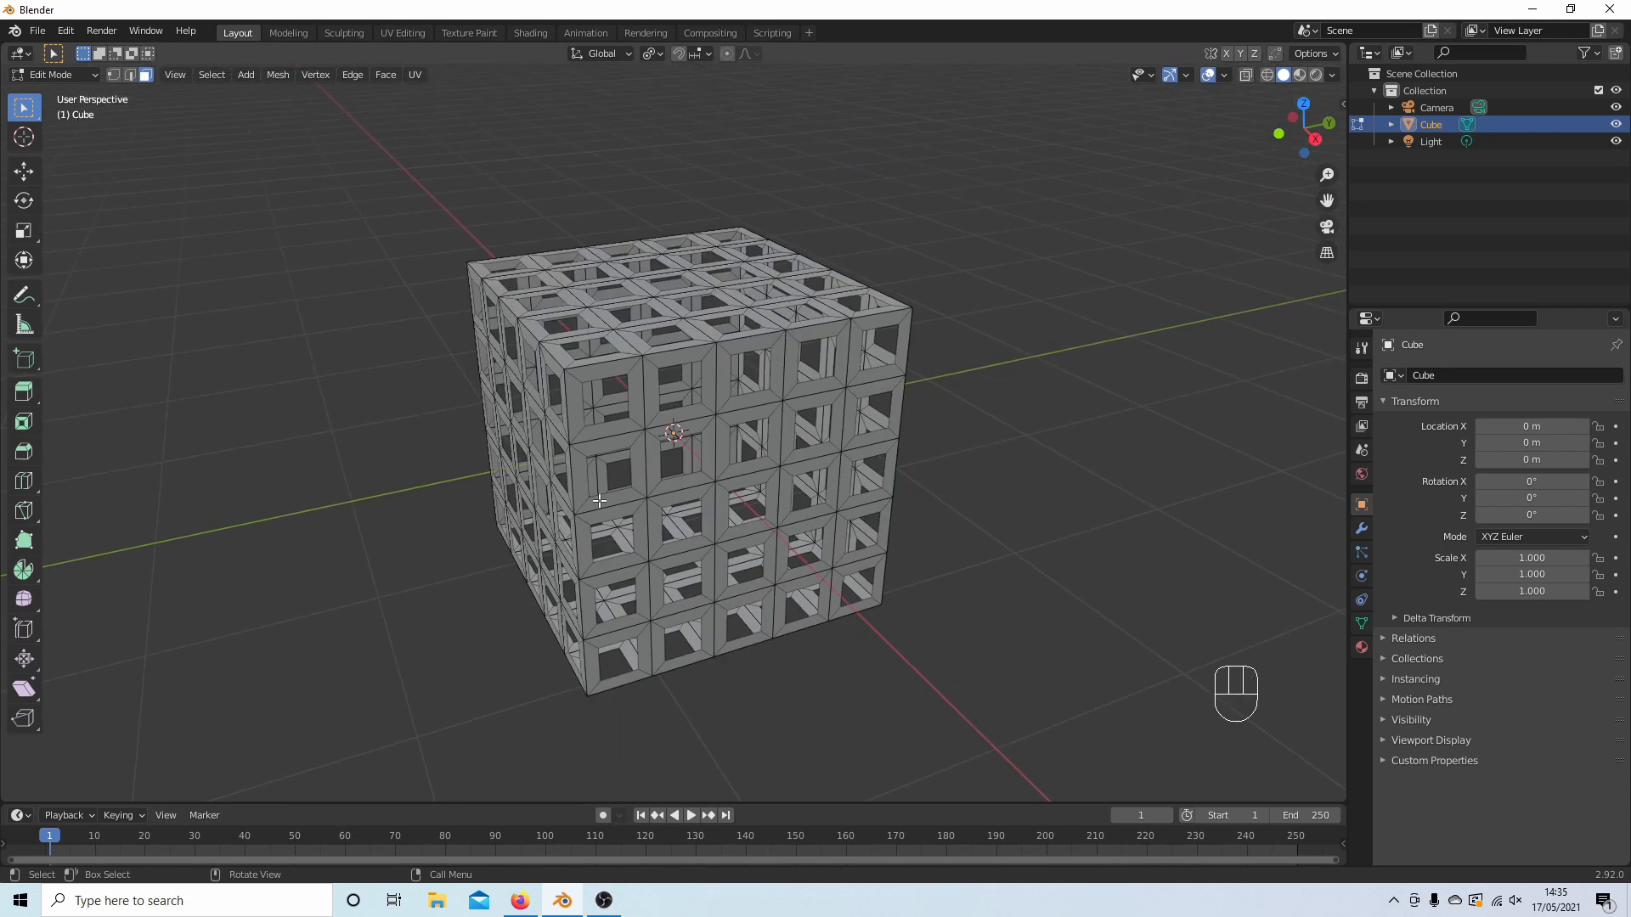
mouse_move(673, 248)
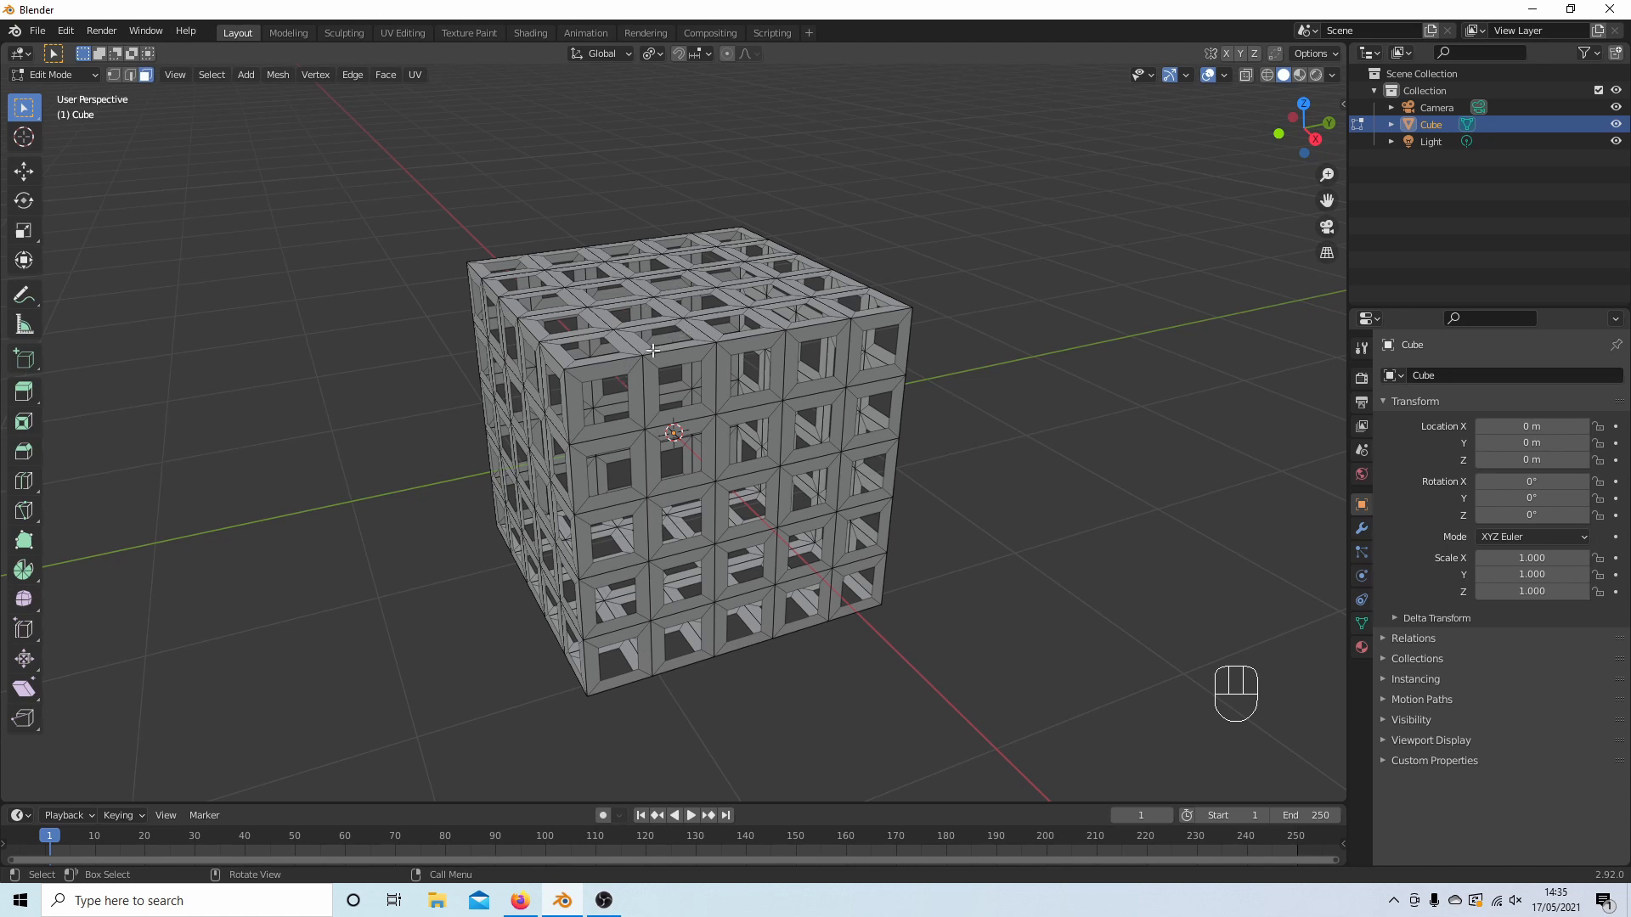
- In Edge select mode, select every edge matching a hole edge's length via Select Similar
click(129, 74)
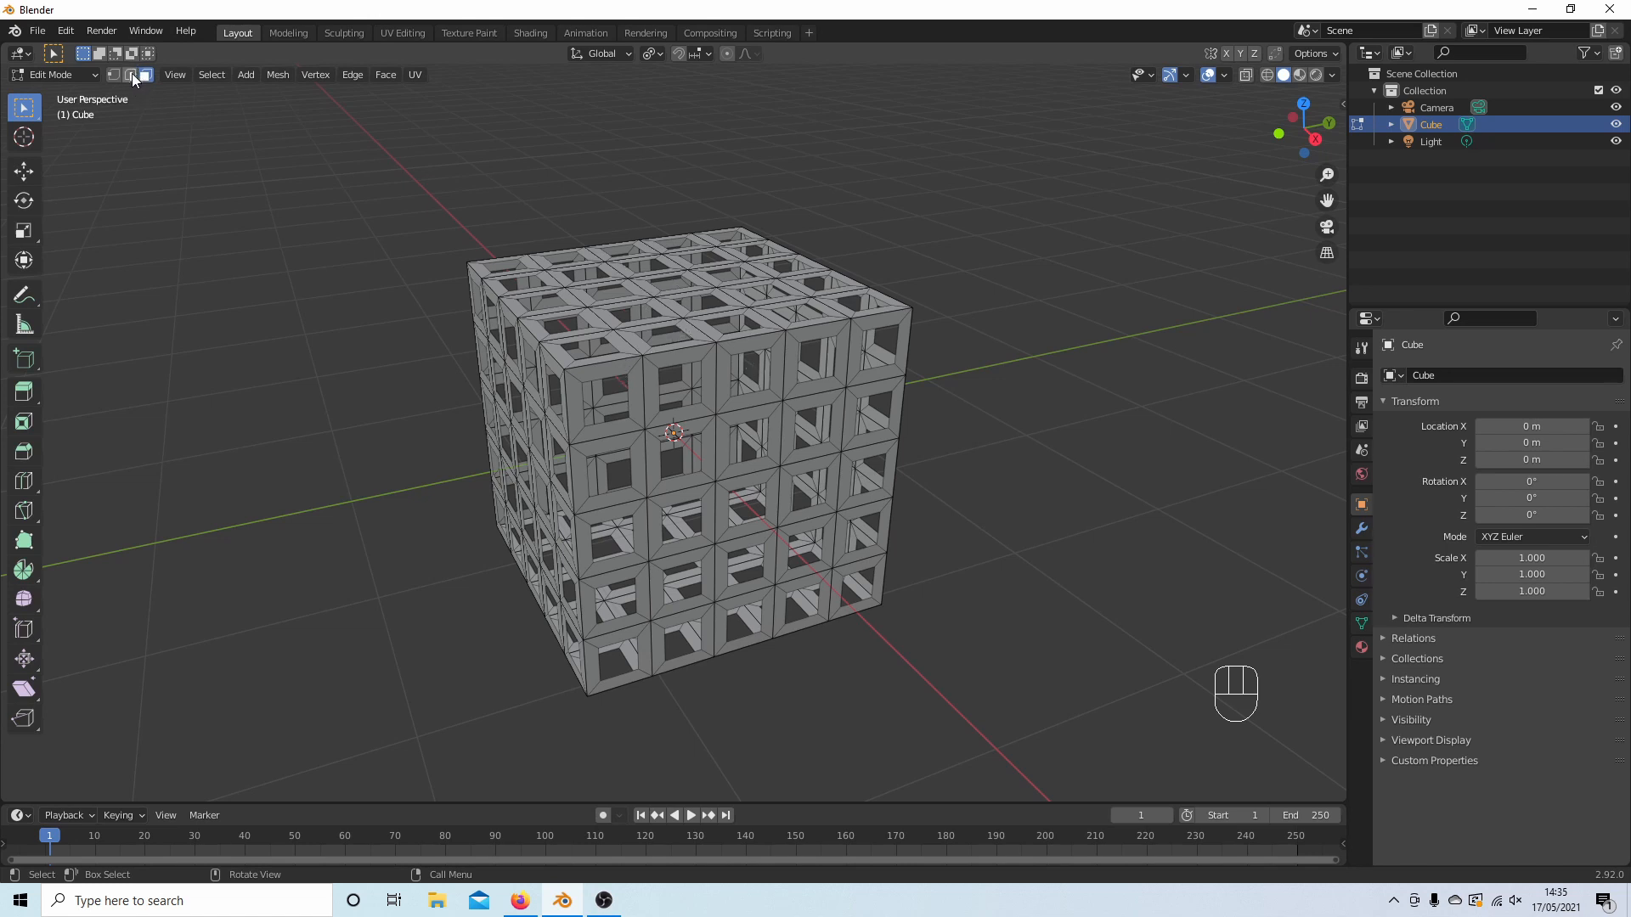
mouse_move(131, 75)
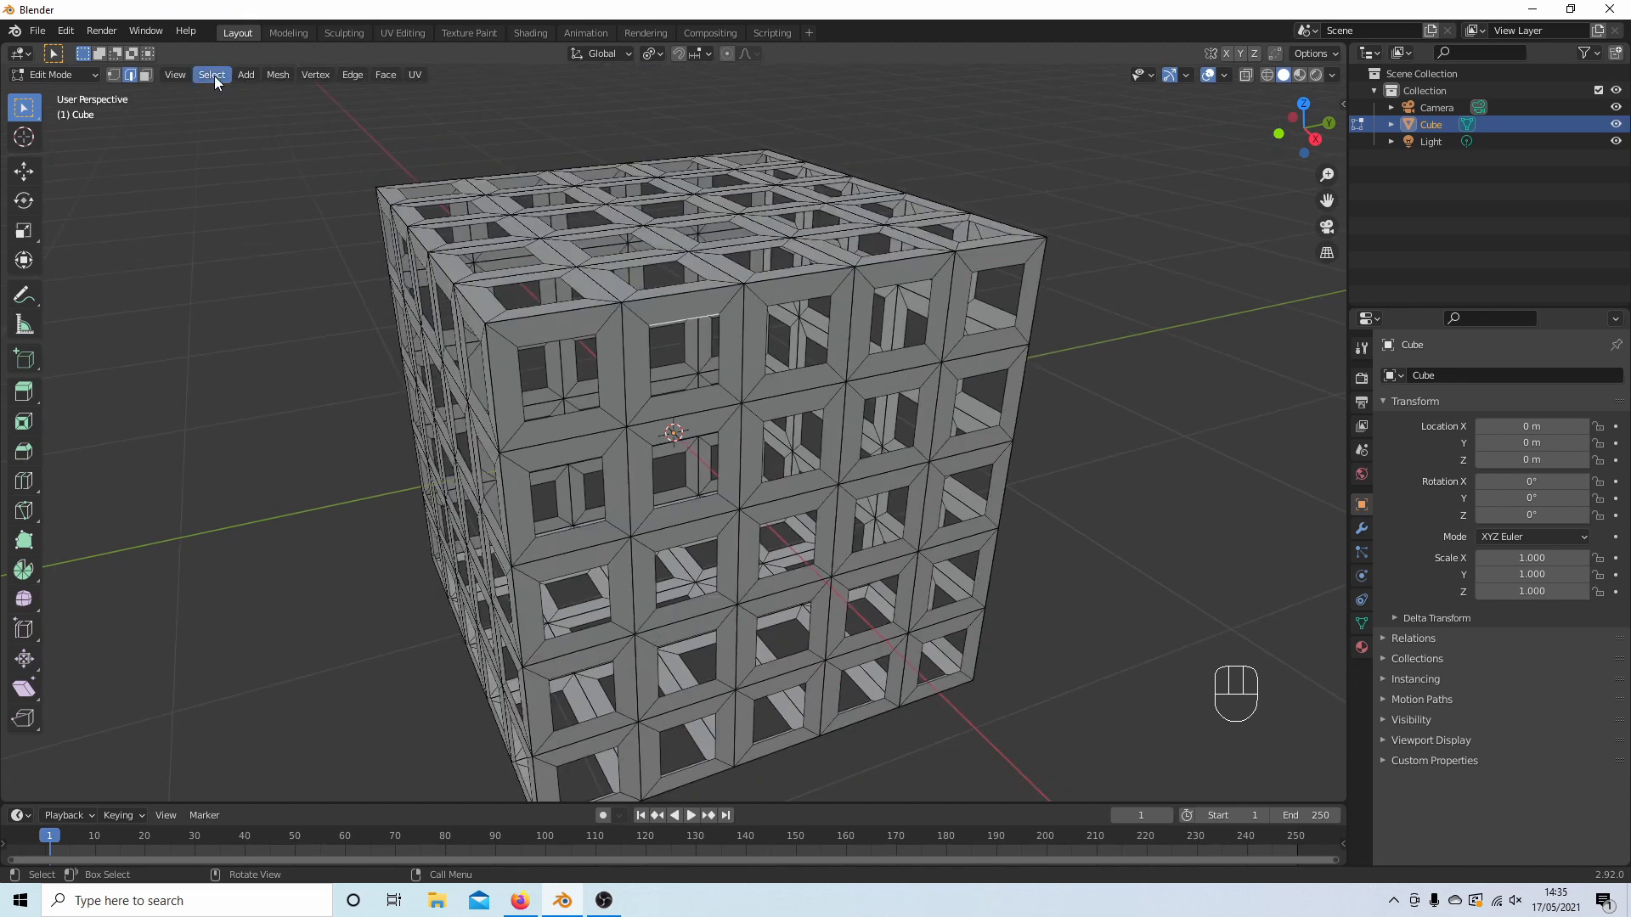
click(210, 75)
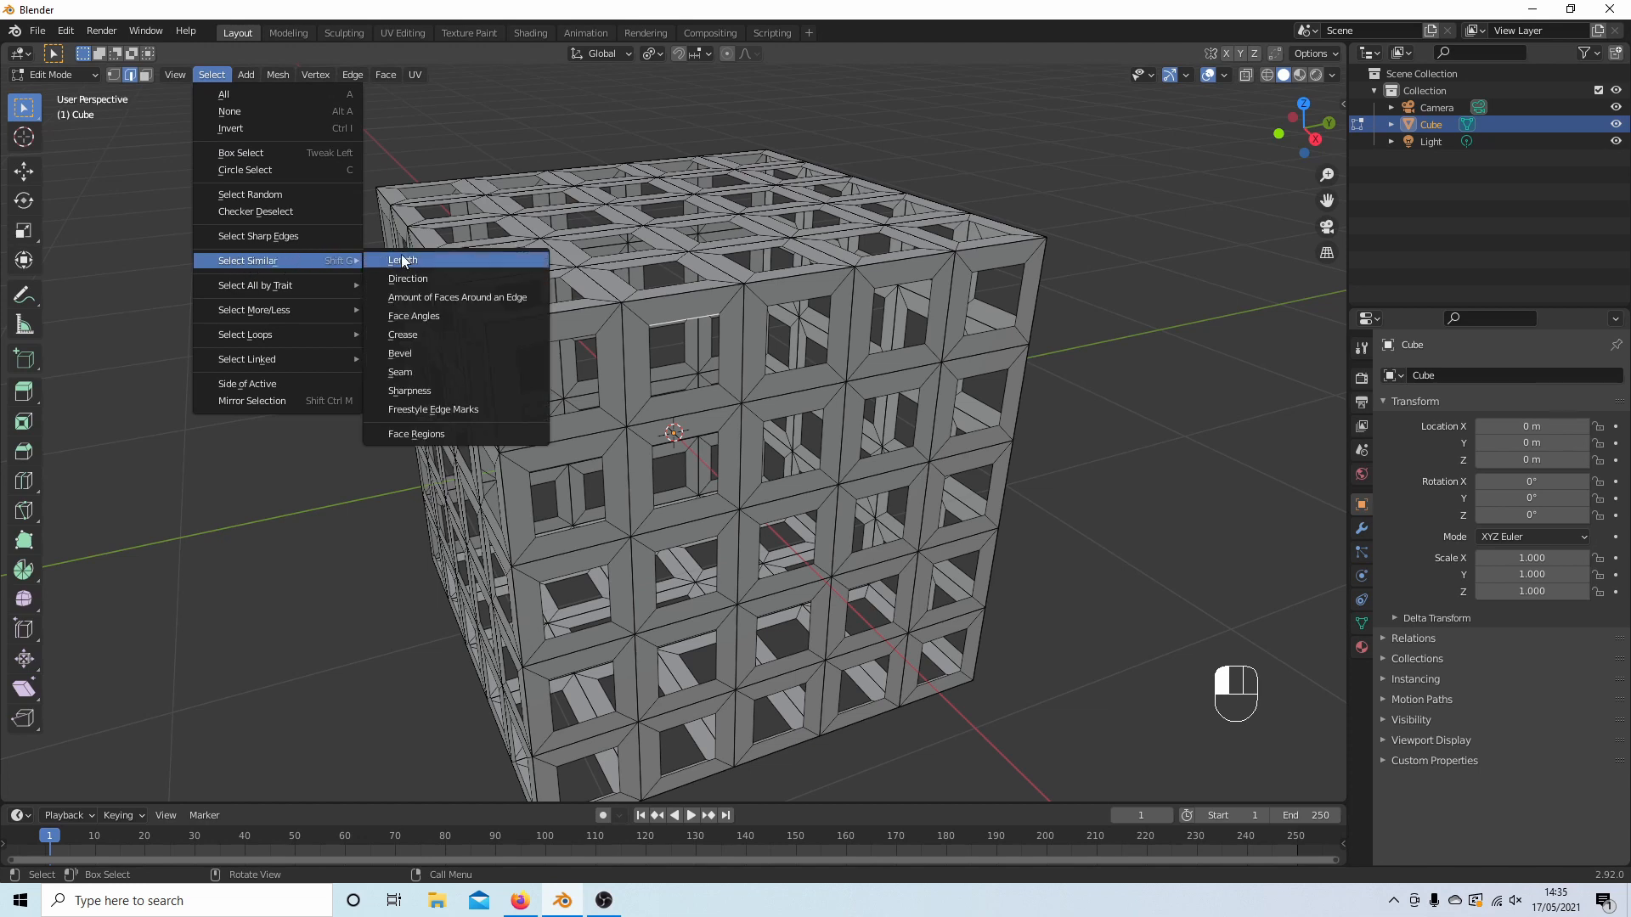
click(401, 260)
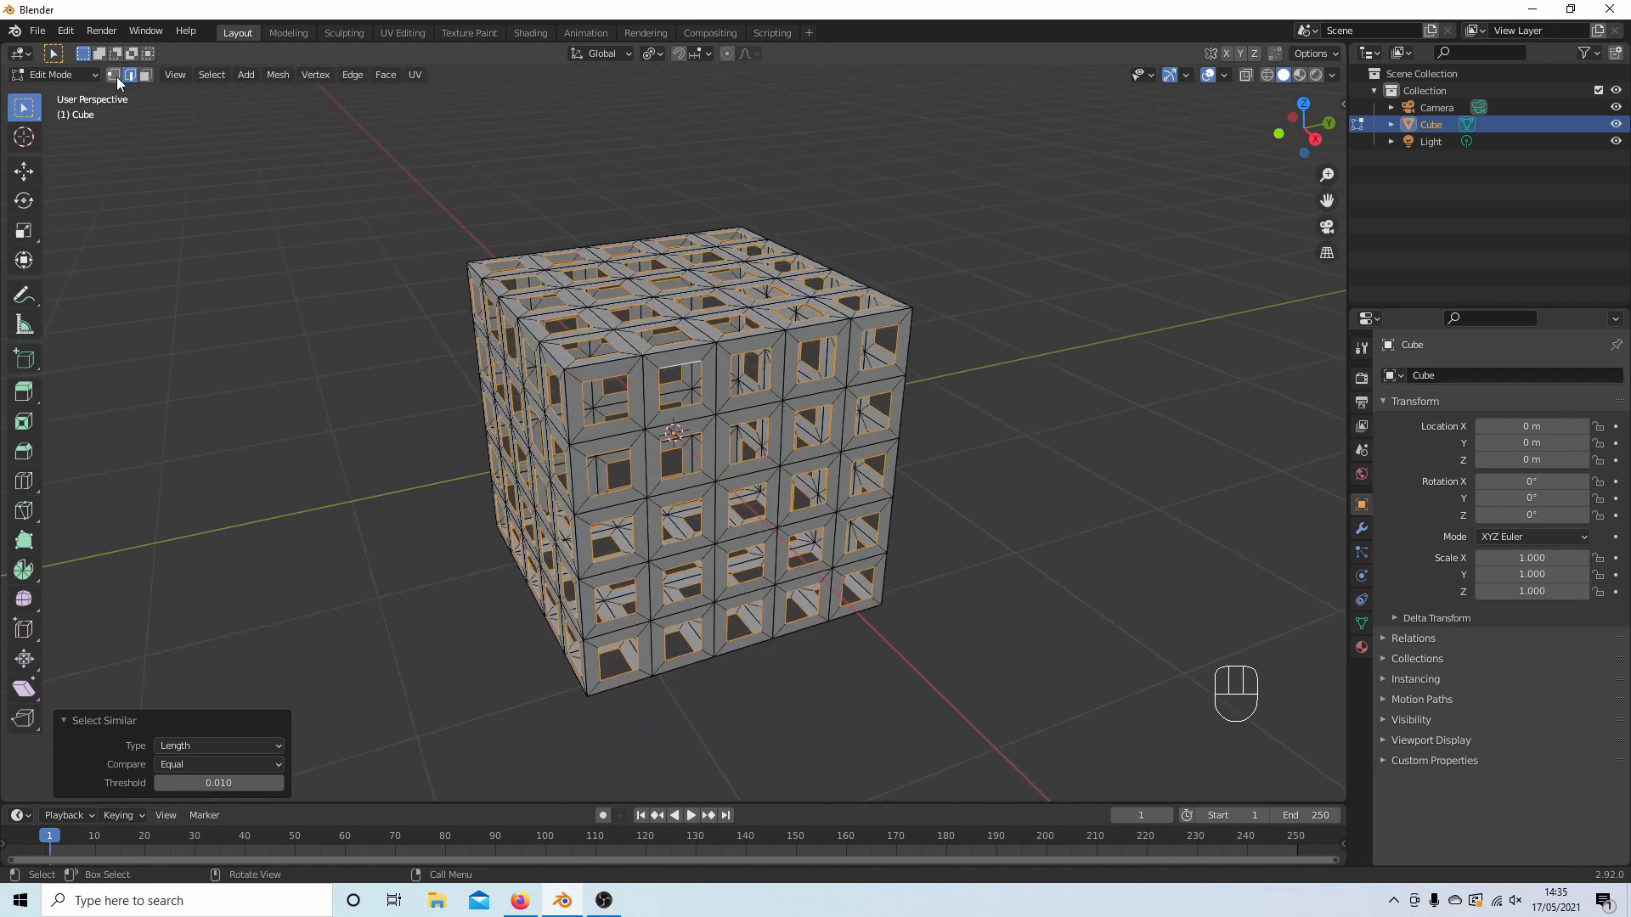
mouse_move(112, 75)
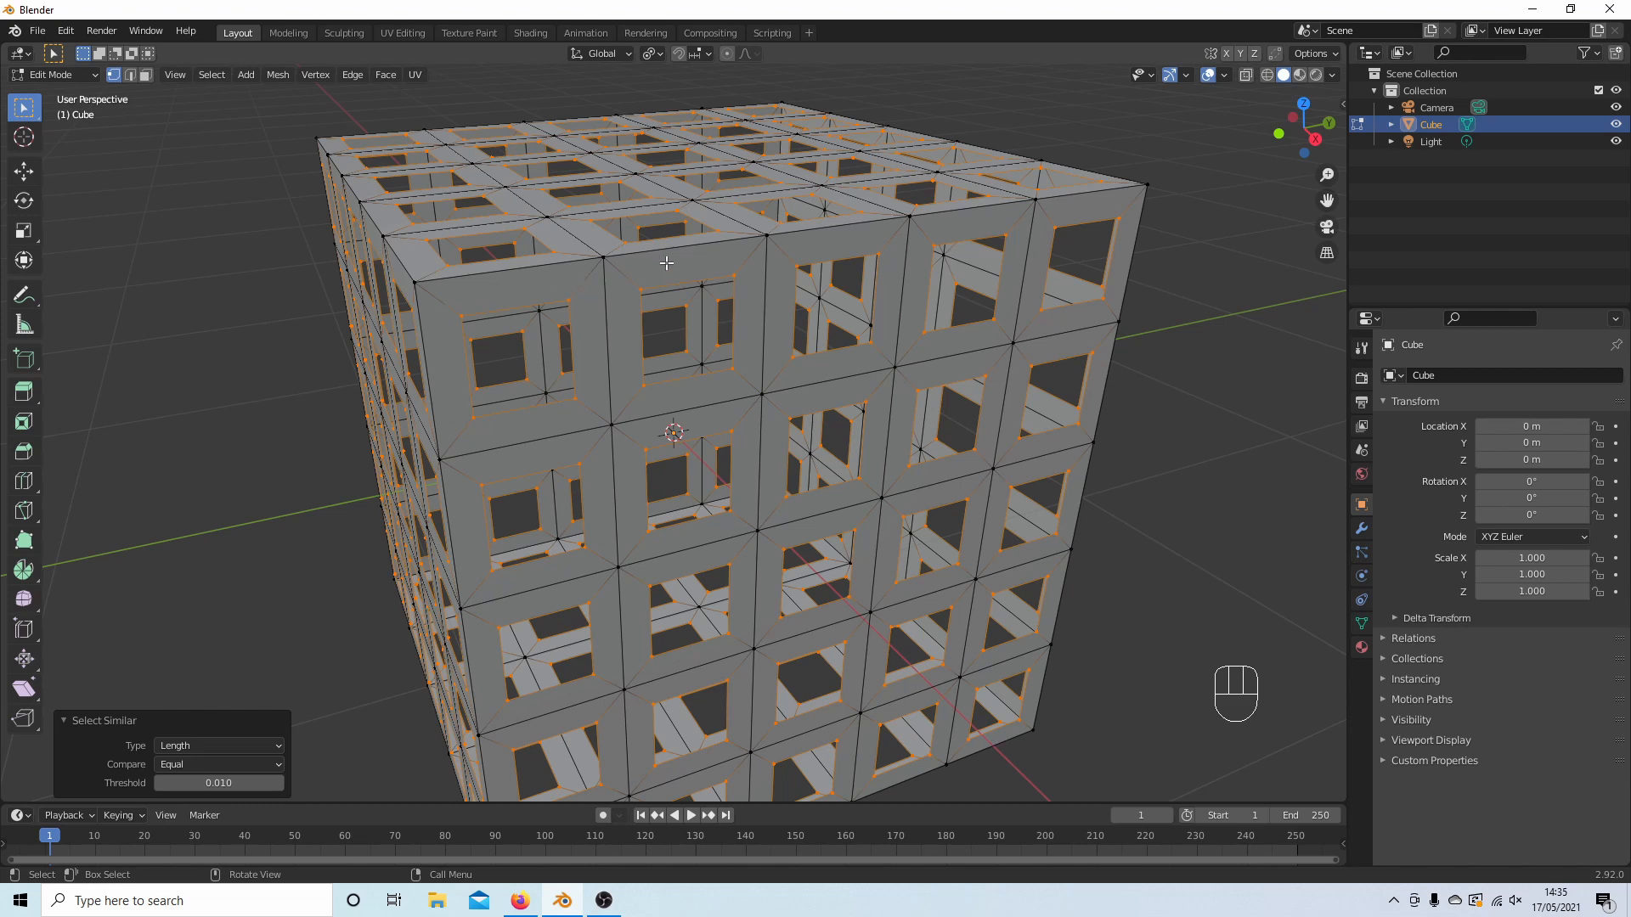
- Subdivide the selected hole-rim edges and set Number of Cuts to 5
right_click(666, 263)
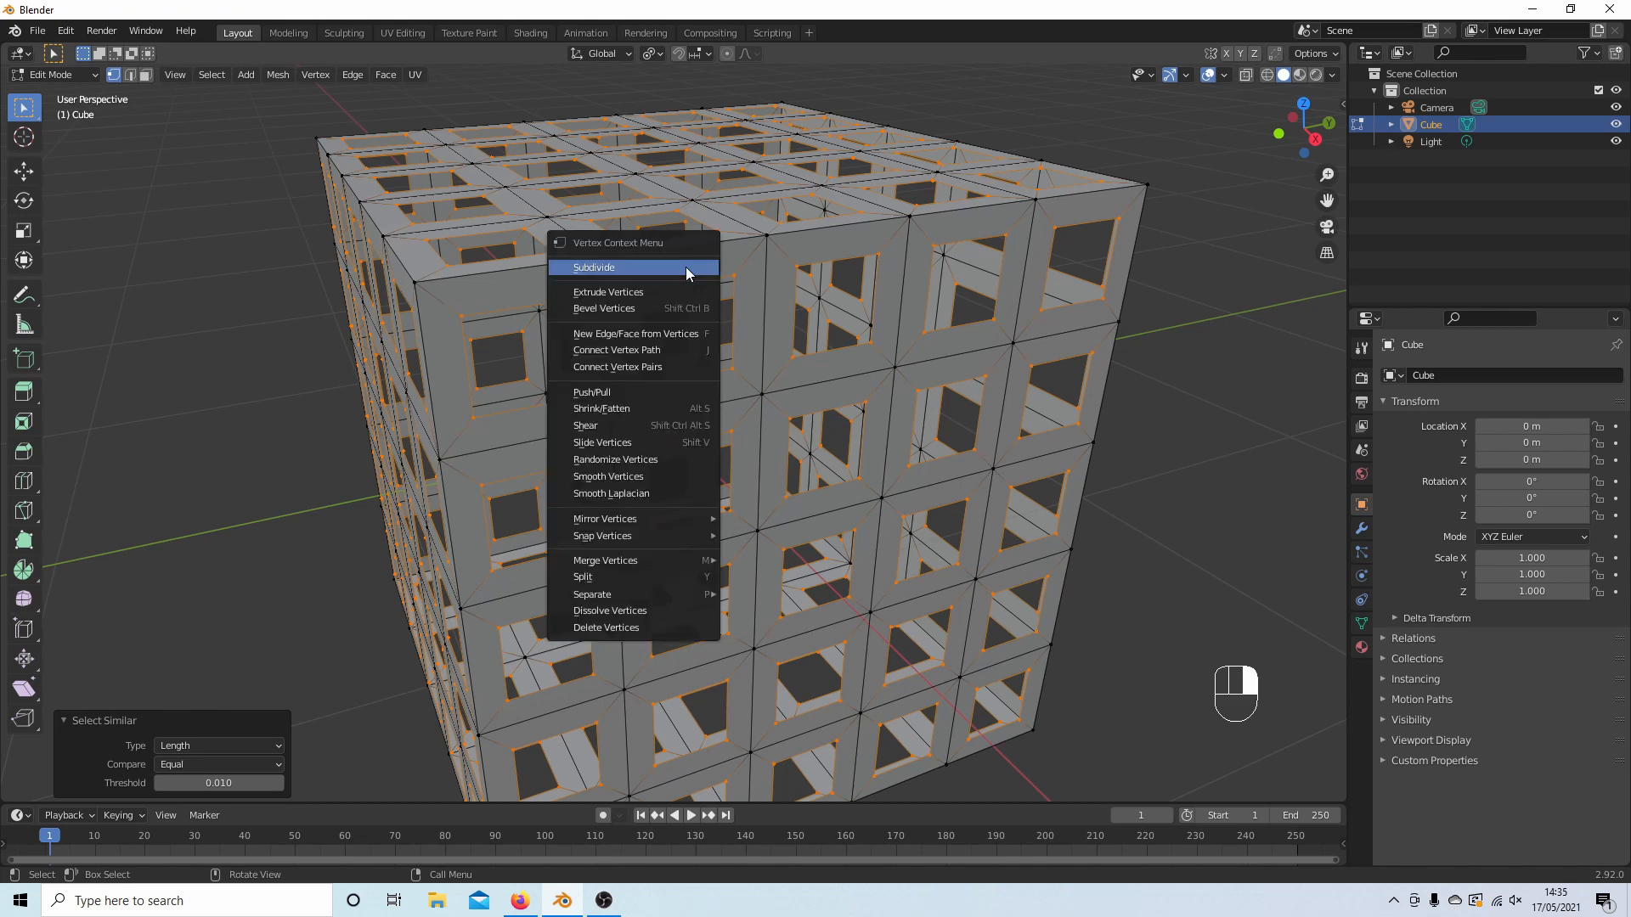
click(591, 268)
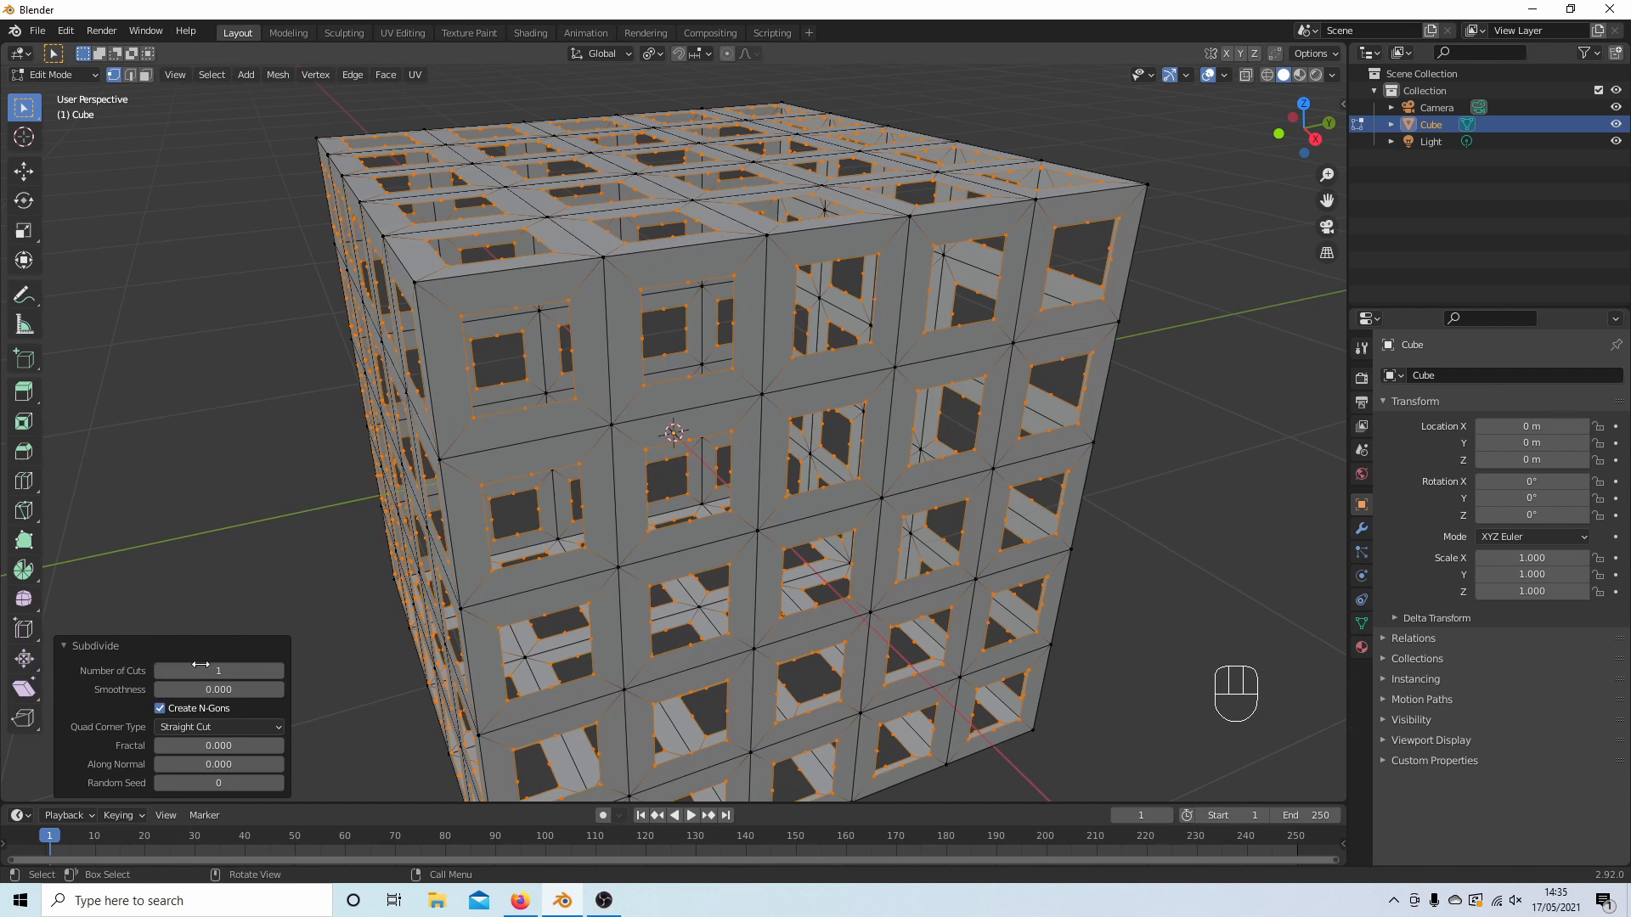
click(68, 645)
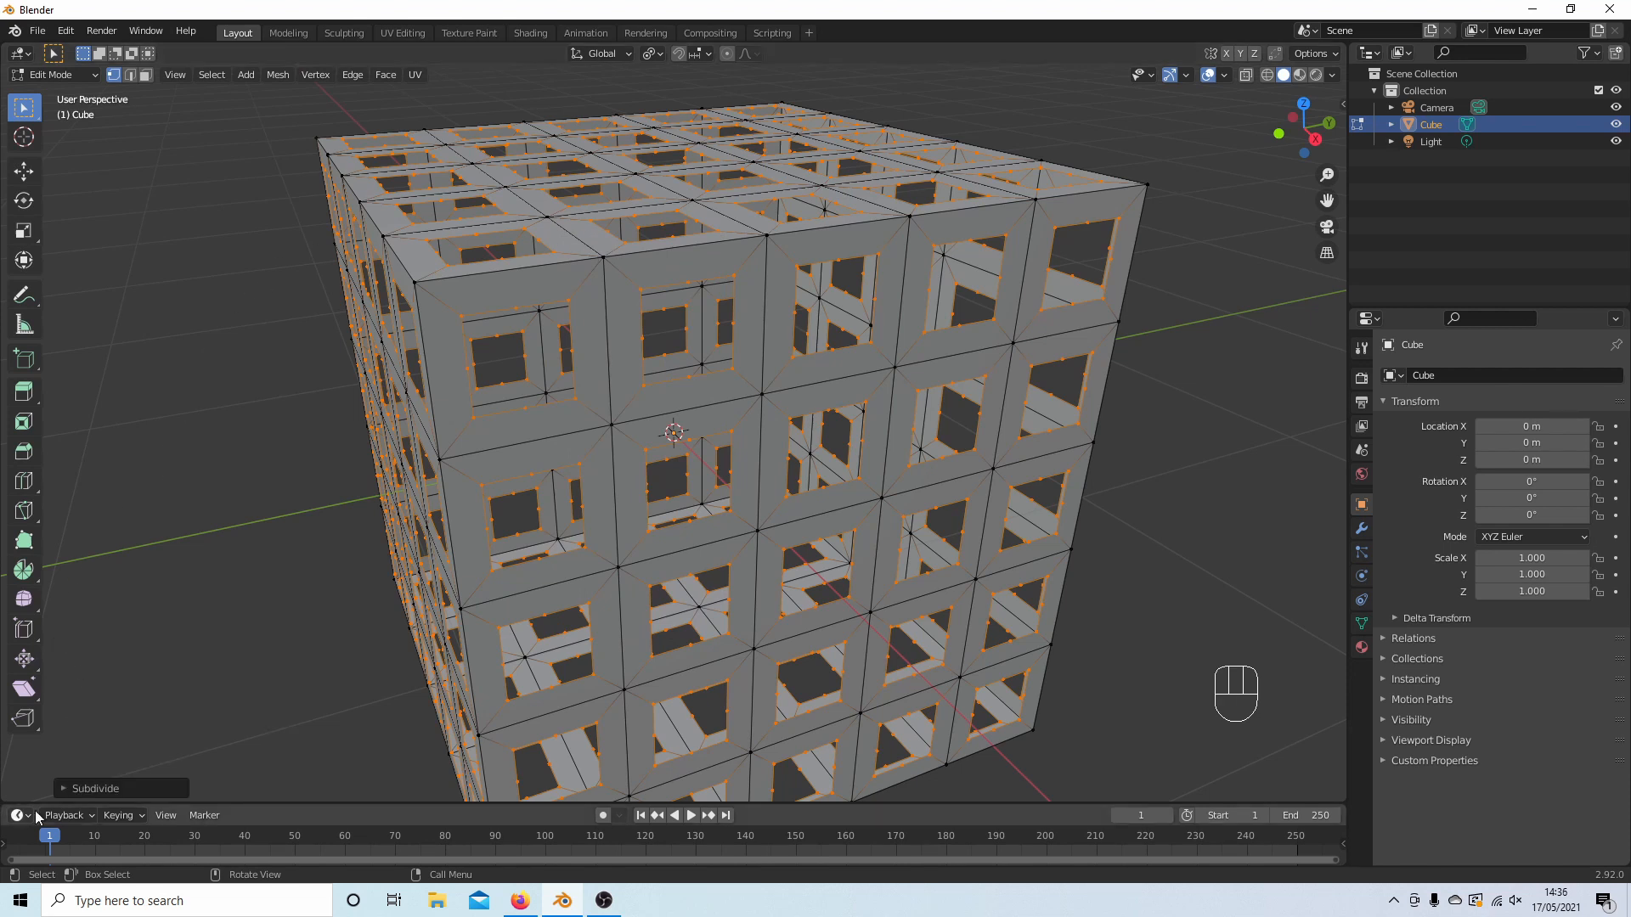
click(95, 788)
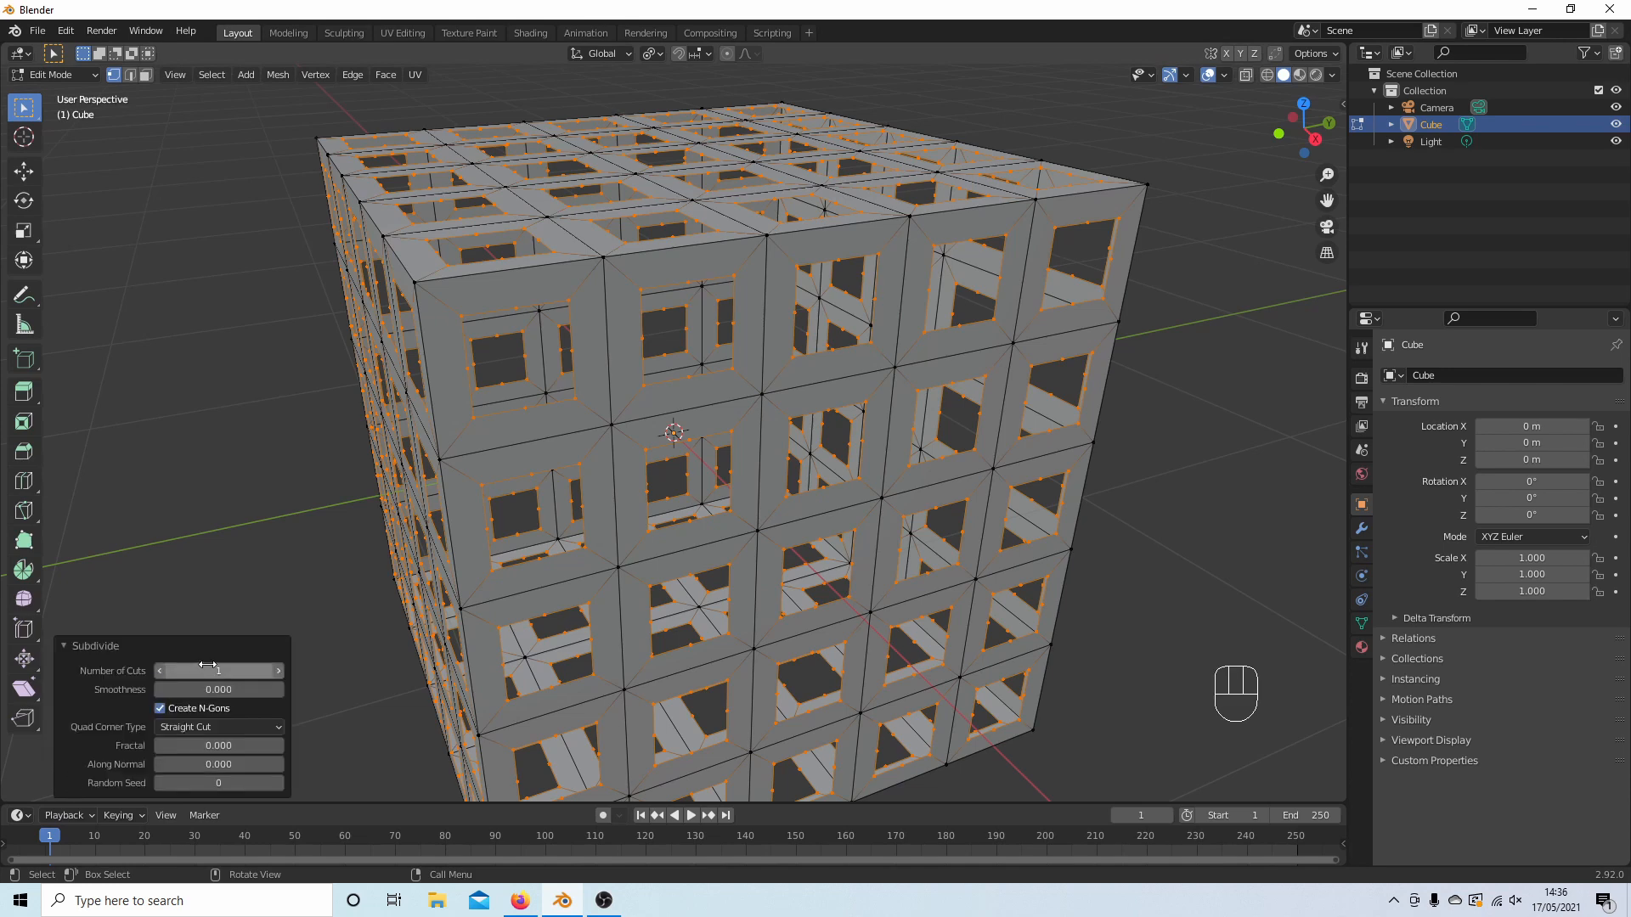
click(279, 671)
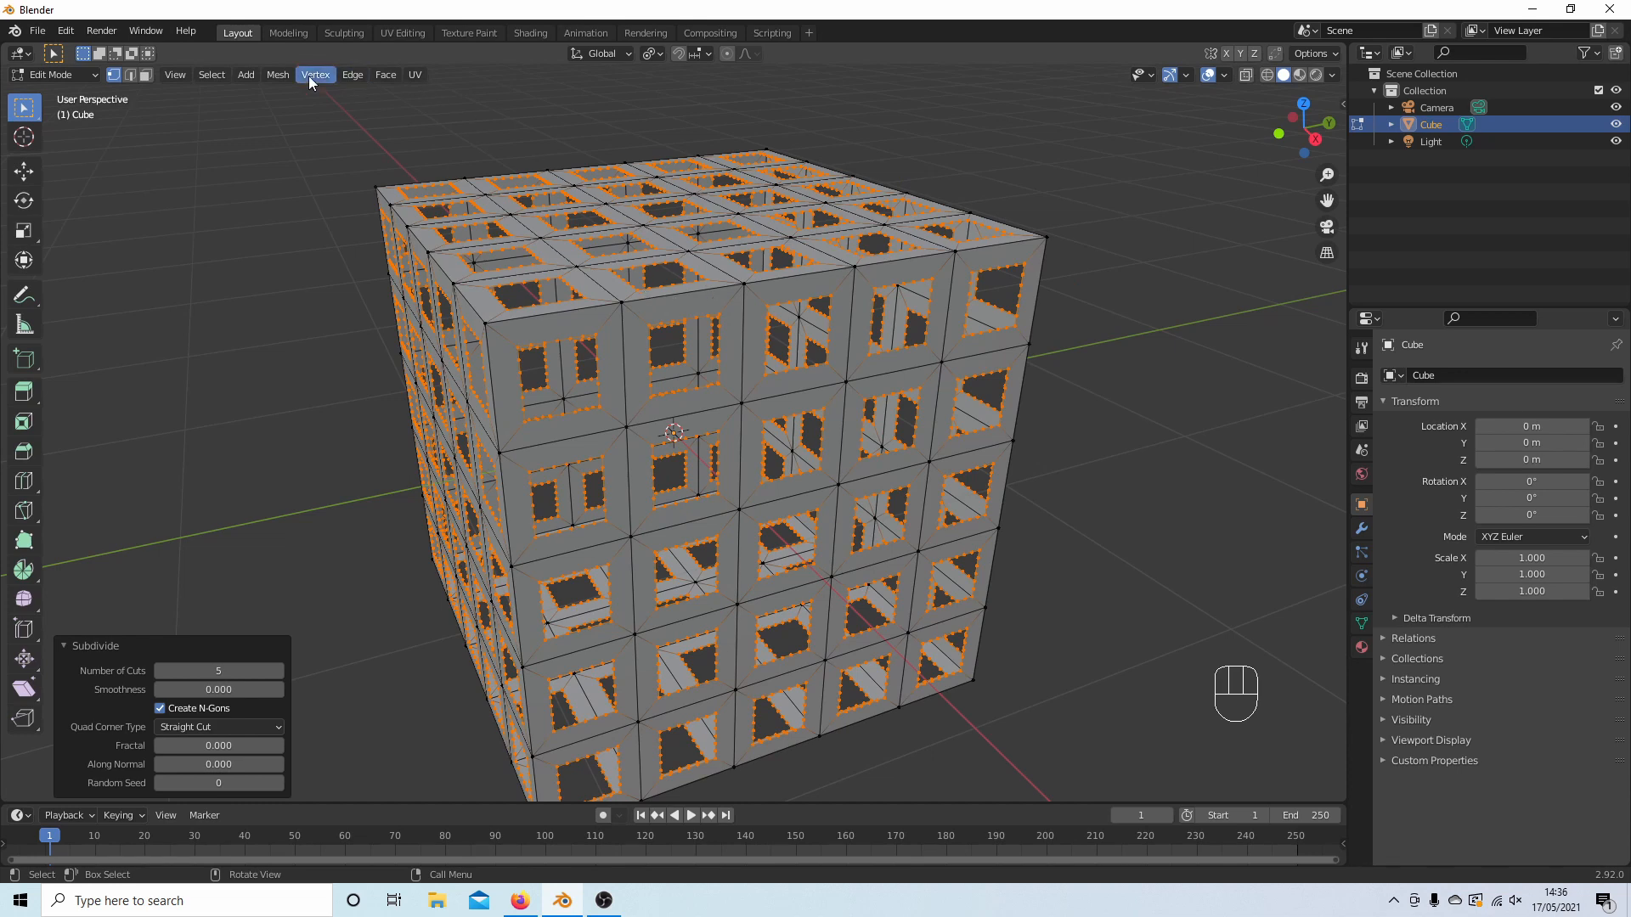
- Apply Mesh > Transform > To Sphere at factor 1 so every hole becomes round
click(277, 74)
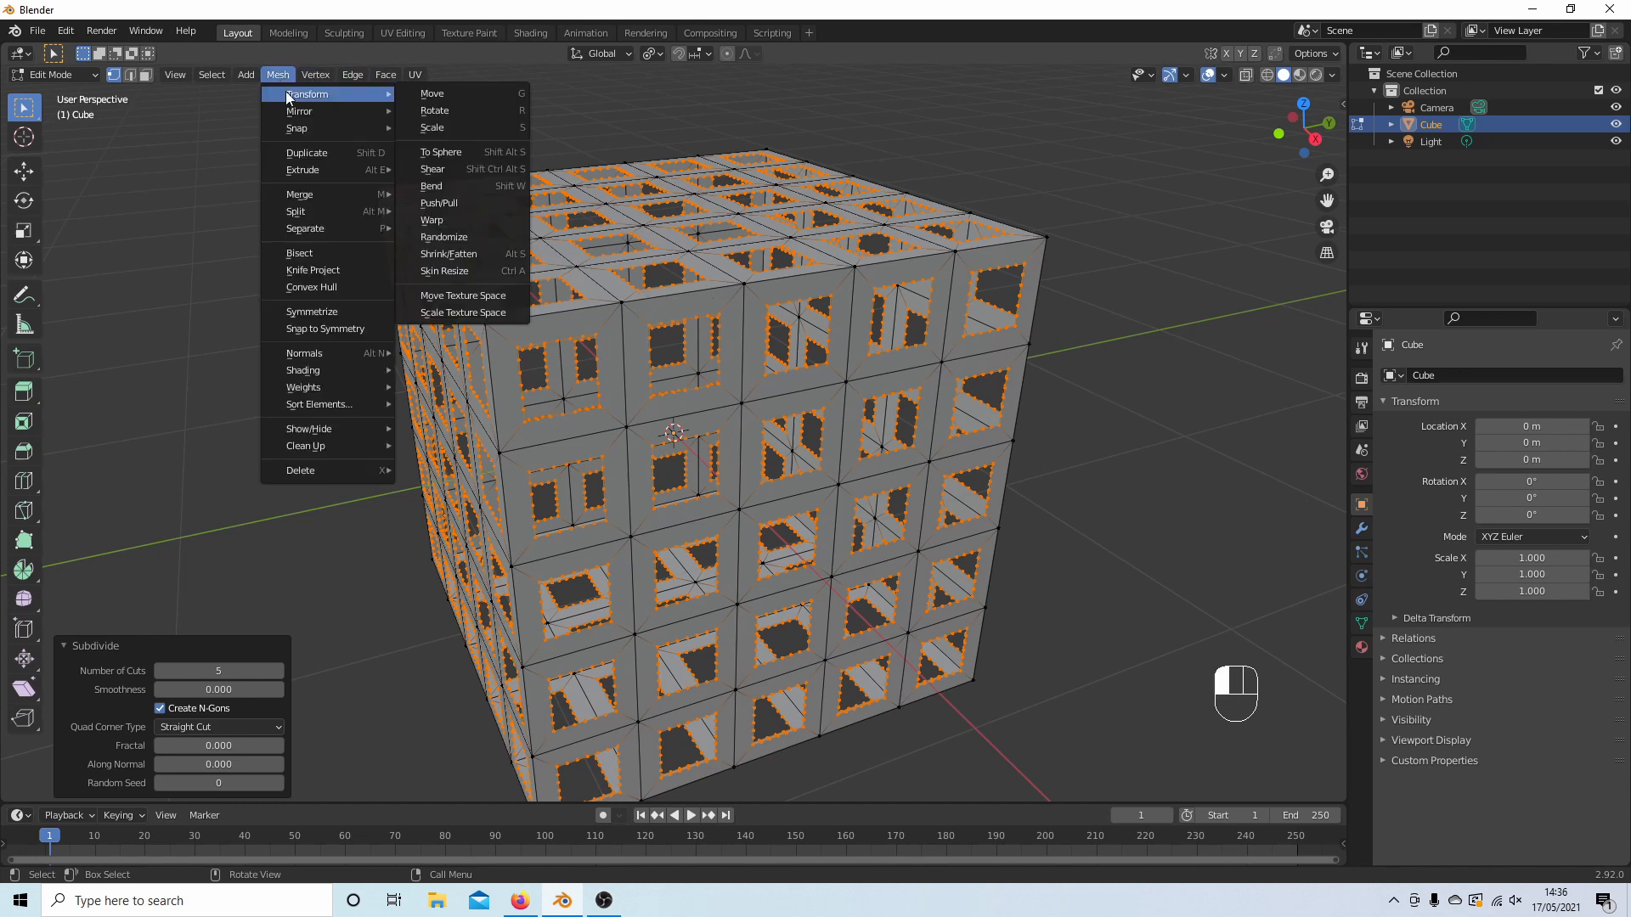
mouse_move(448, 157)
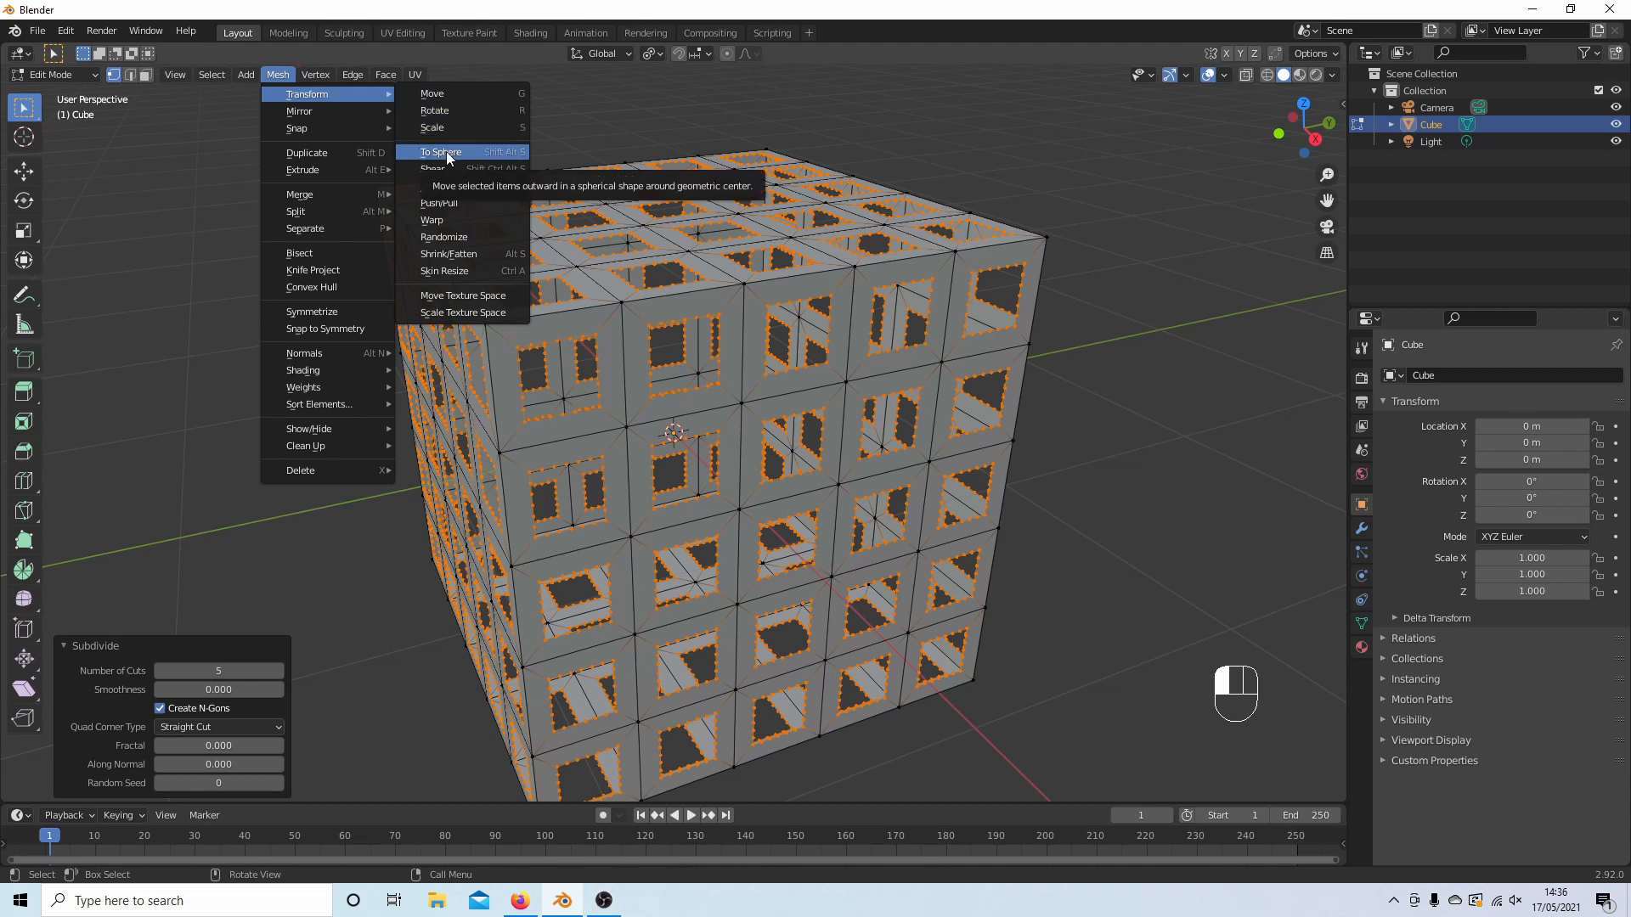
click(440, 151)
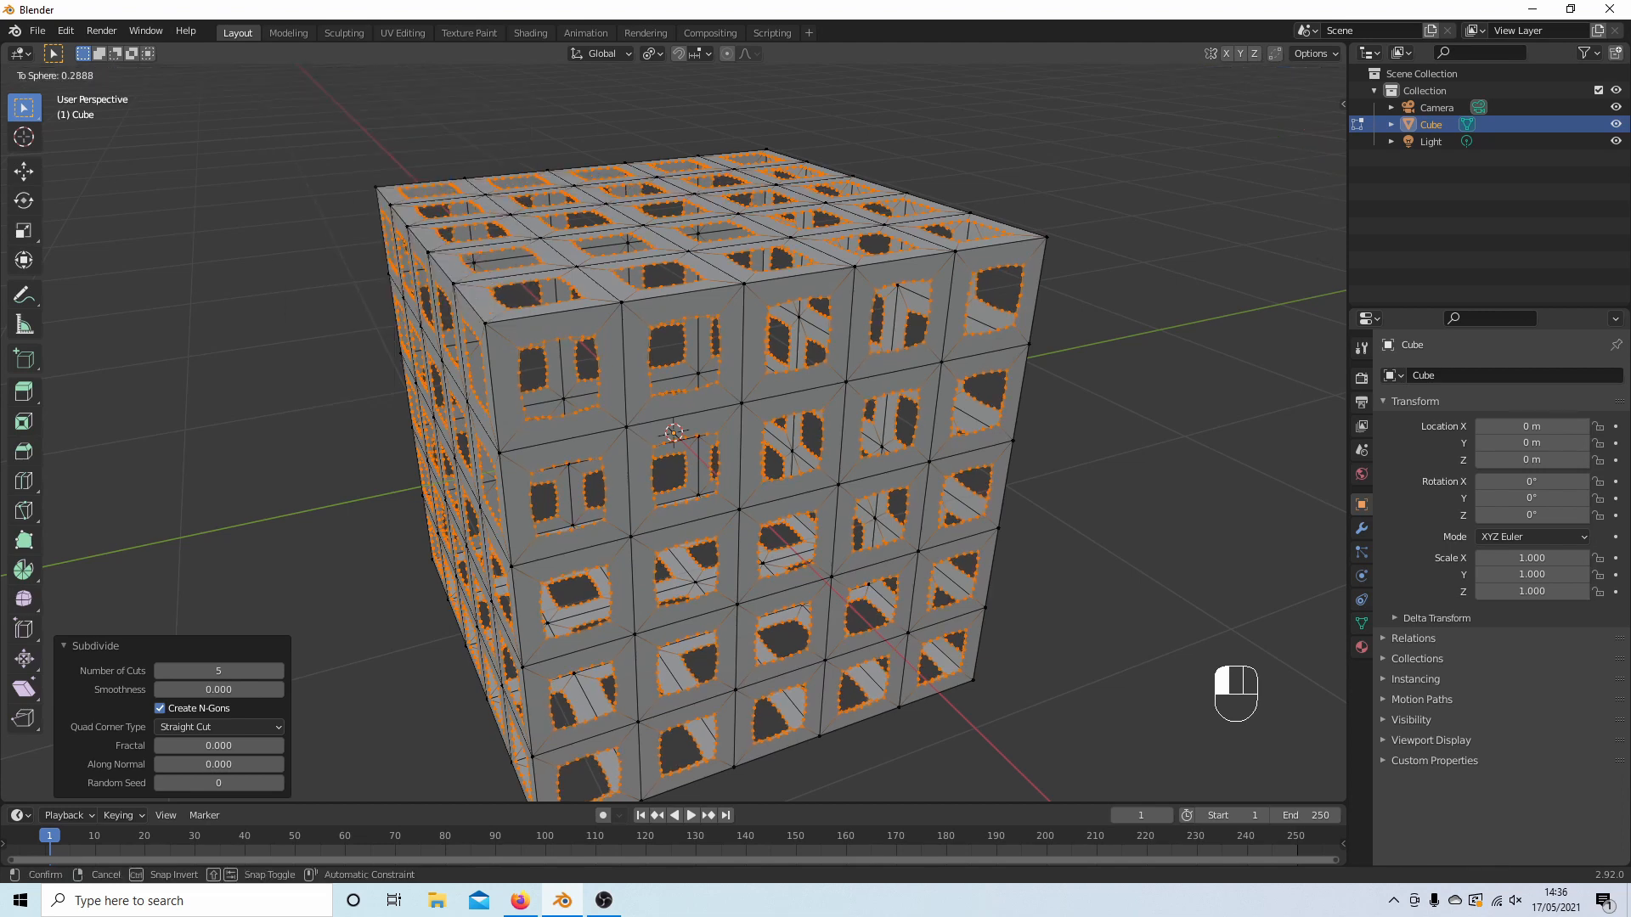
mouse_move(678, 435)
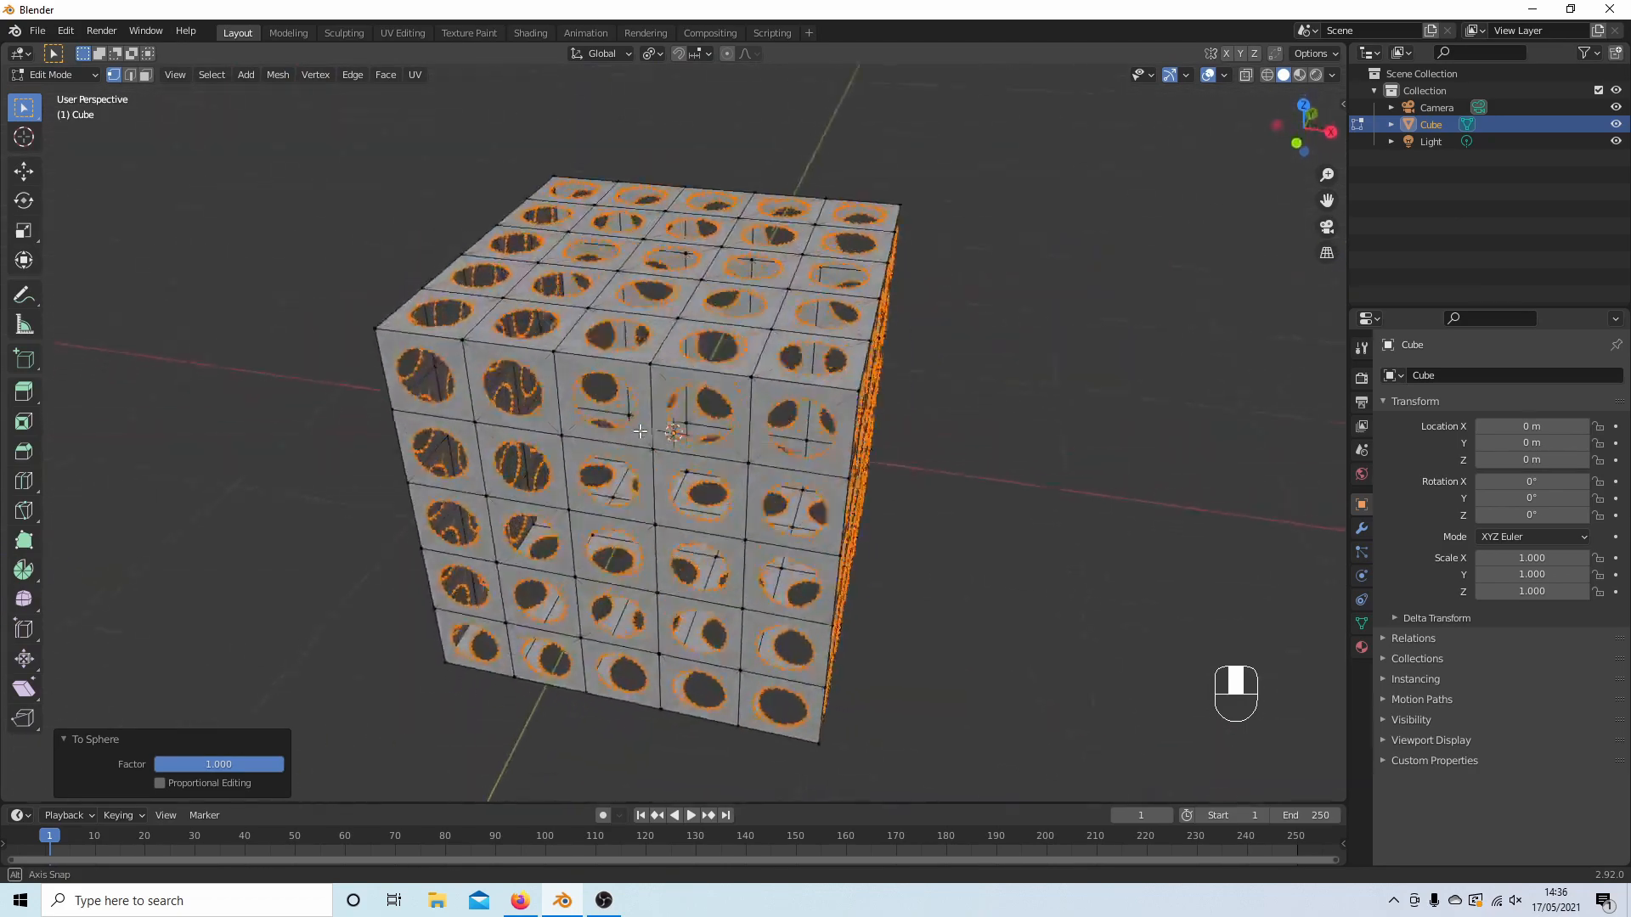
drag(676, 416, 676, 291)
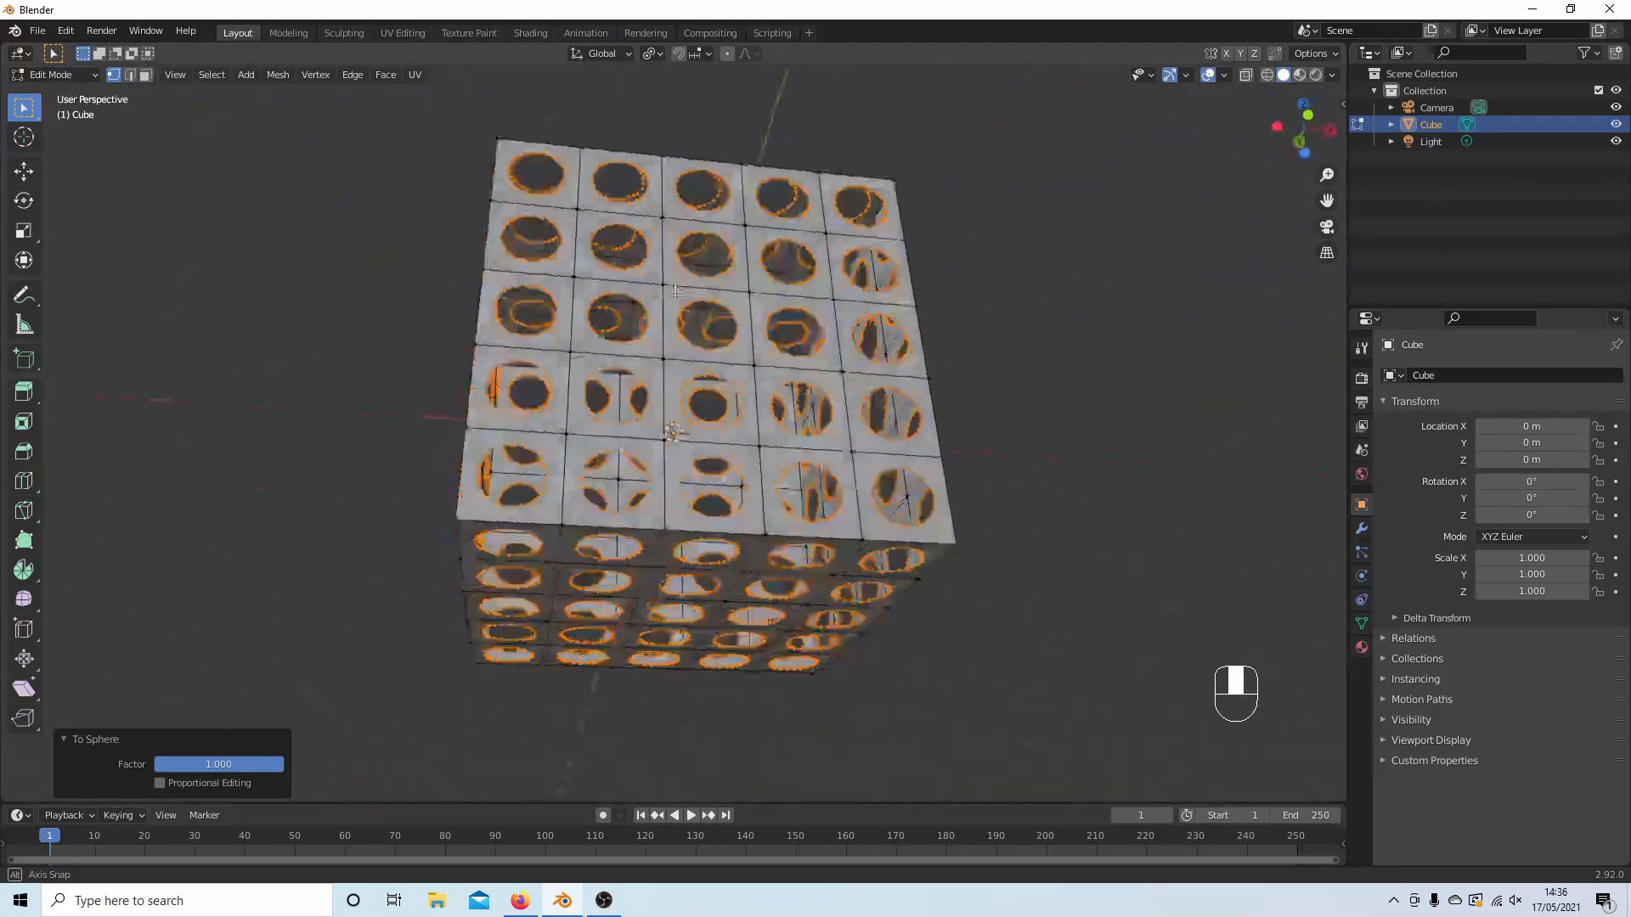